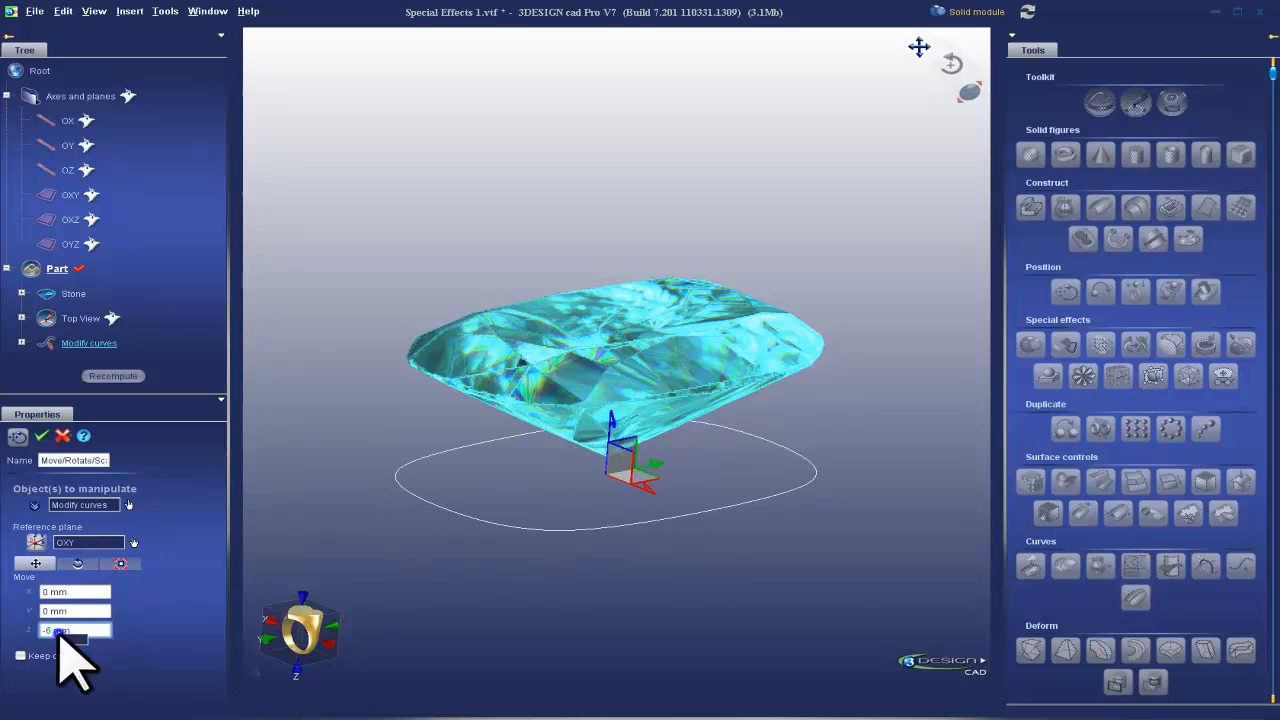
- Move the stone's outline curve 6 mm down, then add a second instance 3 mm down
left_click(20, 655)
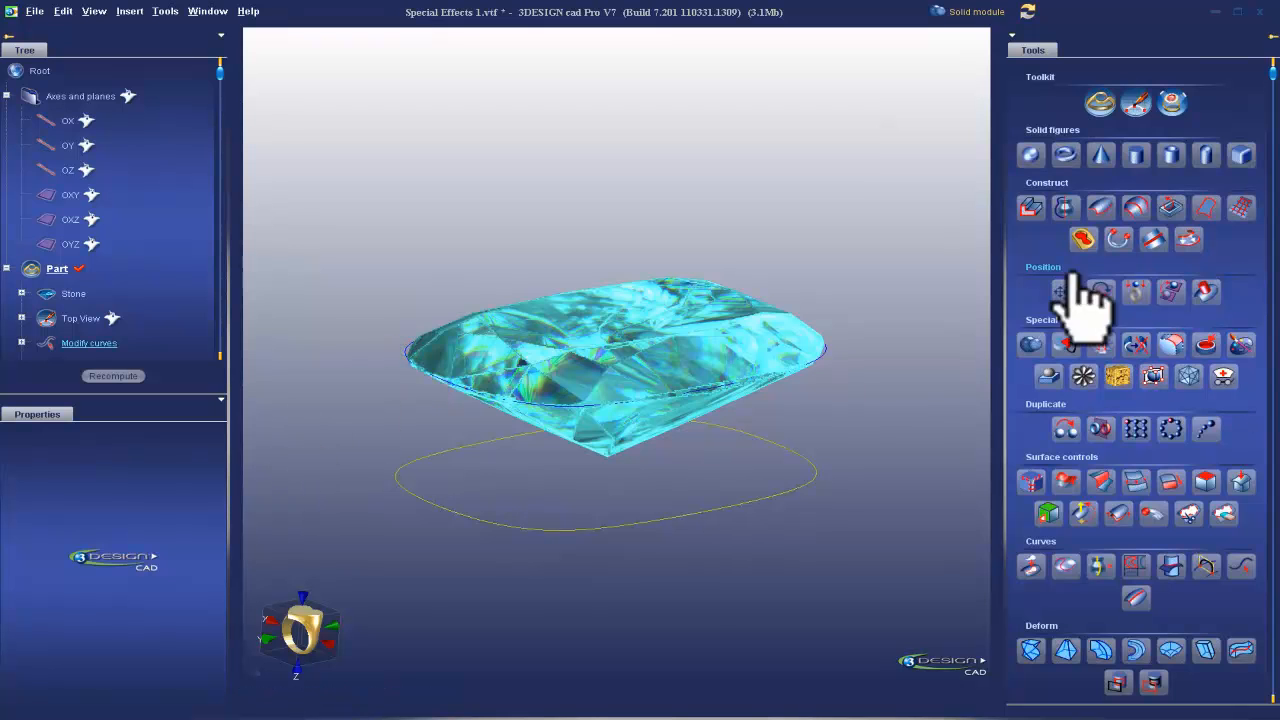
left_click(1066, 291)
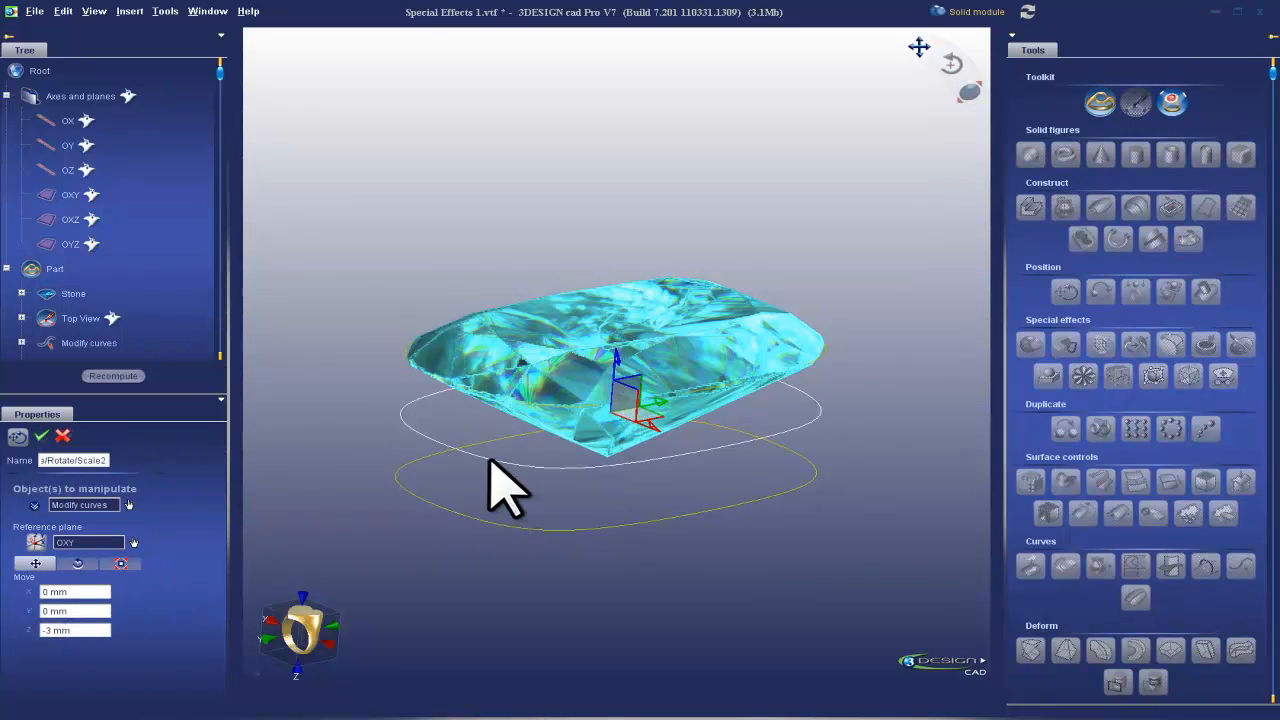
left_click(77, 563)
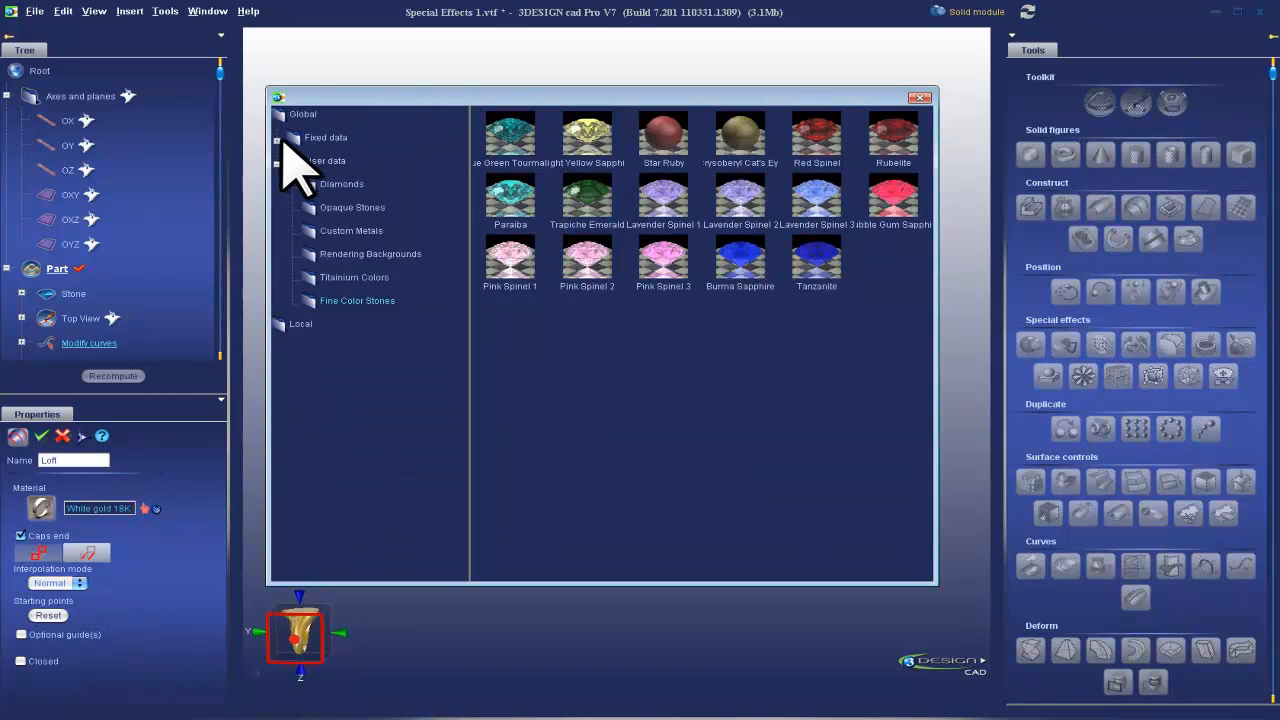
- Browse the material library to Fixed data > New materials > Precious metals for the loft
left_click(278, 137)
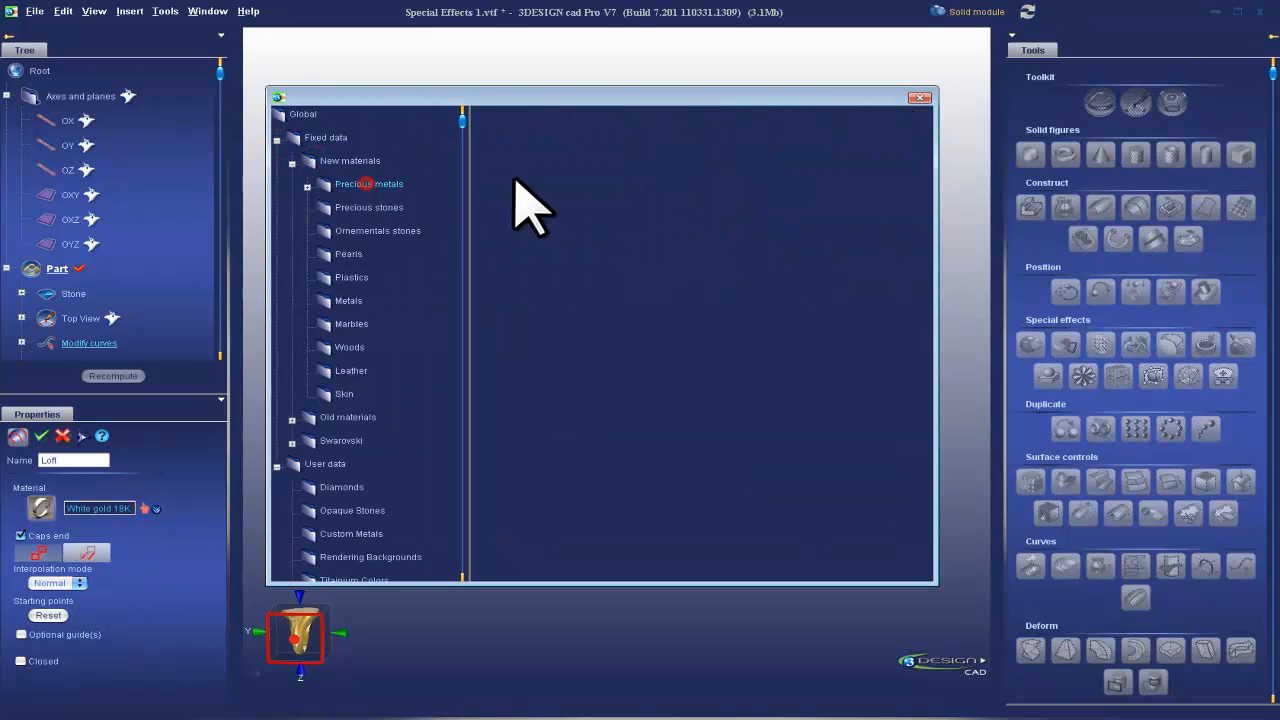
left_click(369, 184)
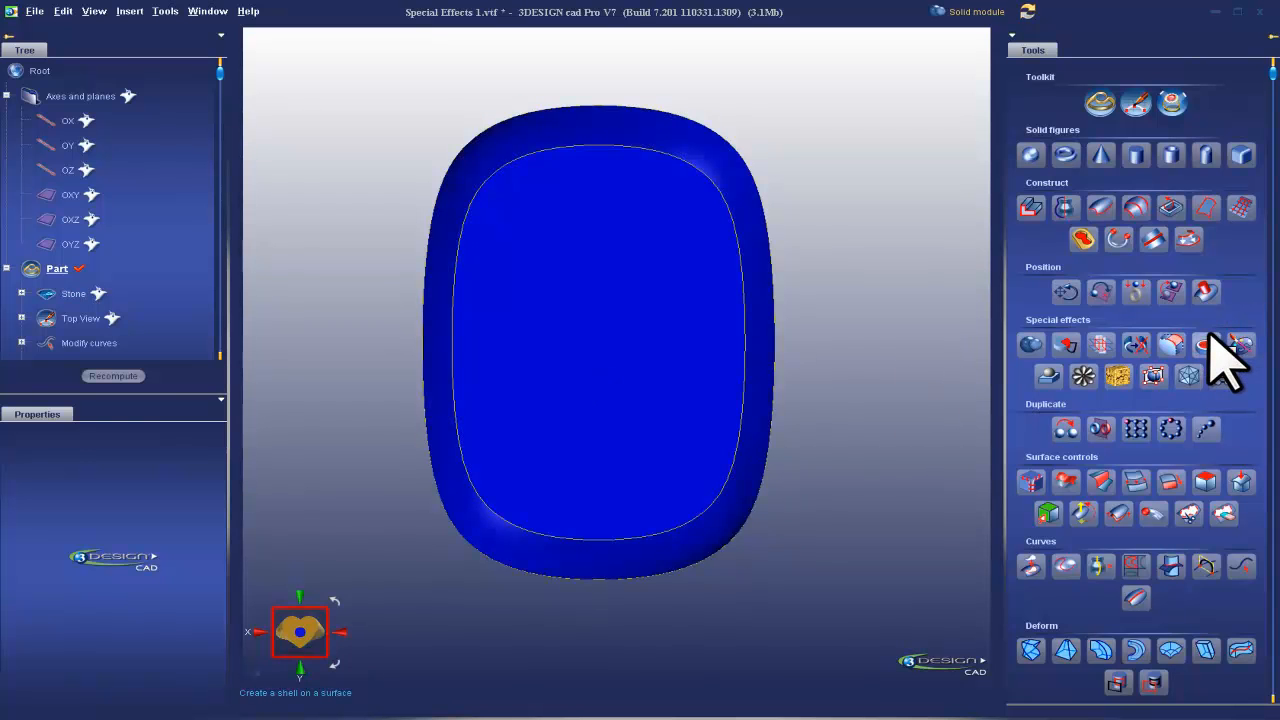
mouse_move(1210, 370)
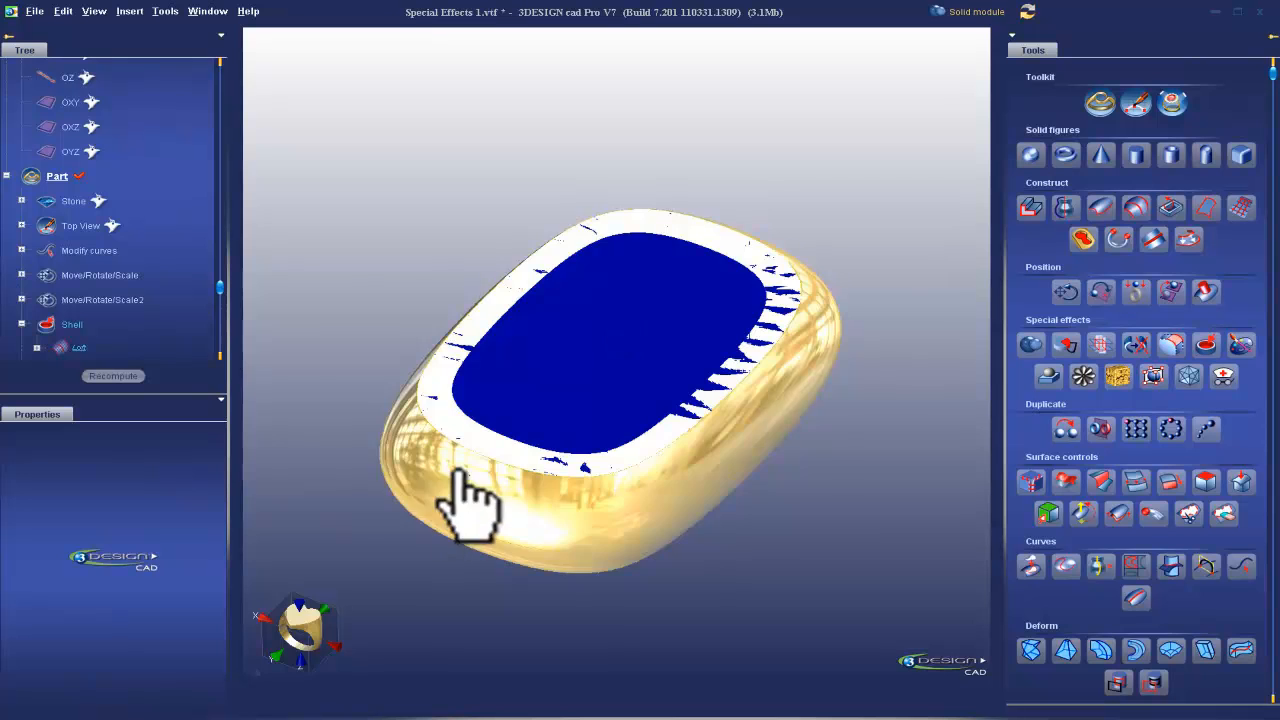
- Apply a Shell with thickness to the loft surface and validate it
left_click(1030, 344)
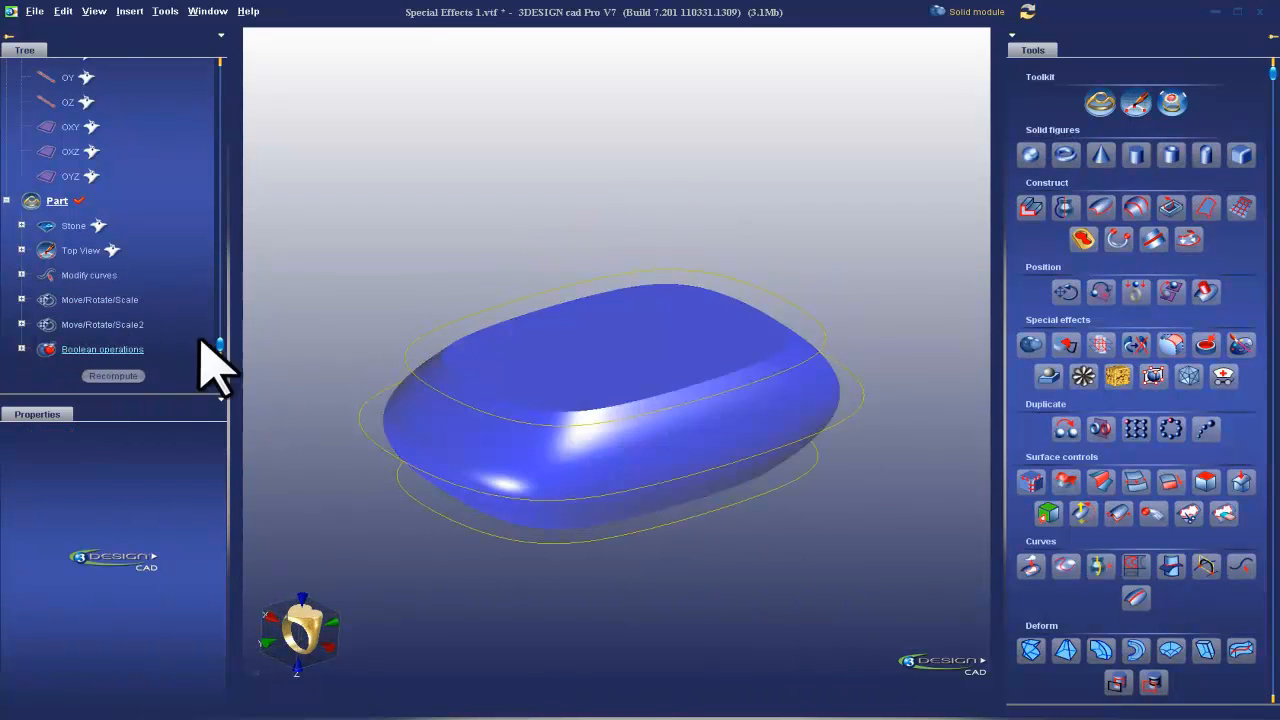
- Copy the shell's loft out as a standalone reference object, the Inner Cutter
right_click(530, 460)
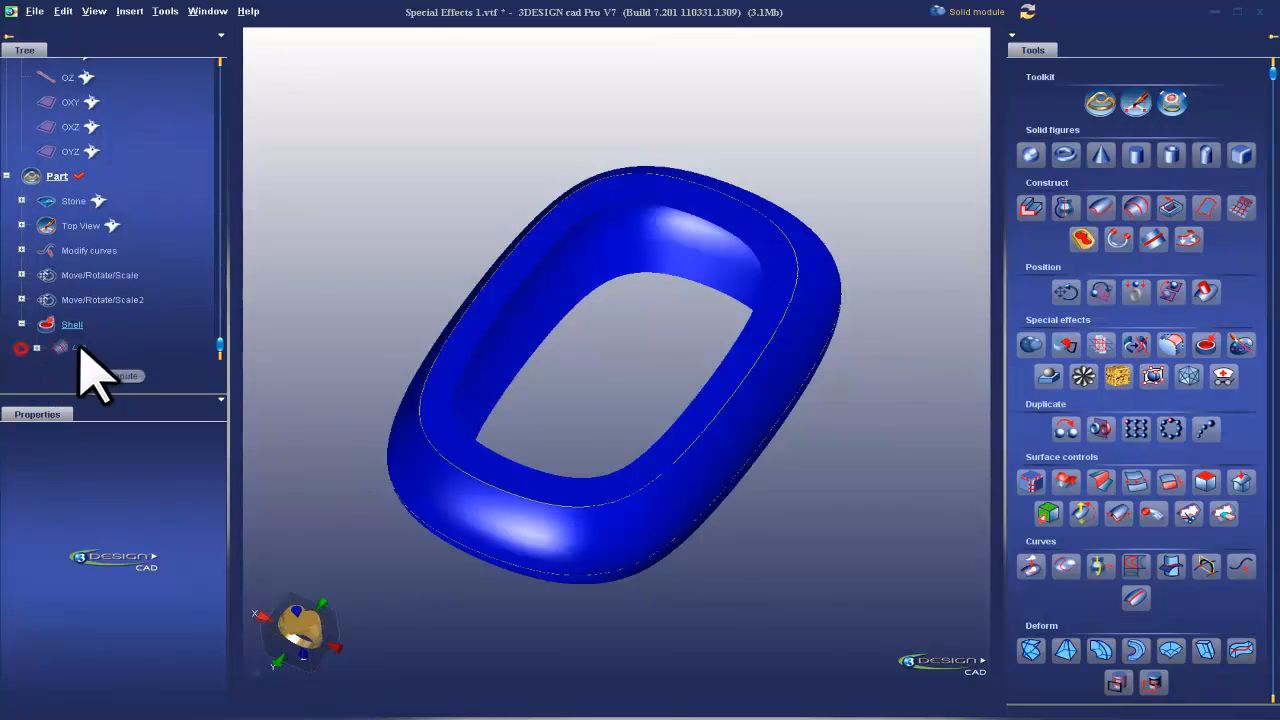
right_click(78, 347)
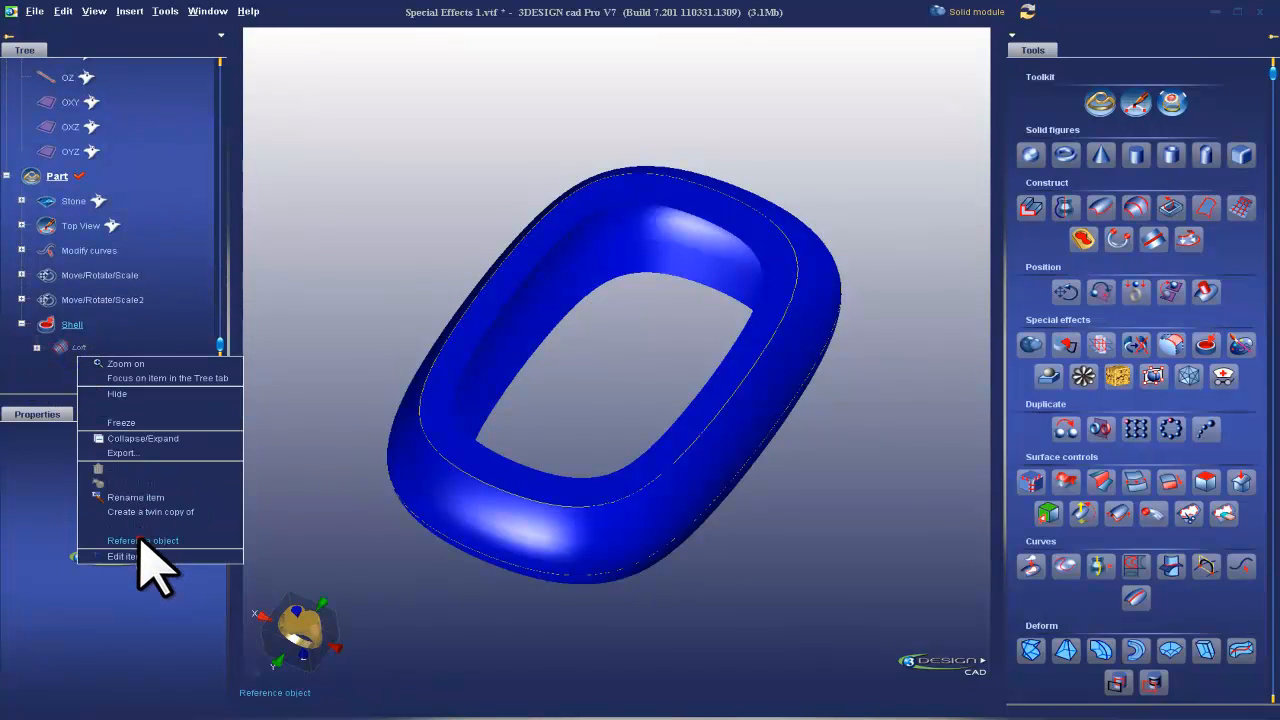
left_click(121, 556)
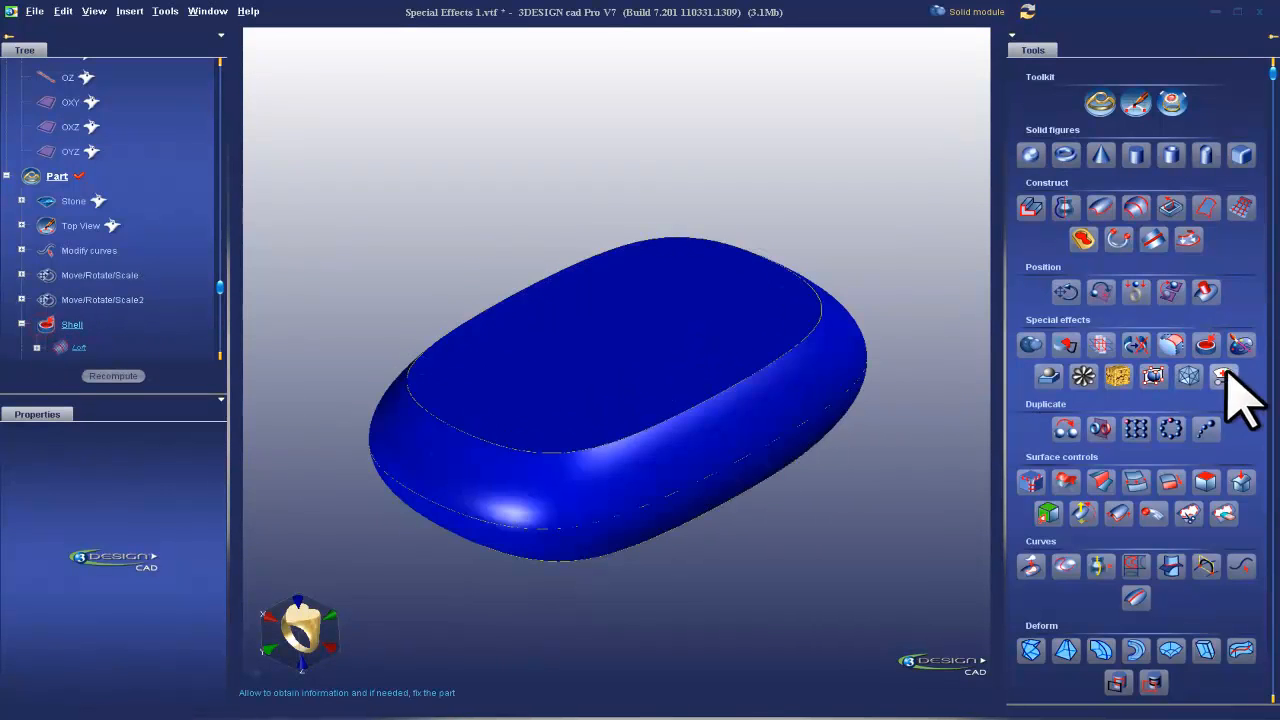
left_click(1224, 378)
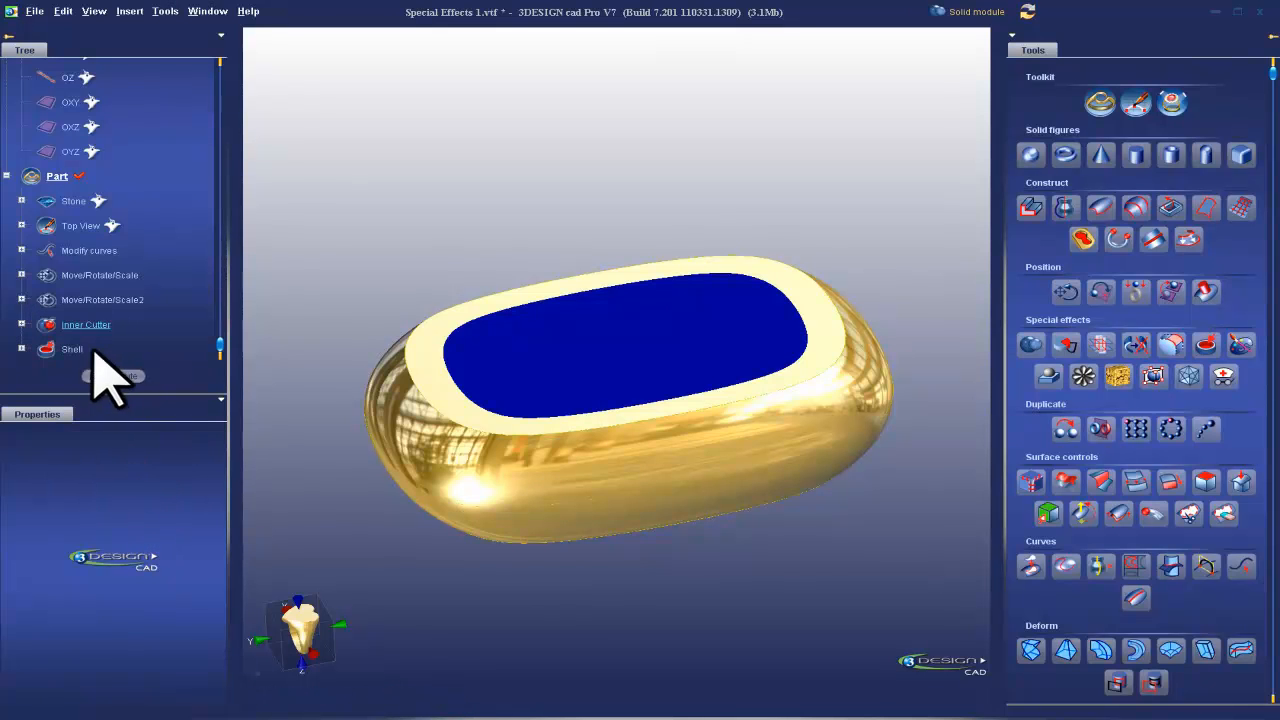
- Rename the shell item to 'Base Pendant Body'
right_click(72, 349)
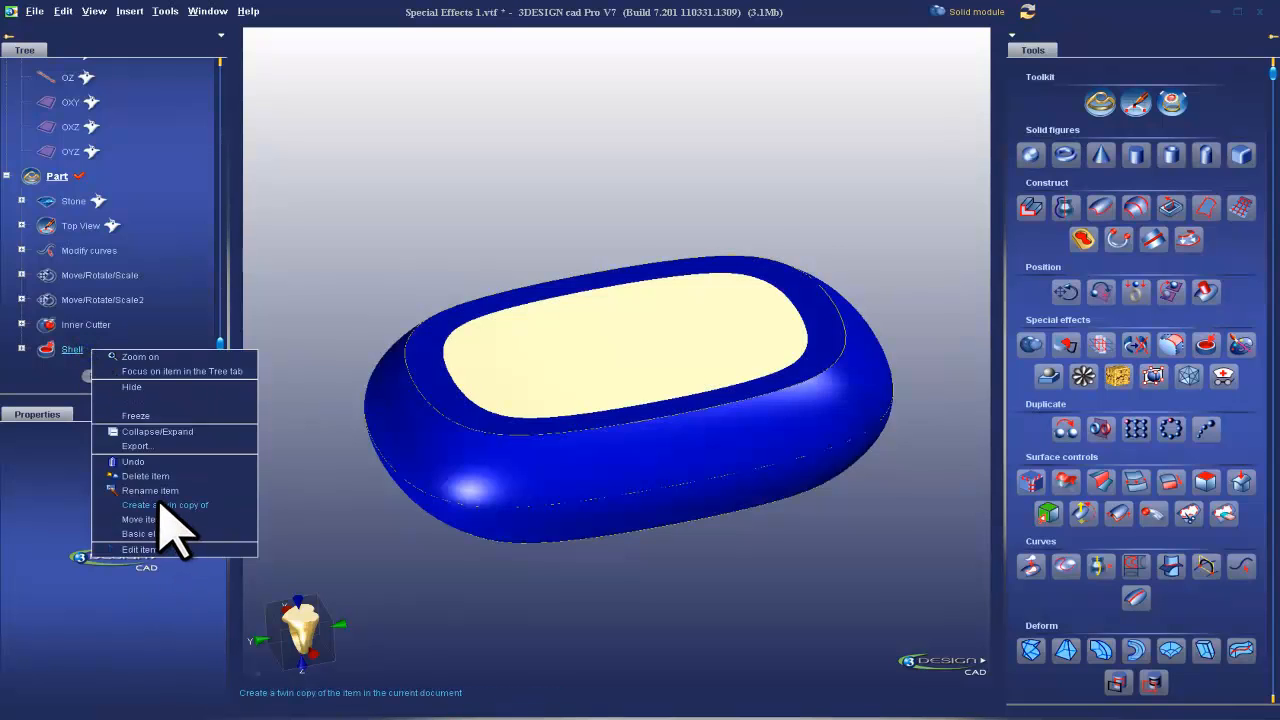
left_click(150, 490)
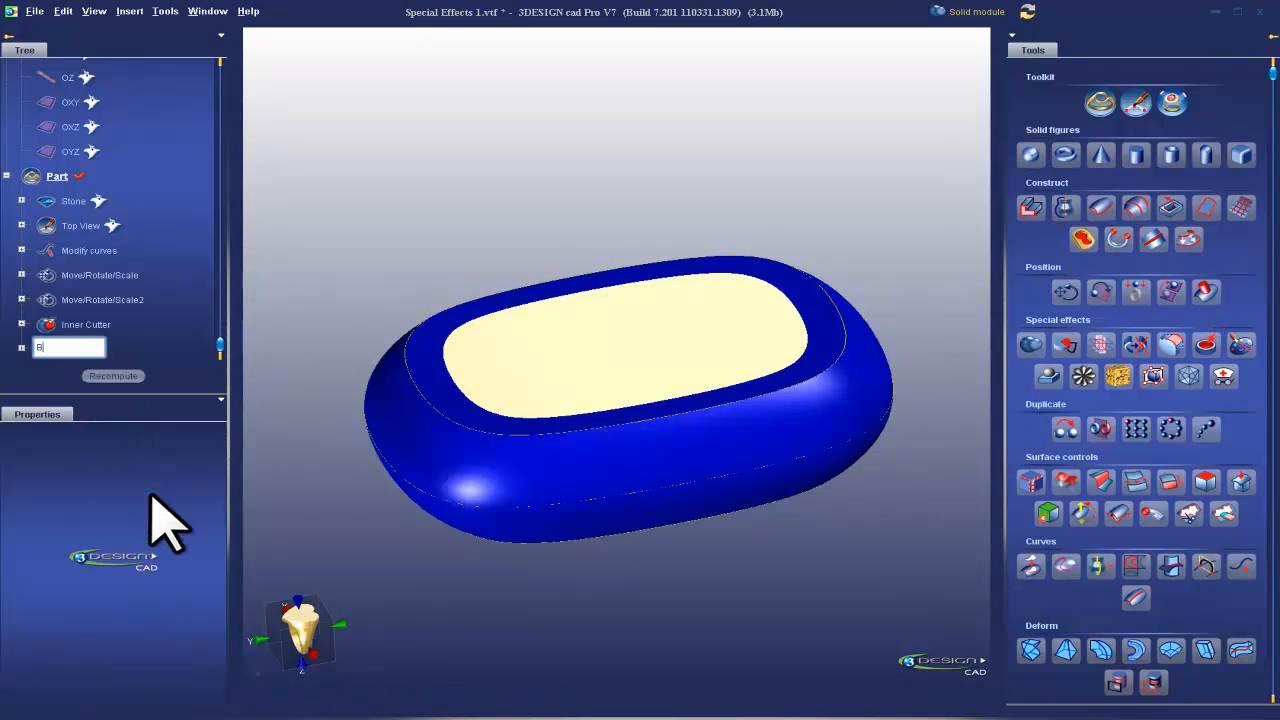
type("ase Pendant Body")
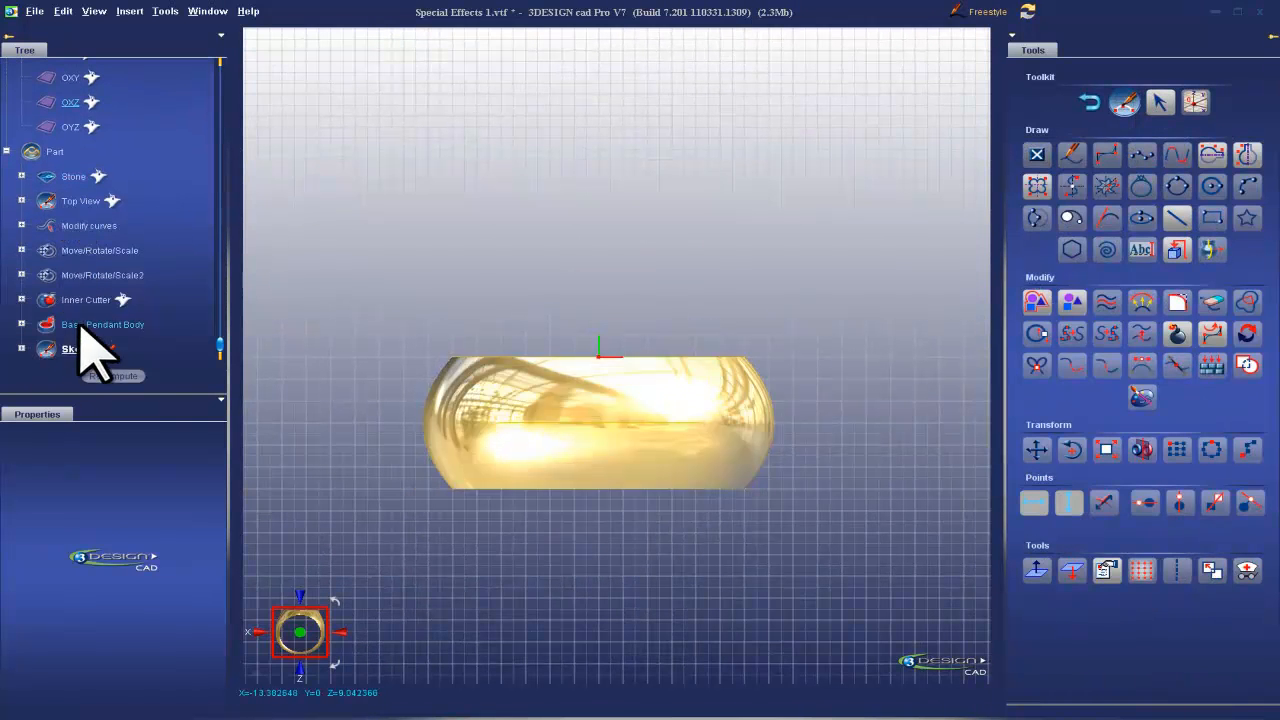
- Name the sketch 'Front View' and draw a cyclic hourglass curve with a pinched waist
double_click(70, 347)
type("Front View")
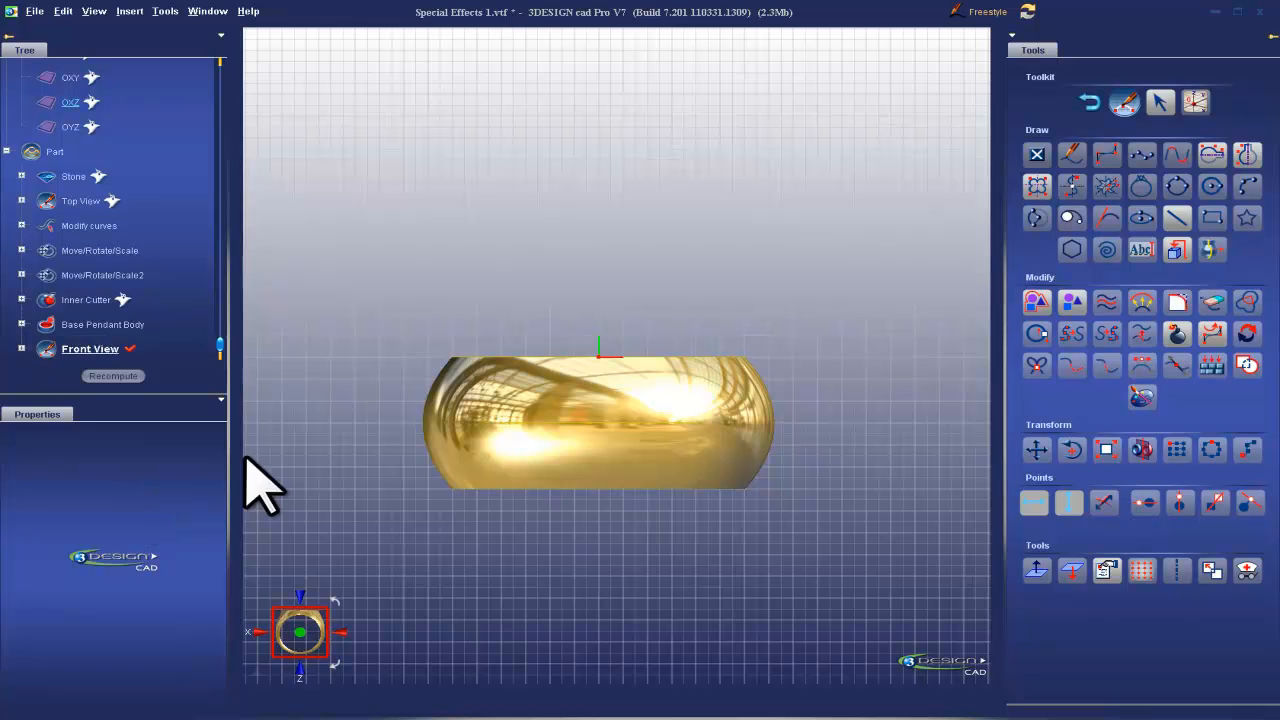
mouse_move(1037, 186)
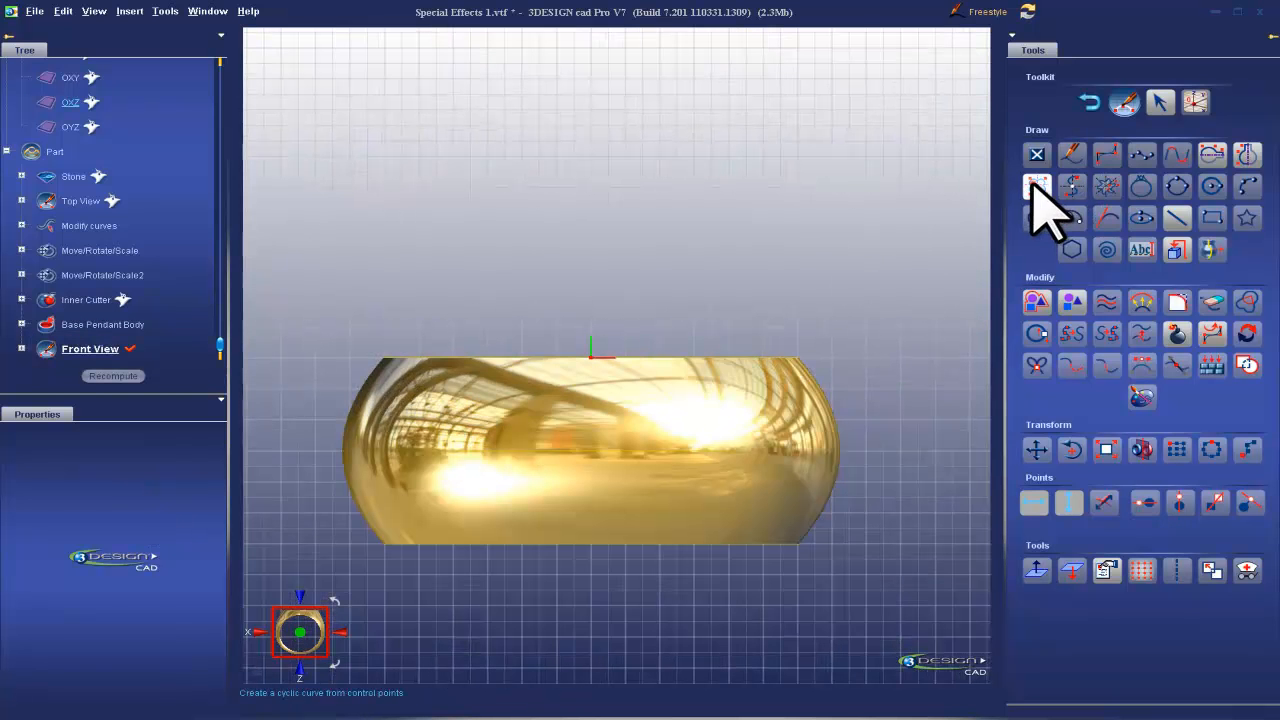
left_click(1037, 185)
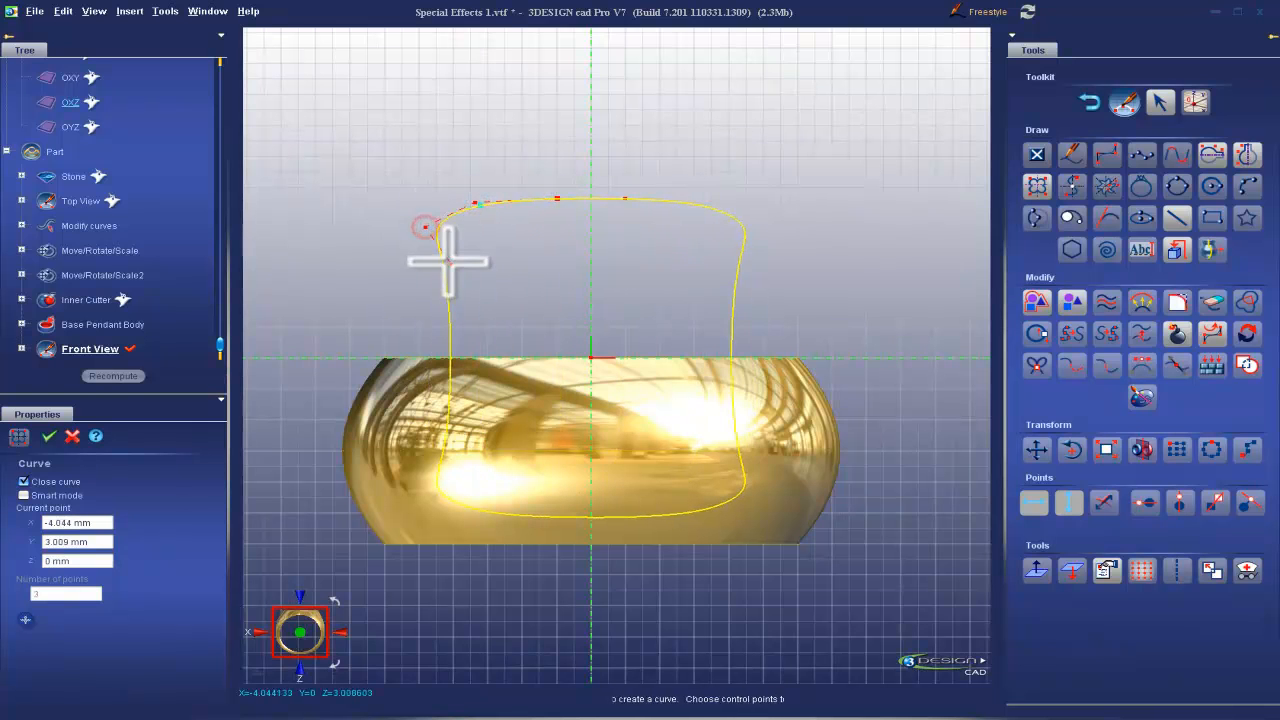
left_click(463, 257)
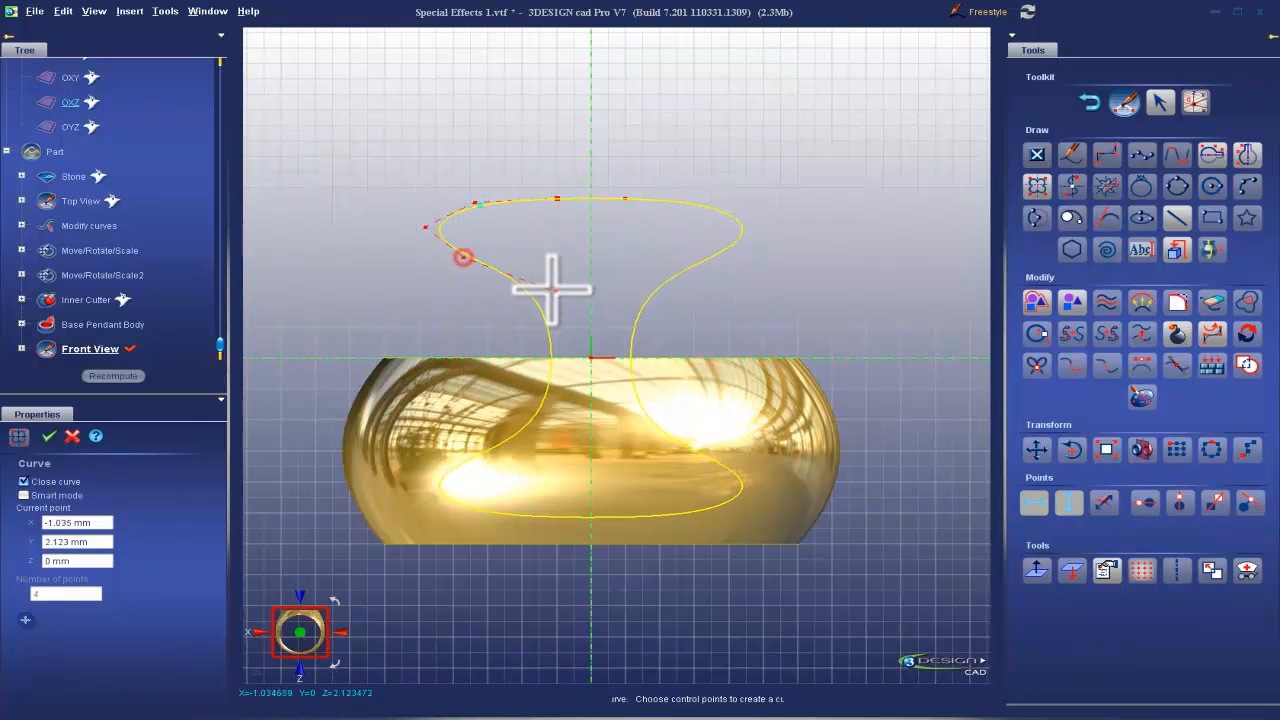
left_click_drag(463, 257, 505, 275)
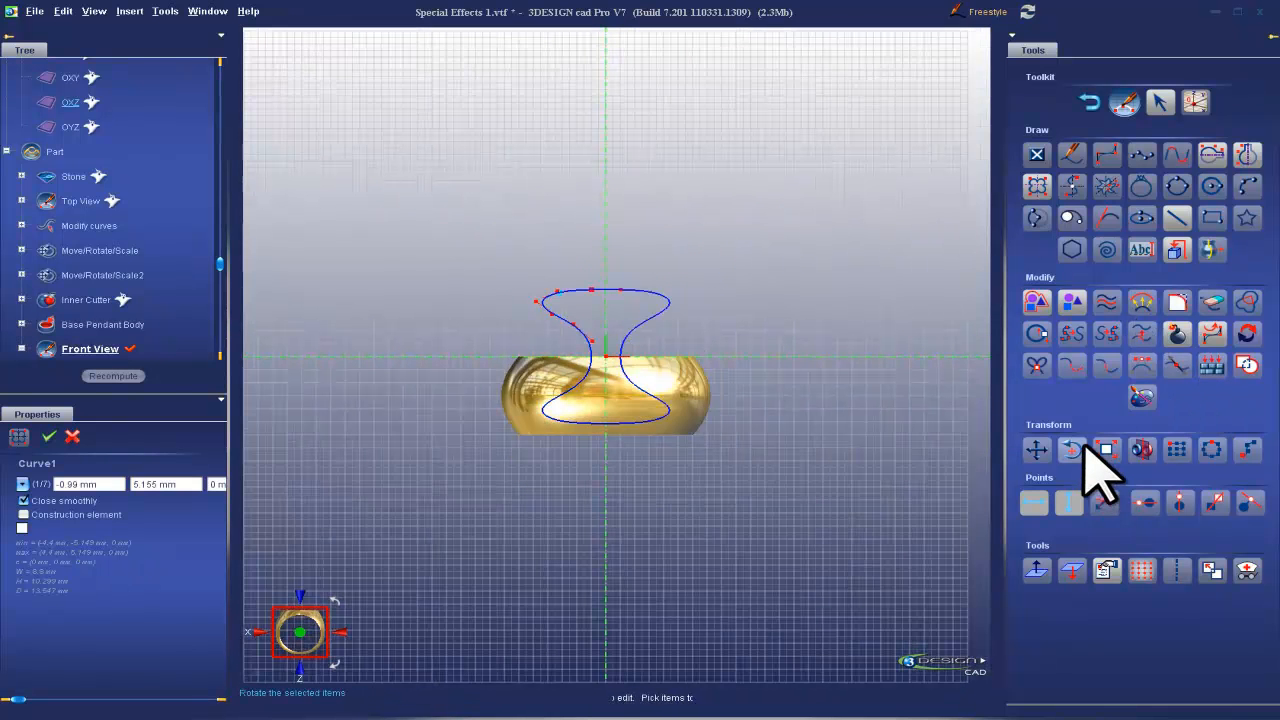
- Scale up the hourglass curve, then select a waist control point to refine
left_click(1037, 449)
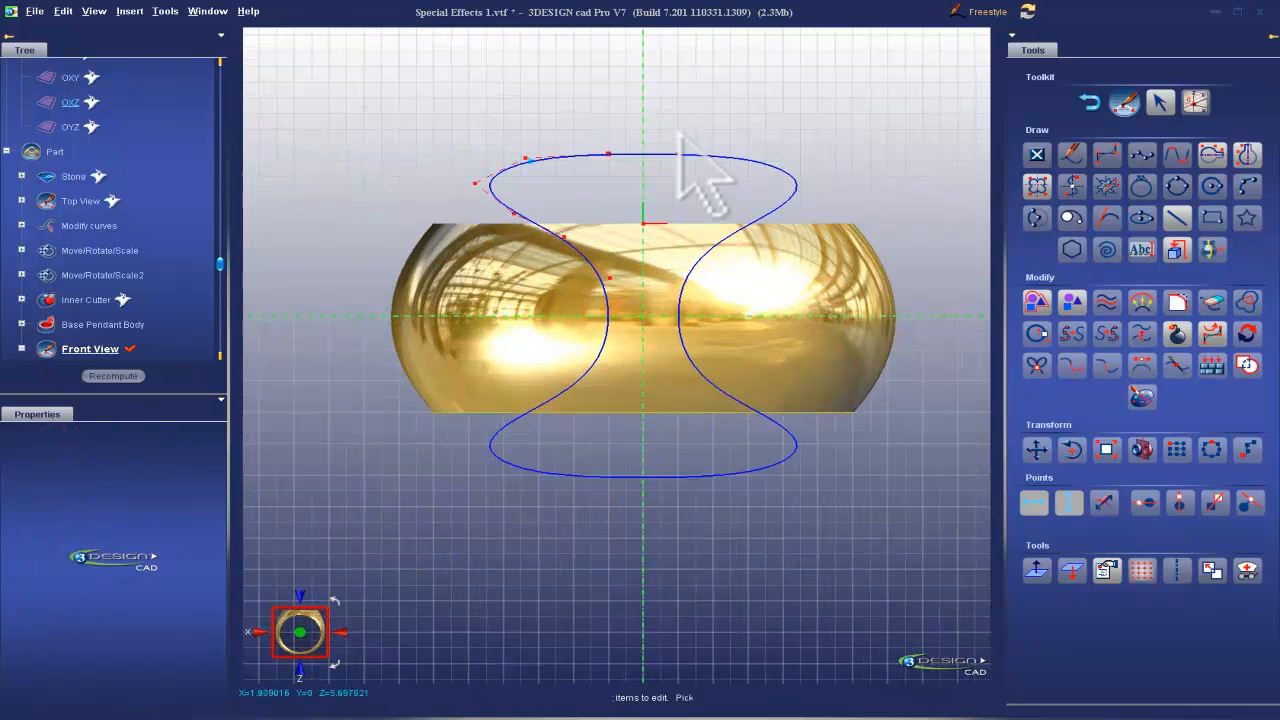
left_click(565, 235)
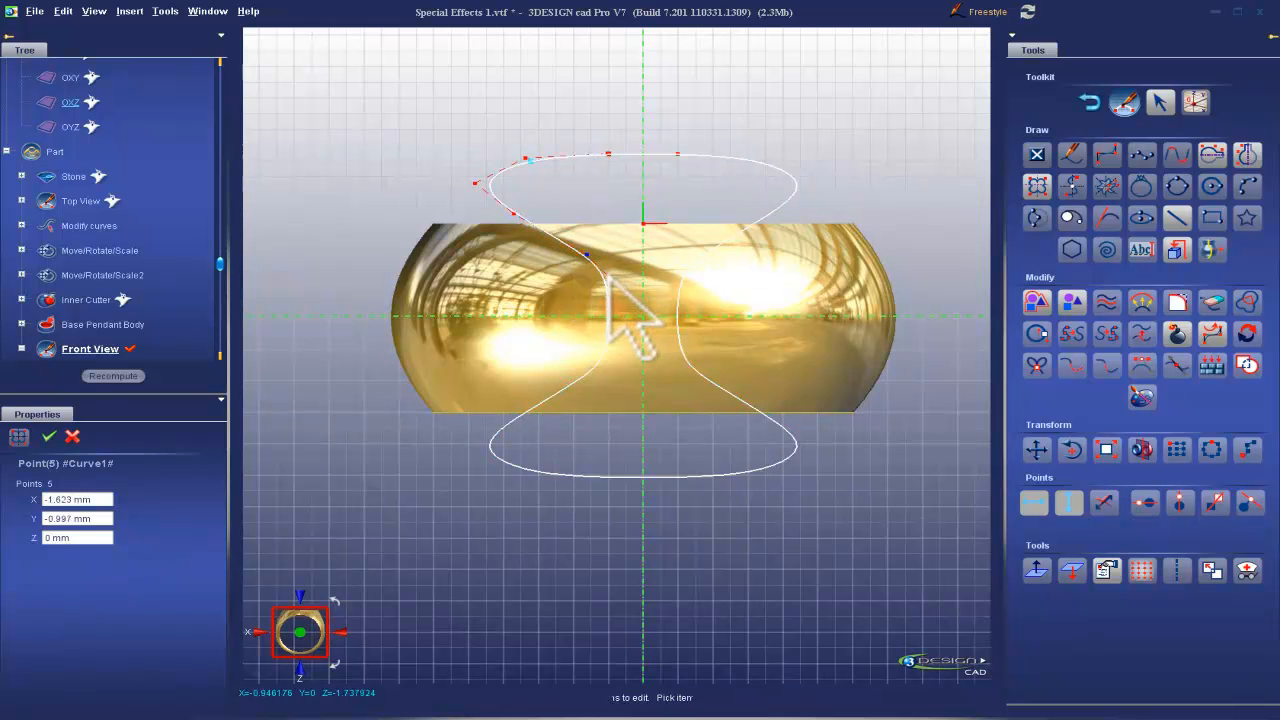
left_click(516, 214)
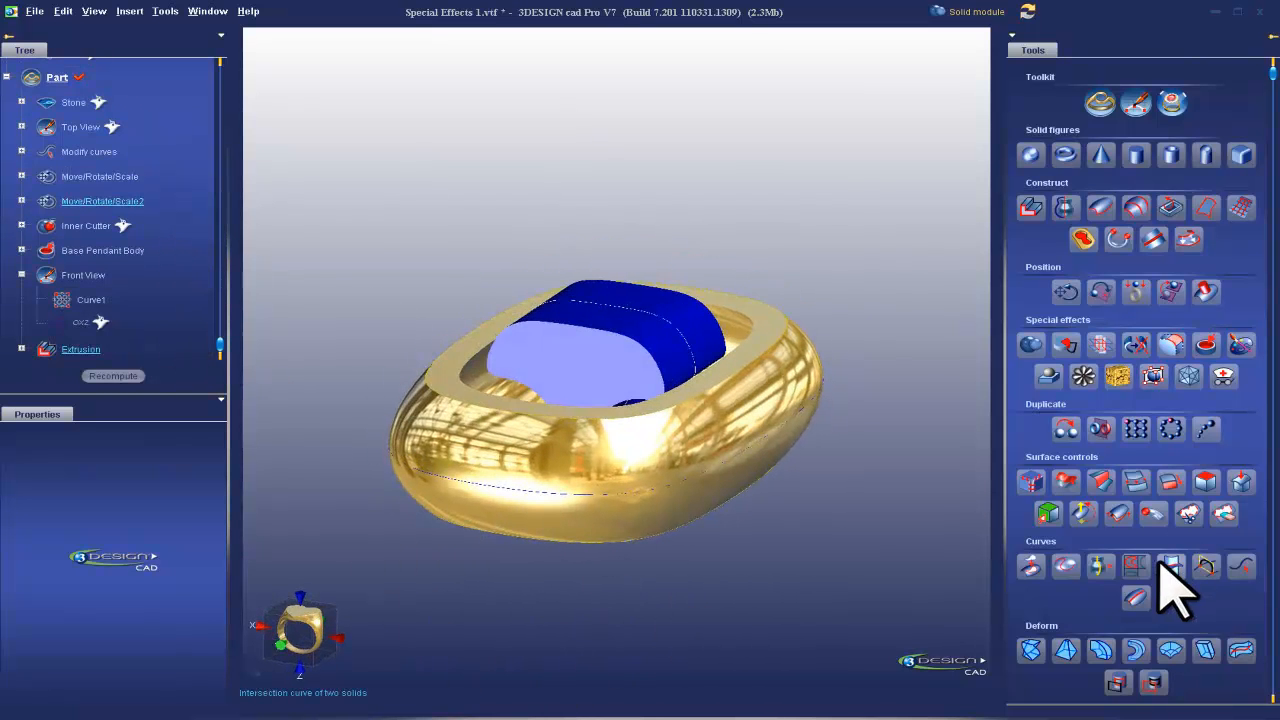
- Extrude Curve1 in the Solid module into the hourglass Extrusion
scroll("down", 3)
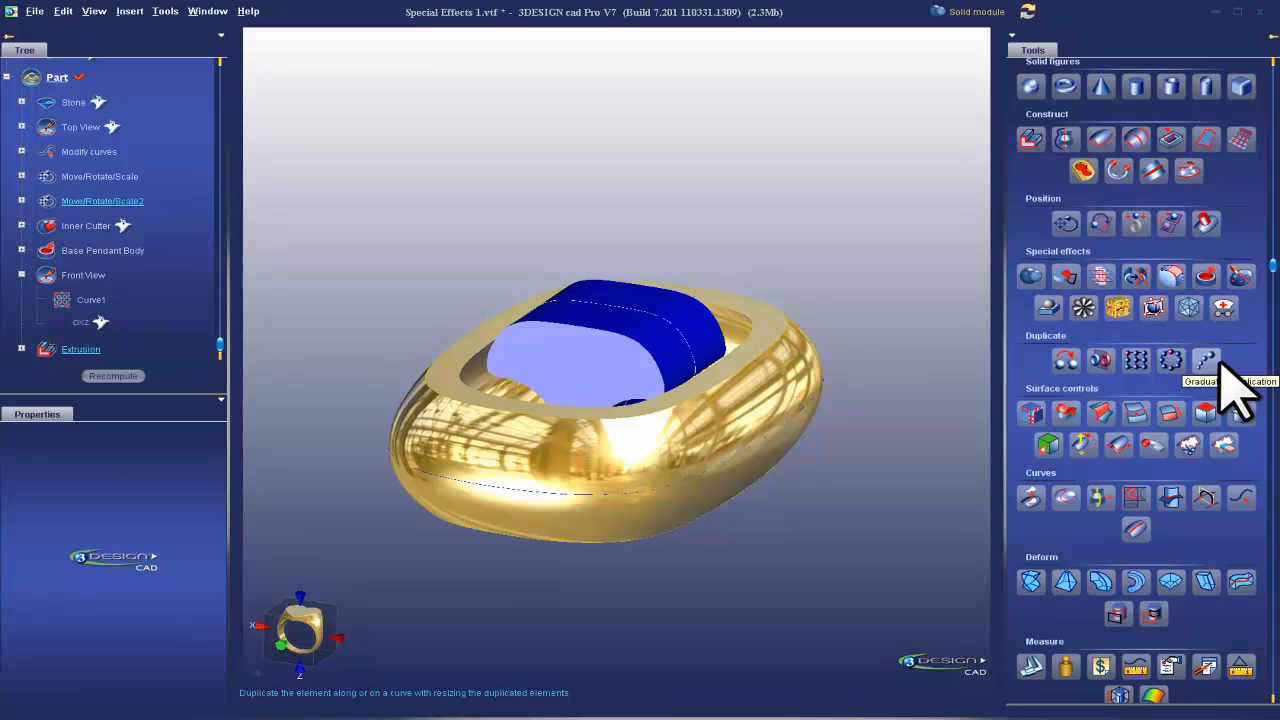
- Start a graduated duplication of the Extrusion using a fixed number of copies
left_click(1205, 360)
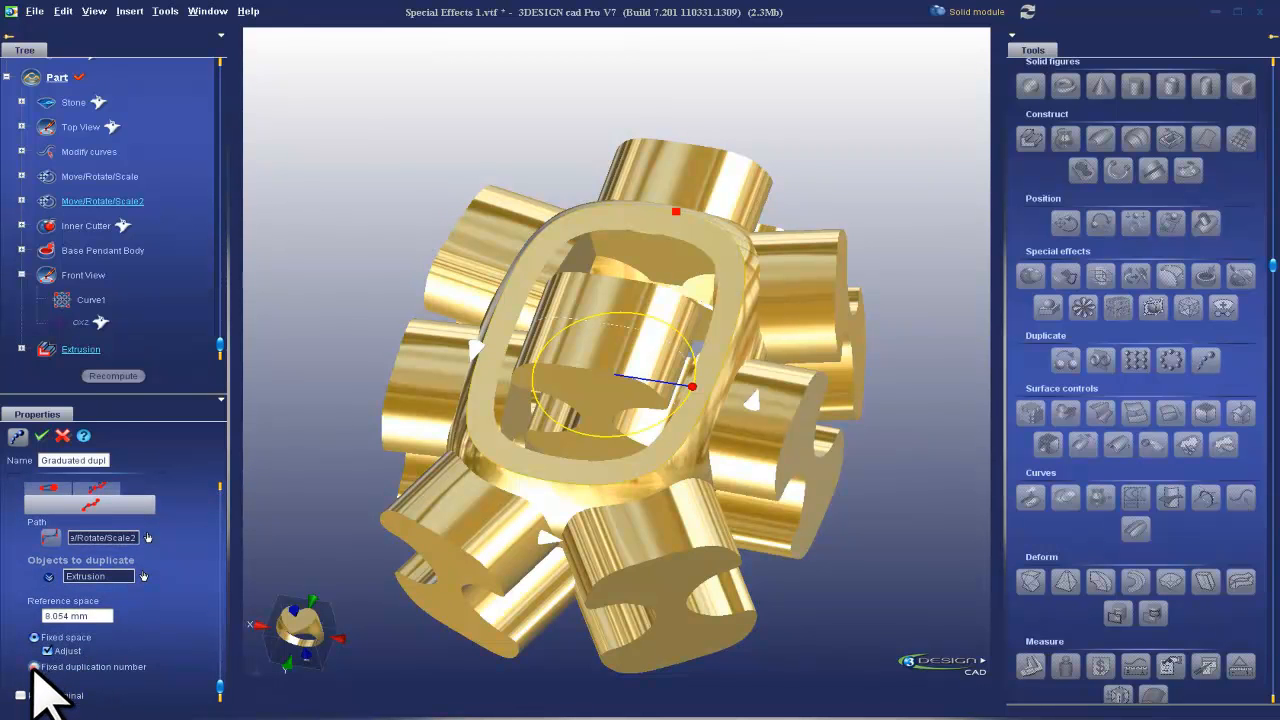
left_click(34, 631)
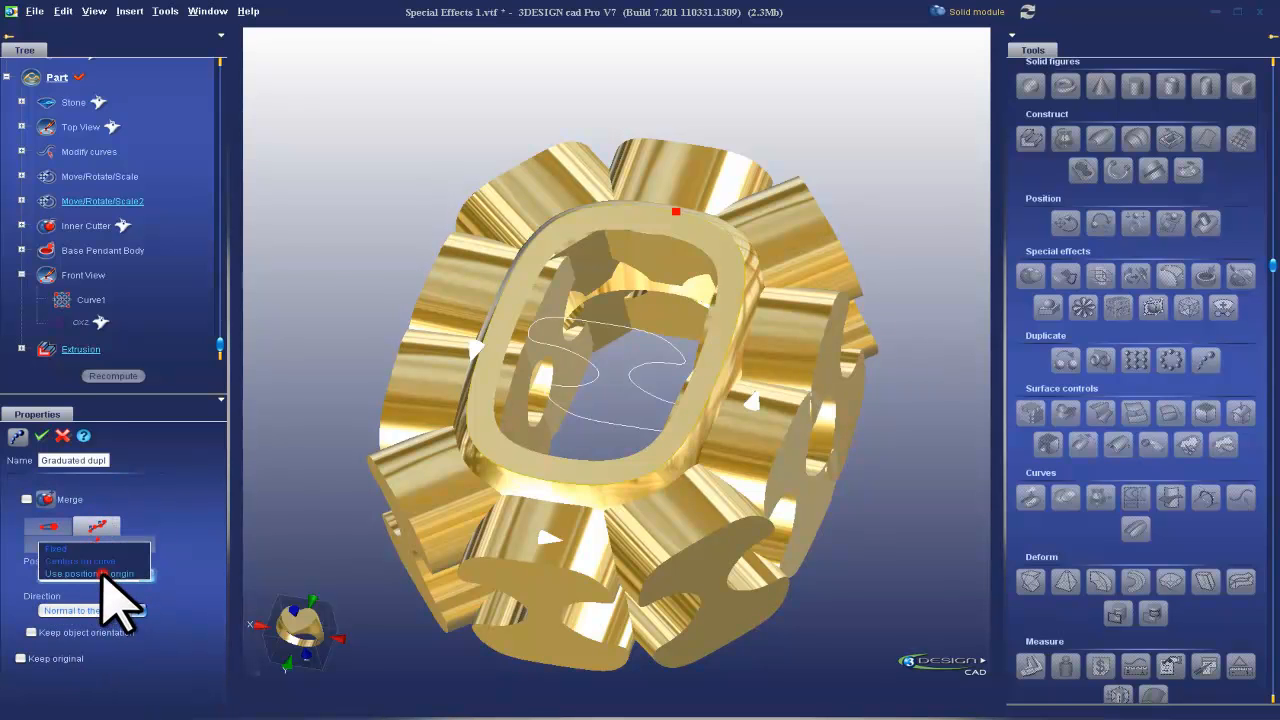
left_click(88, 573)
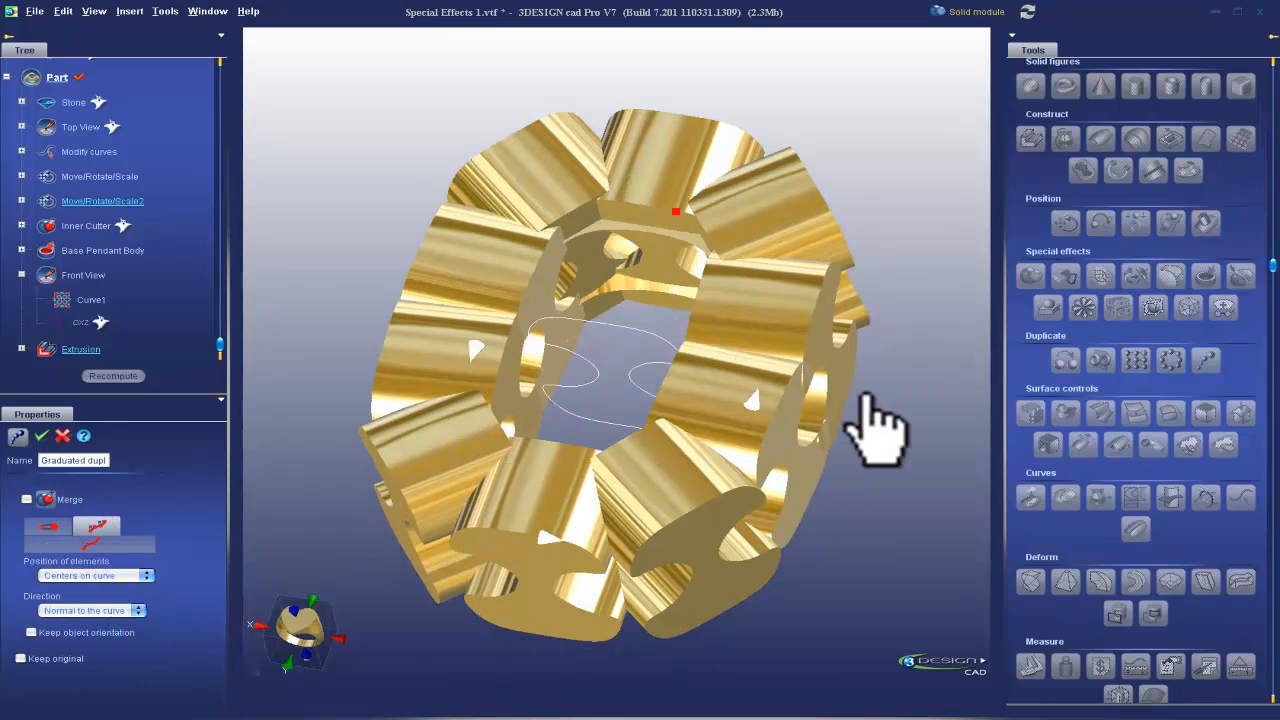
left_click_drag(880, 430, 835, 490)
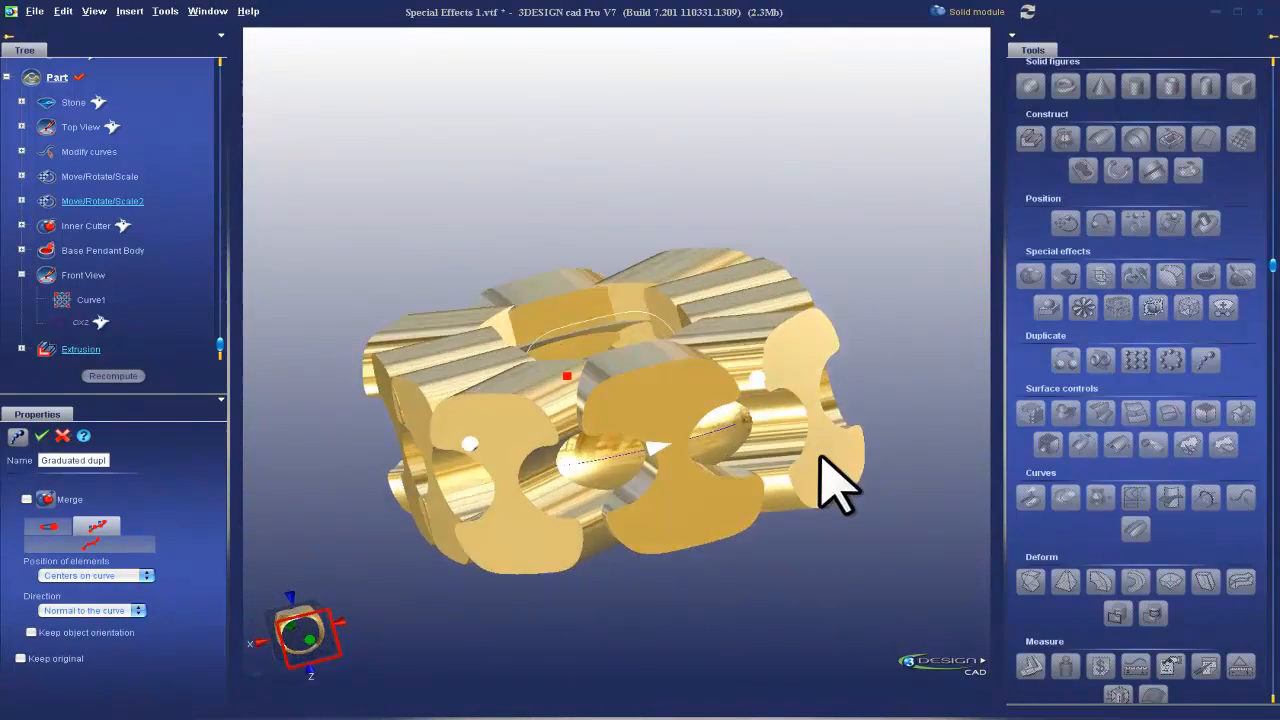
left_click_drag(835, 490, 790, 480)
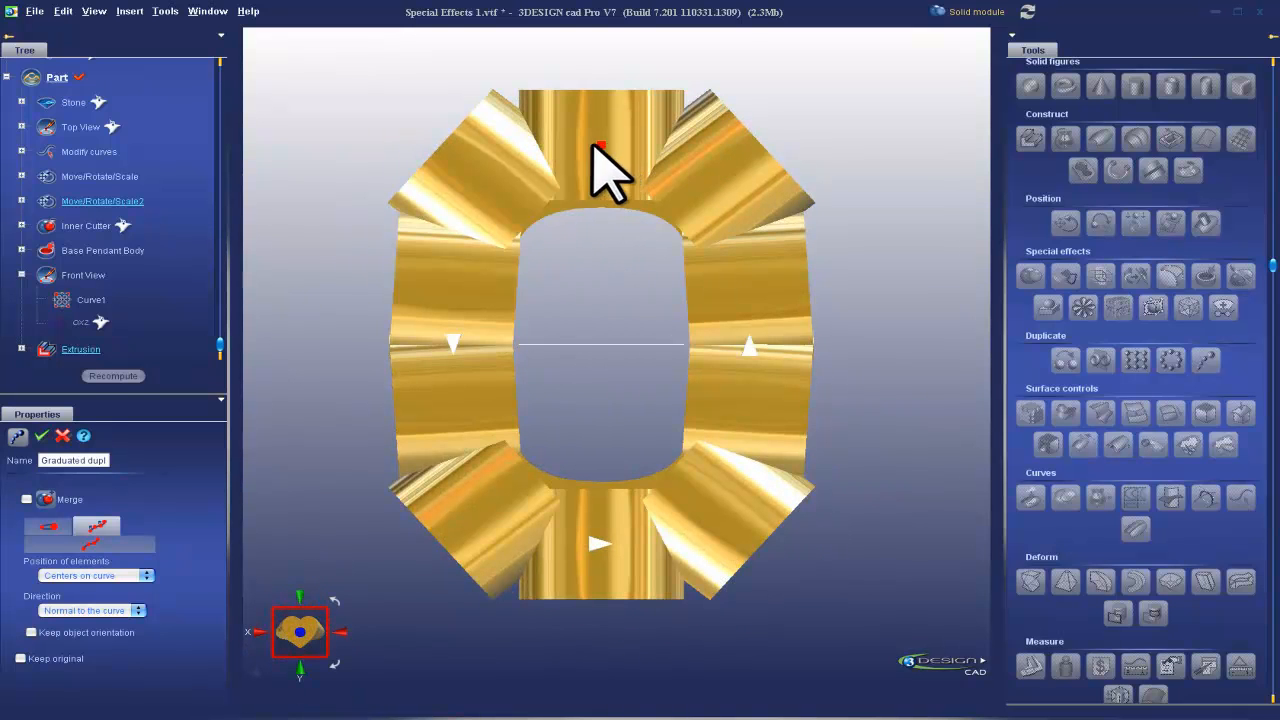
mouse_move(515, 215)
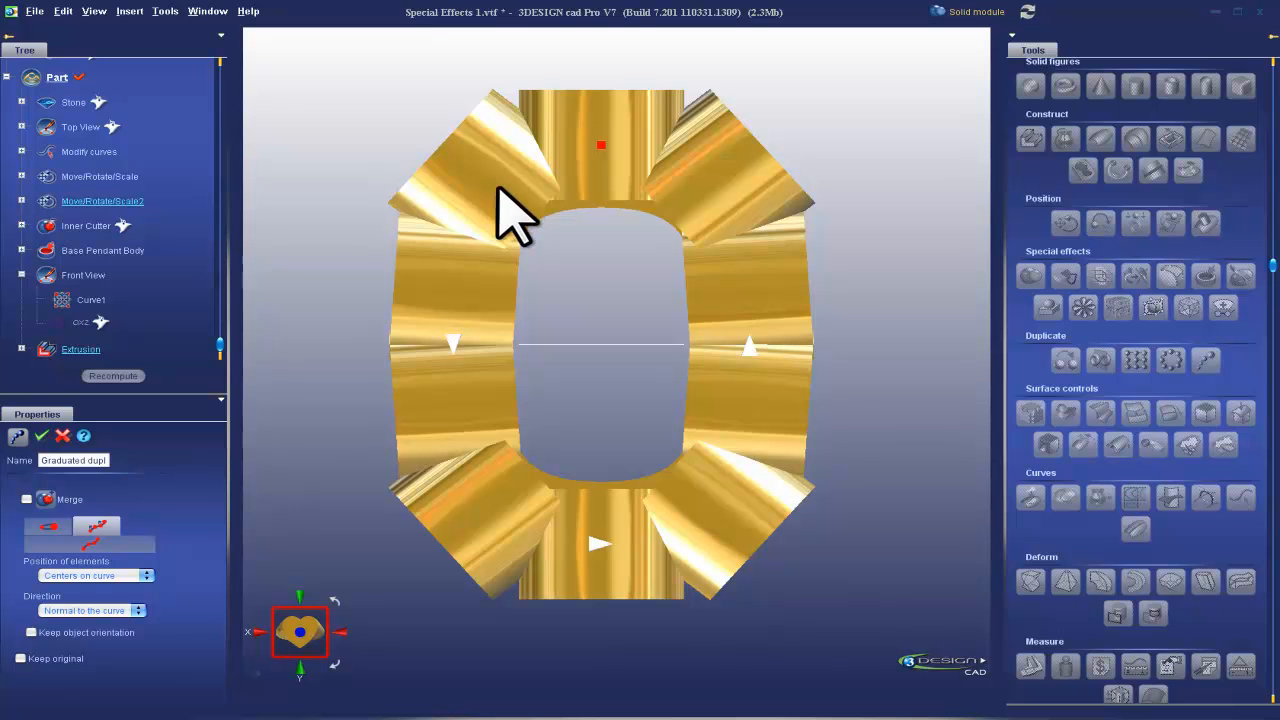
mouse_move(610, 140)
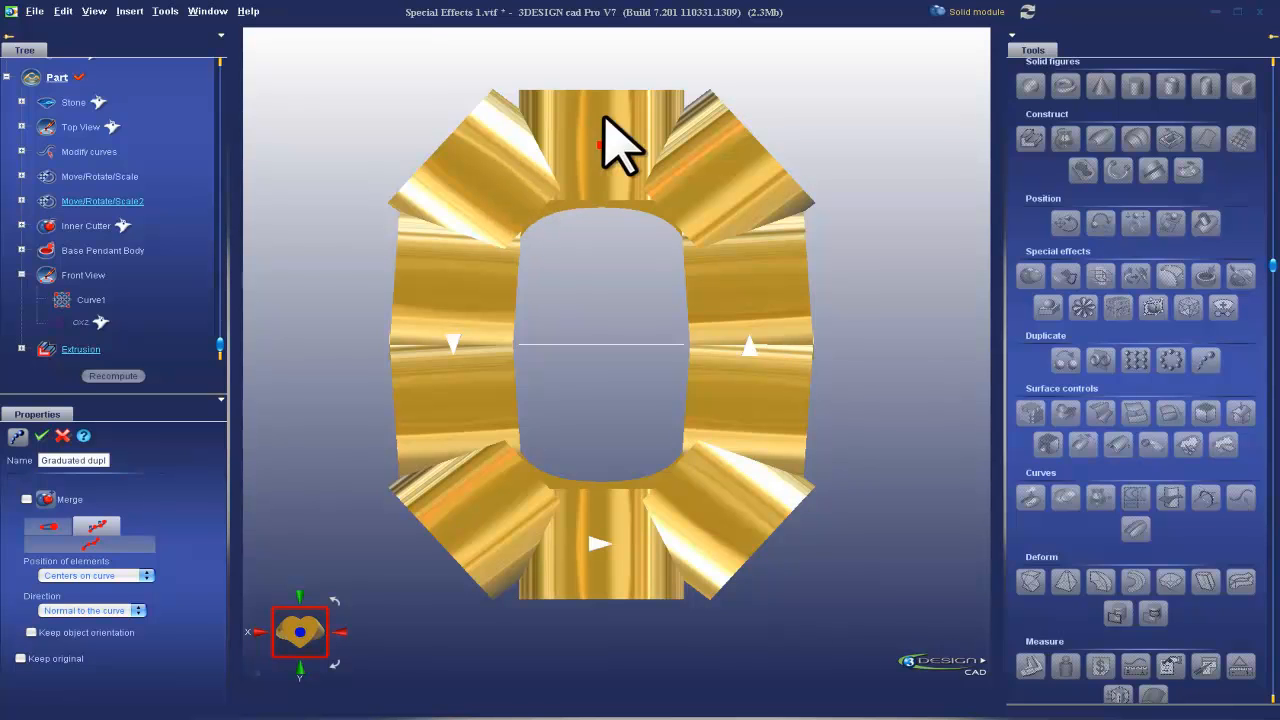
mouse_move(570, 295)
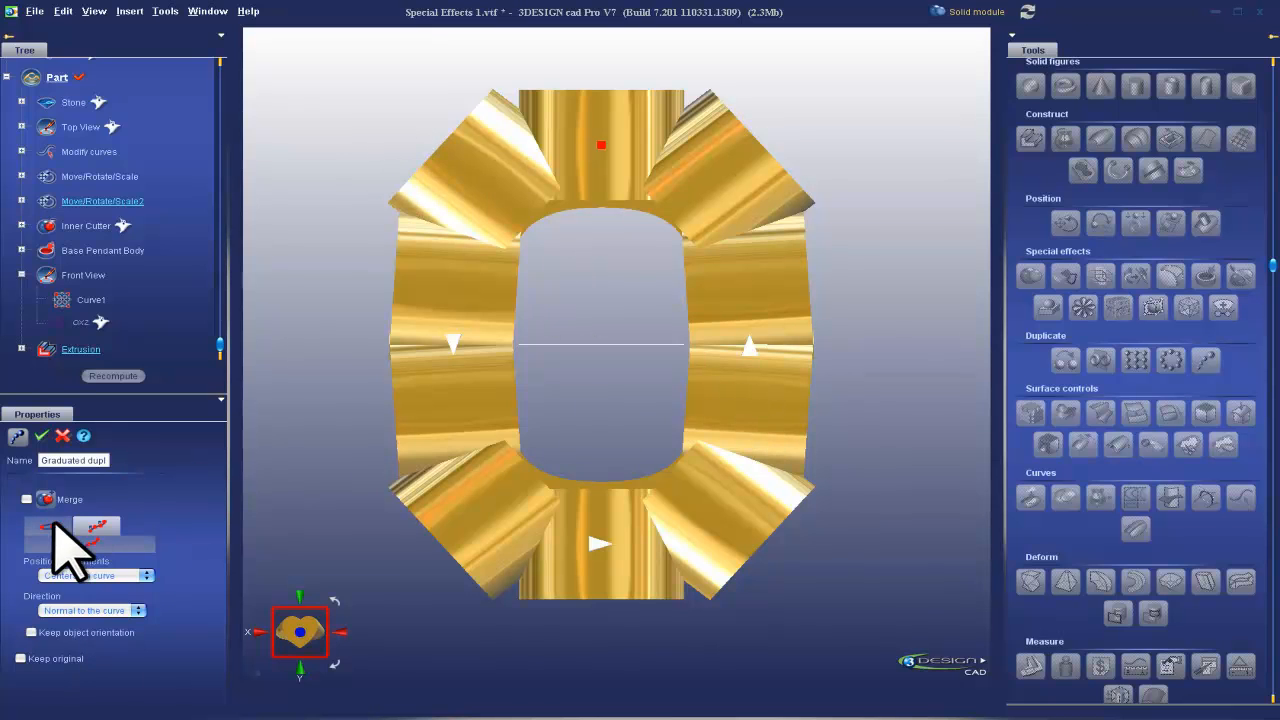
- Set the path and copy count, then validate the graduated duplication
left_click(97, 527)
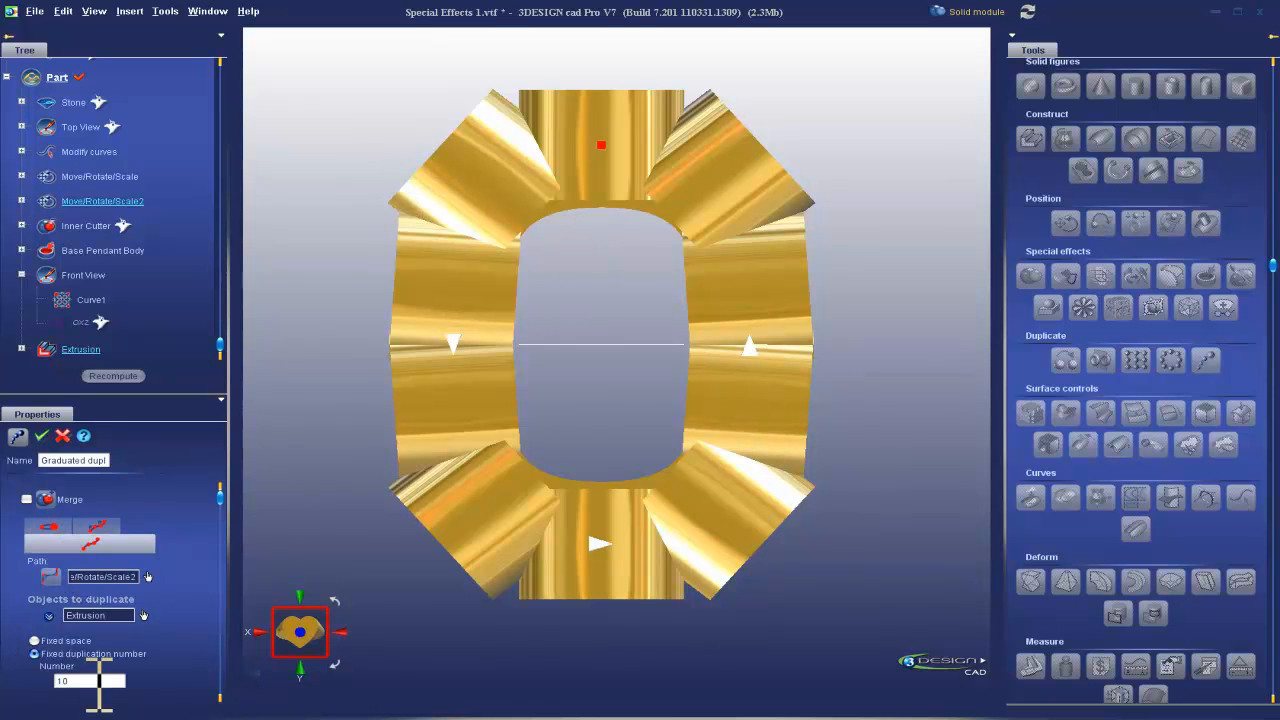
type("7")
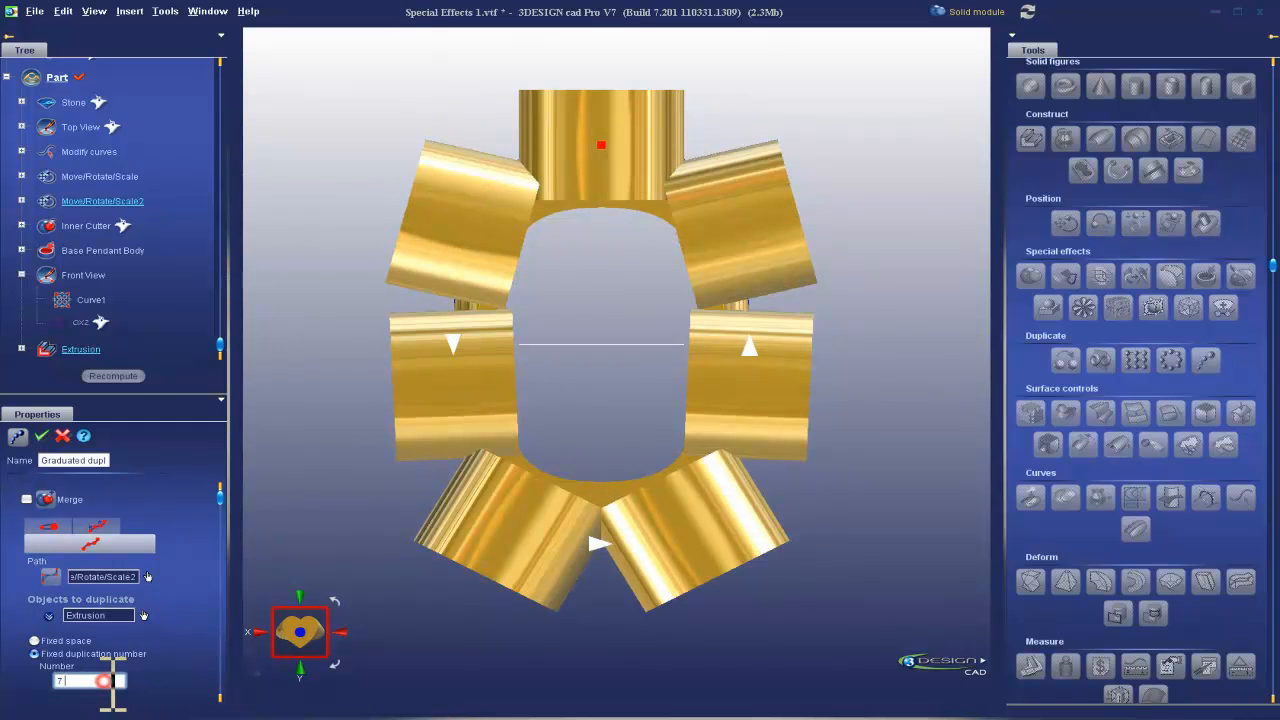
type("8")
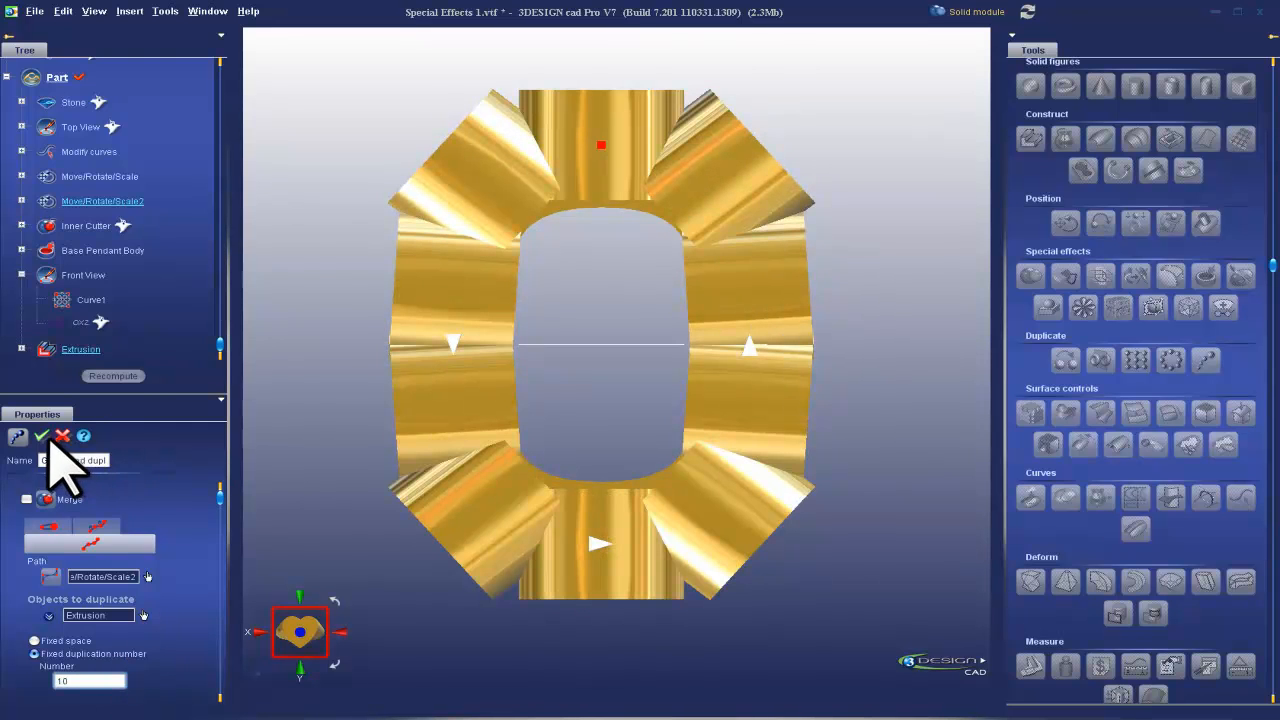
left_click(42, 435)
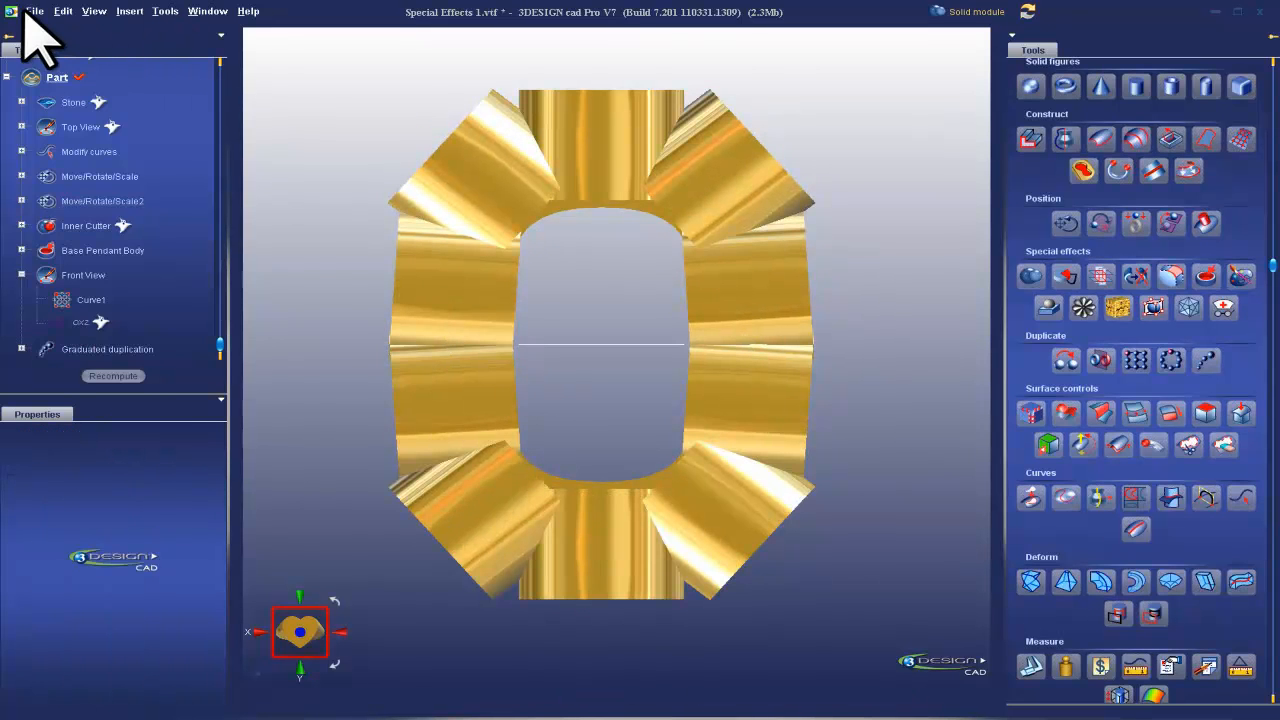
left_click(34, 11)
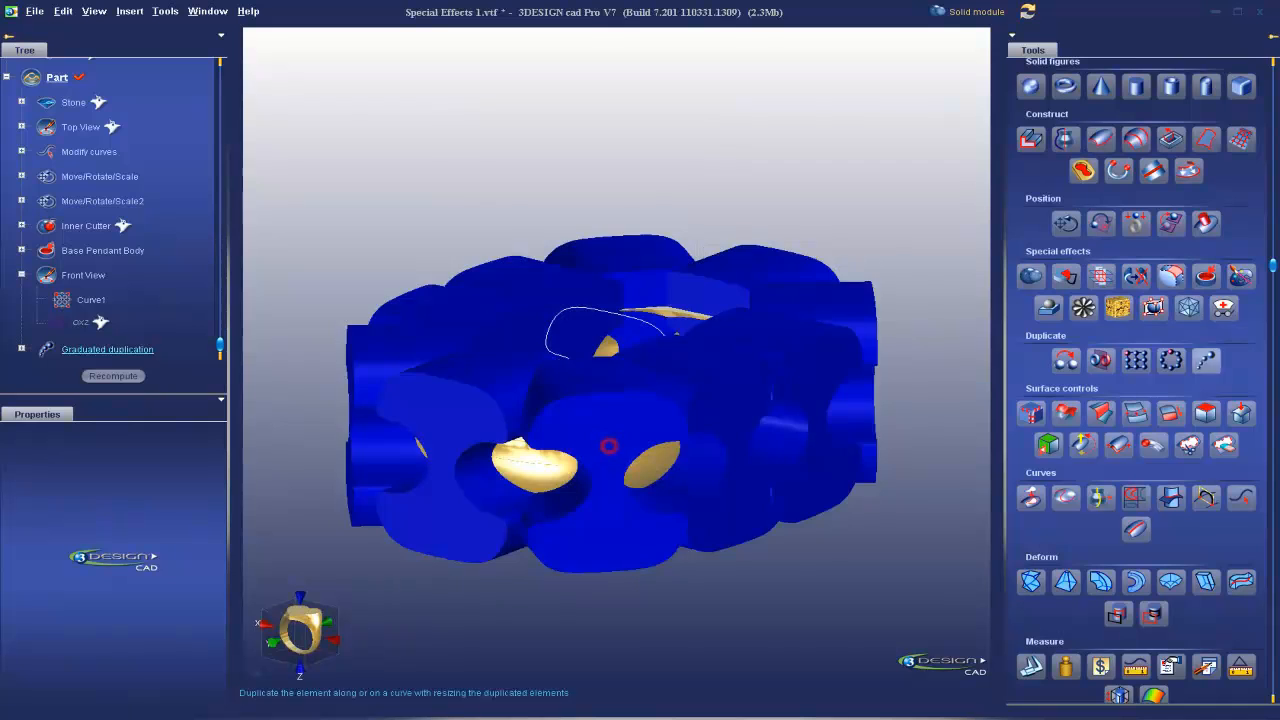
mouse_move(340, 580)
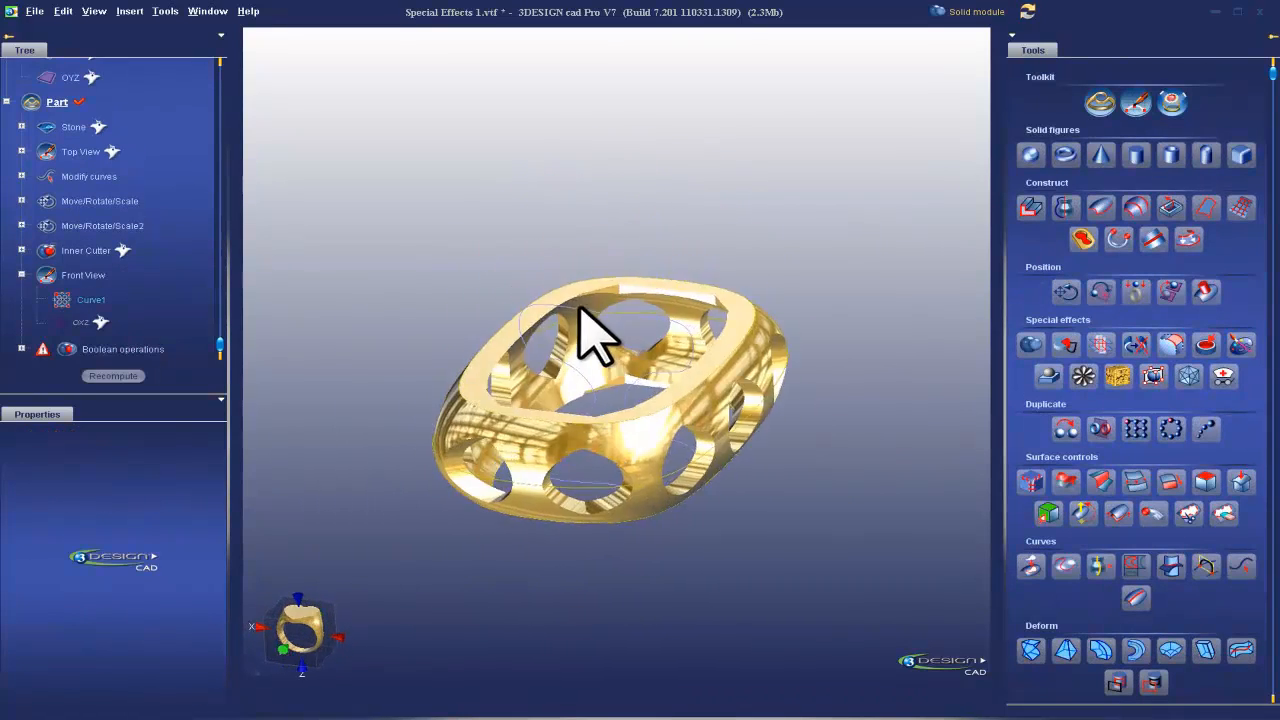
- Inspect the duplicated segments and select them for a Boolean add in Yellow gold 18K
left_click_drag(595, 335, 720, 260)
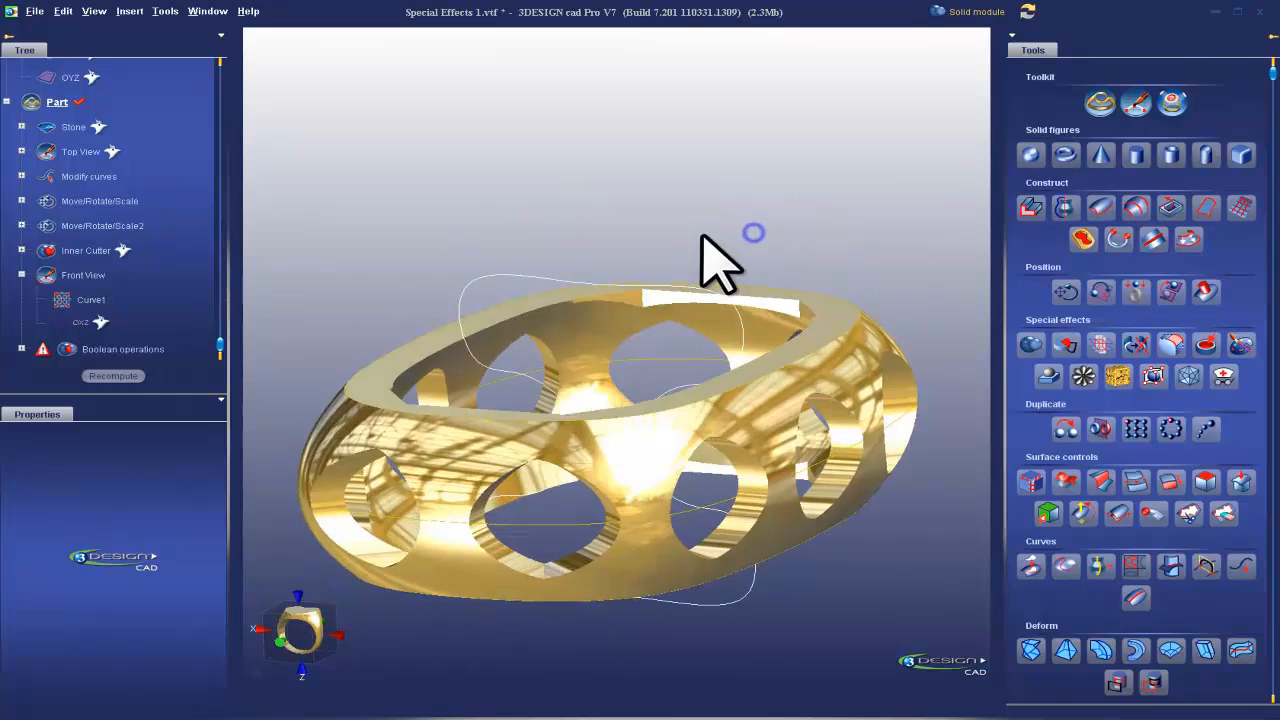
left_click(620, 490)
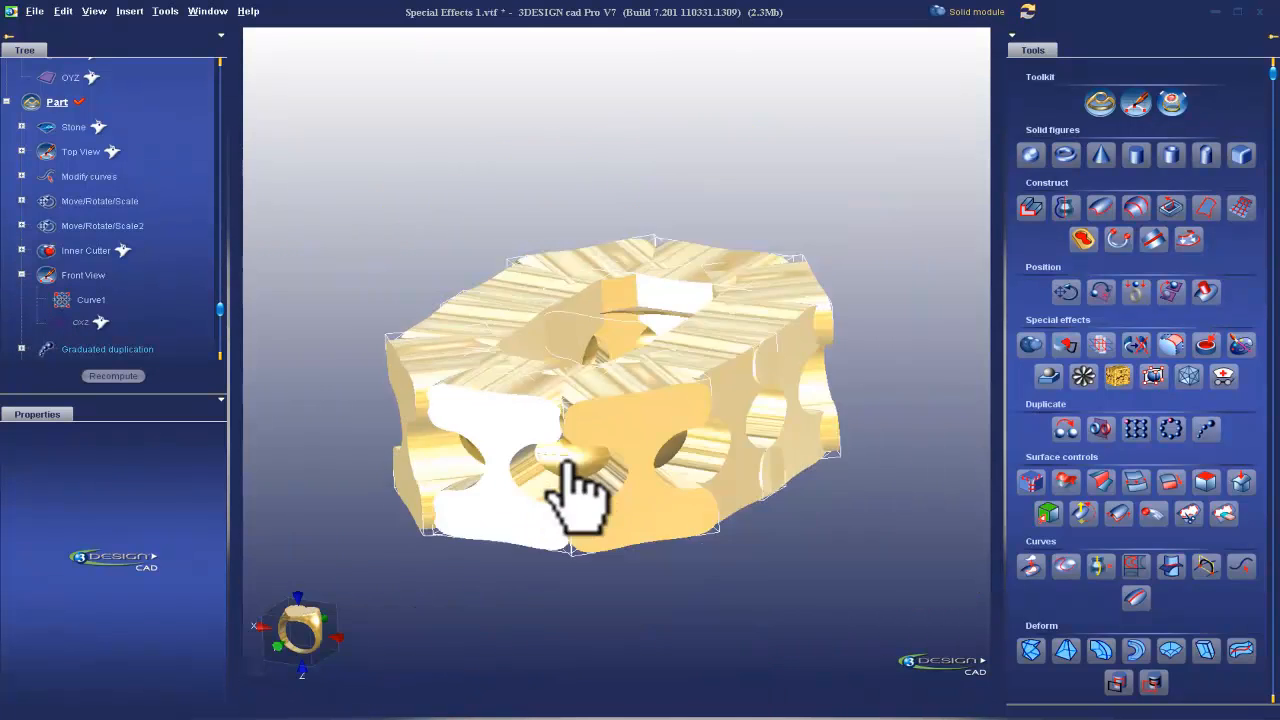
left_click_drag(575, 490, 675, 445)
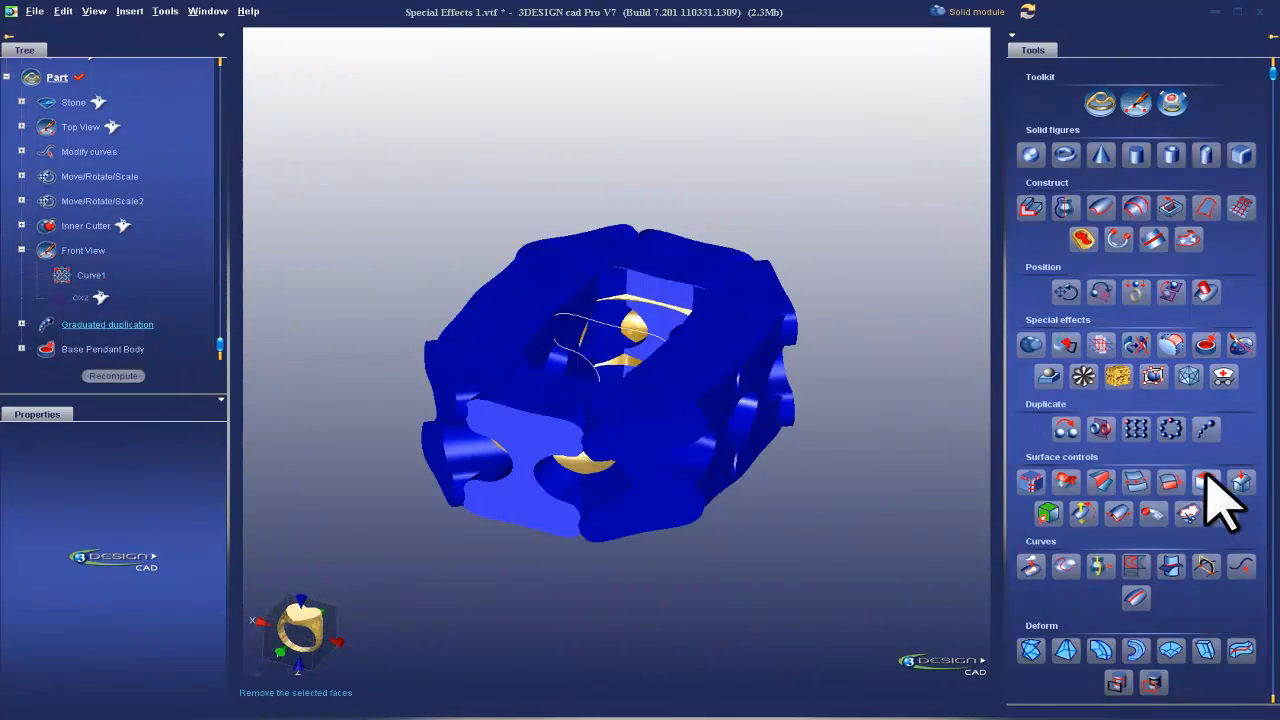
scroll("down", 3)
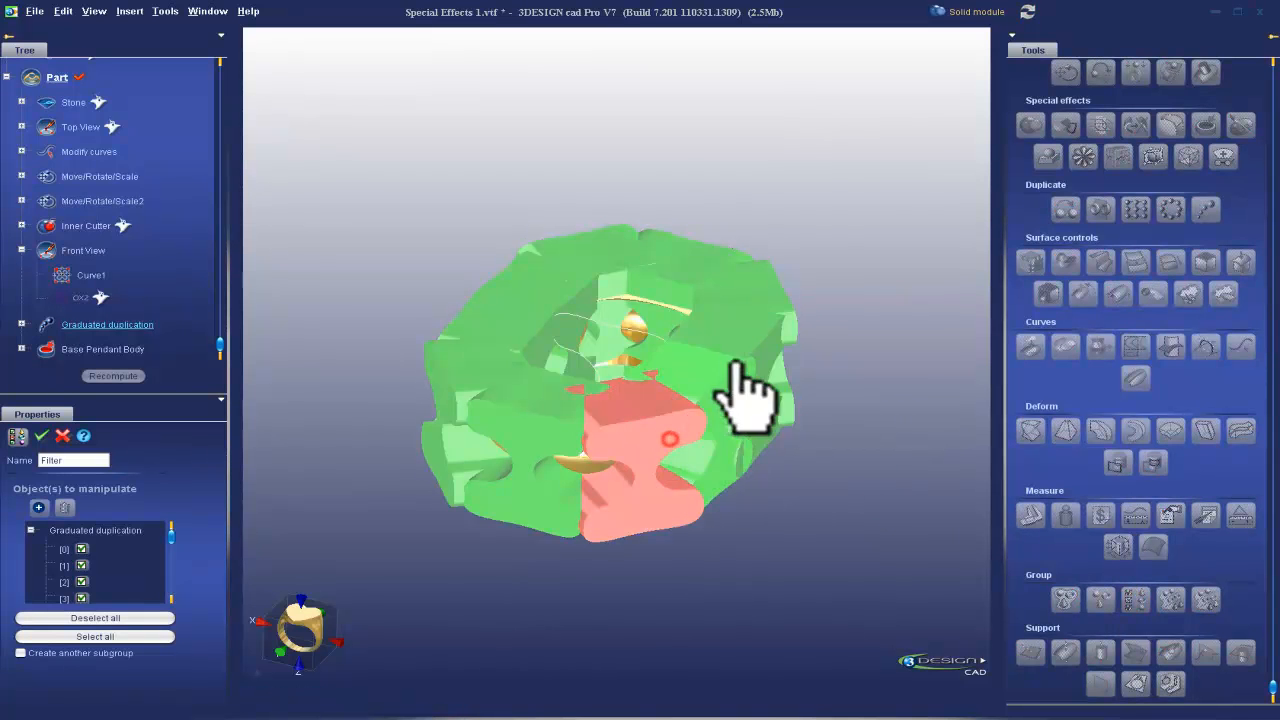
left_click(81, 549)
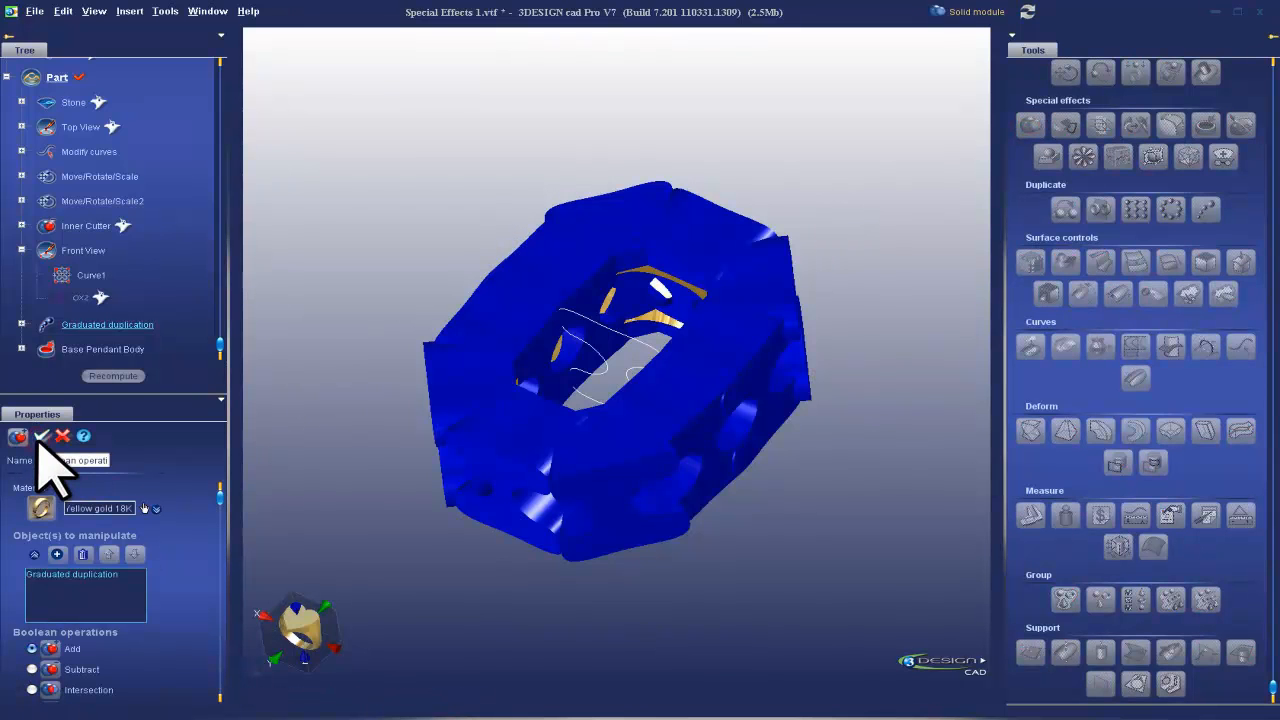
- Validate the Boolean add, recompute, and orbit to inspect the hourglass openings
left_click(41, 436)
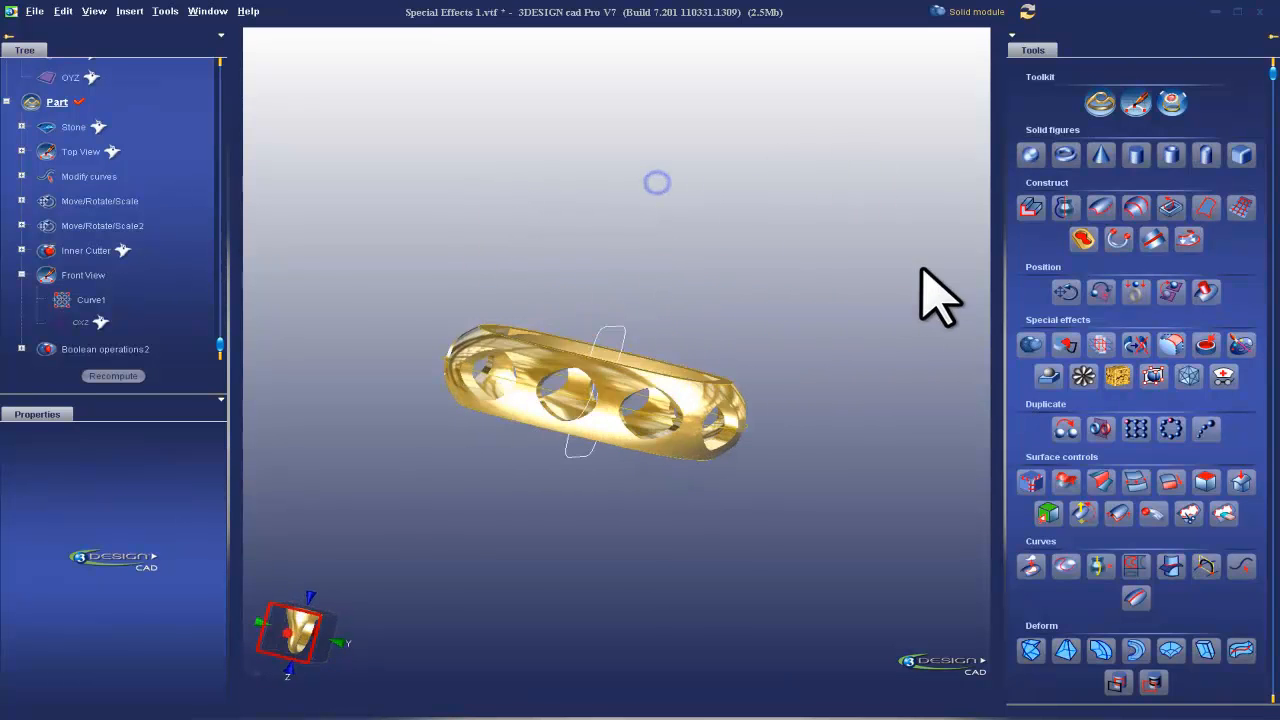
left_click_drag(940, 295, 600, 295)
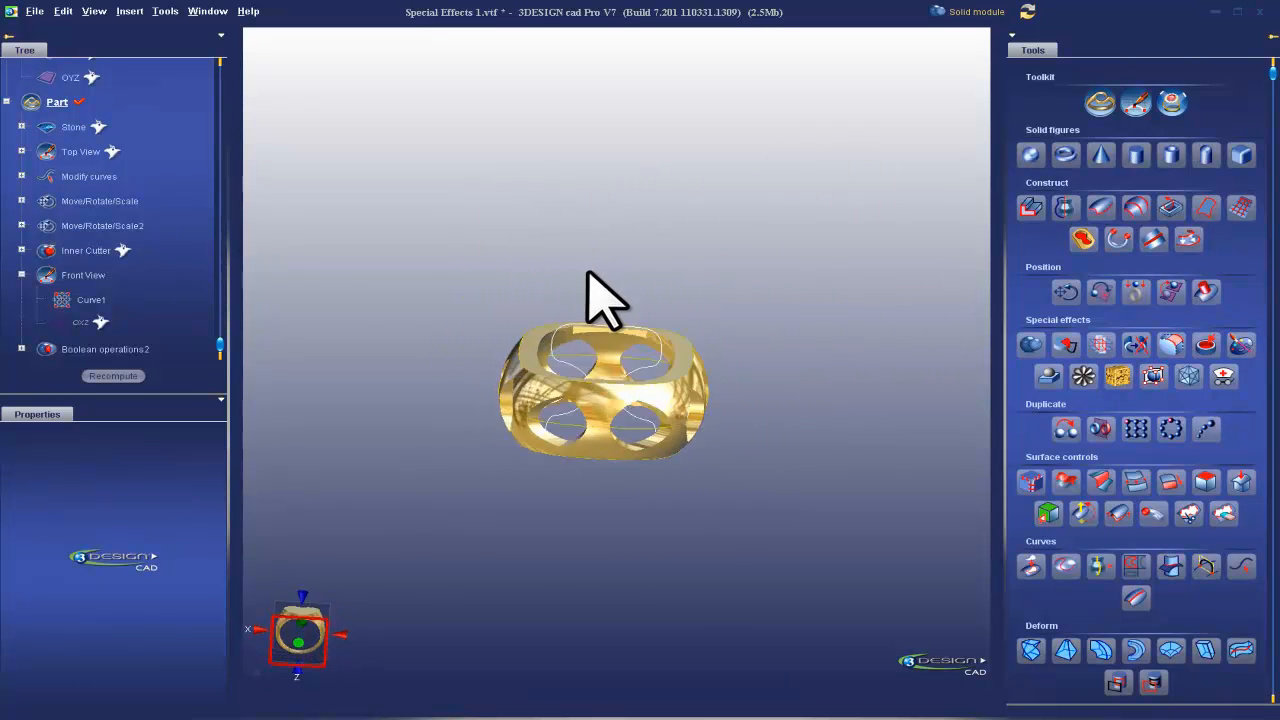
left_click_drag(600, 300, 575, 410)
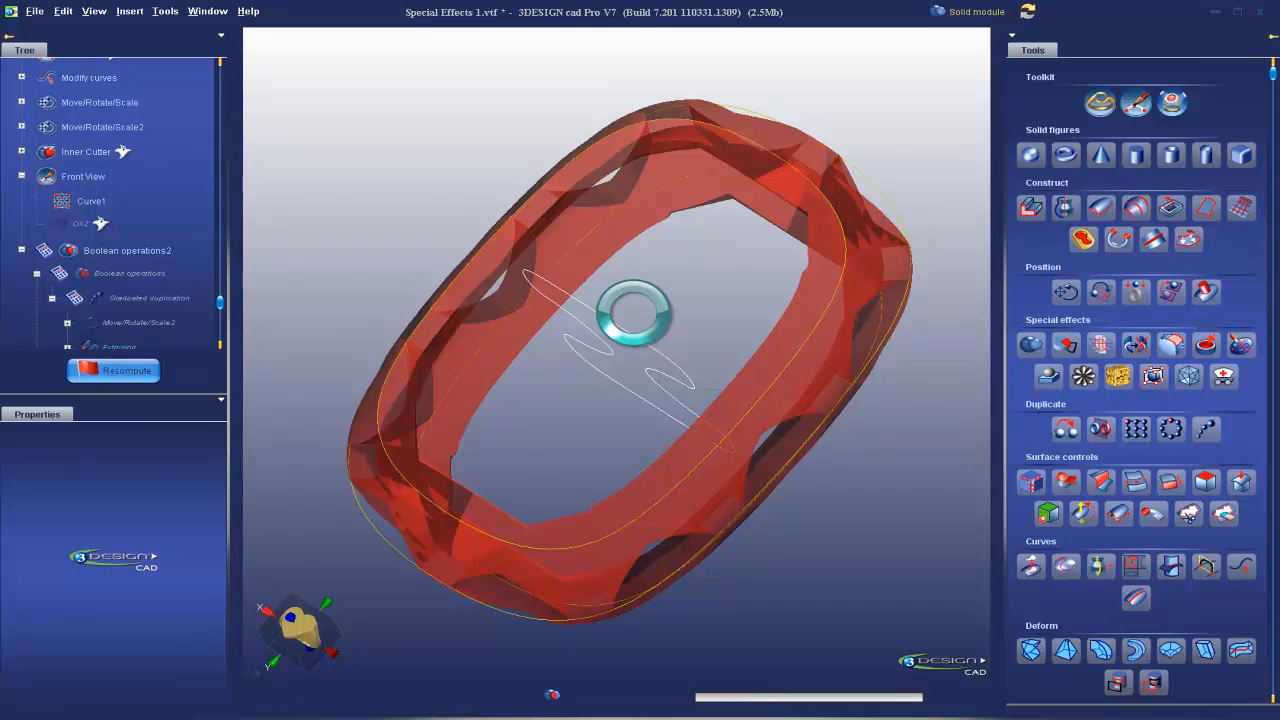
left_click(113, 370)
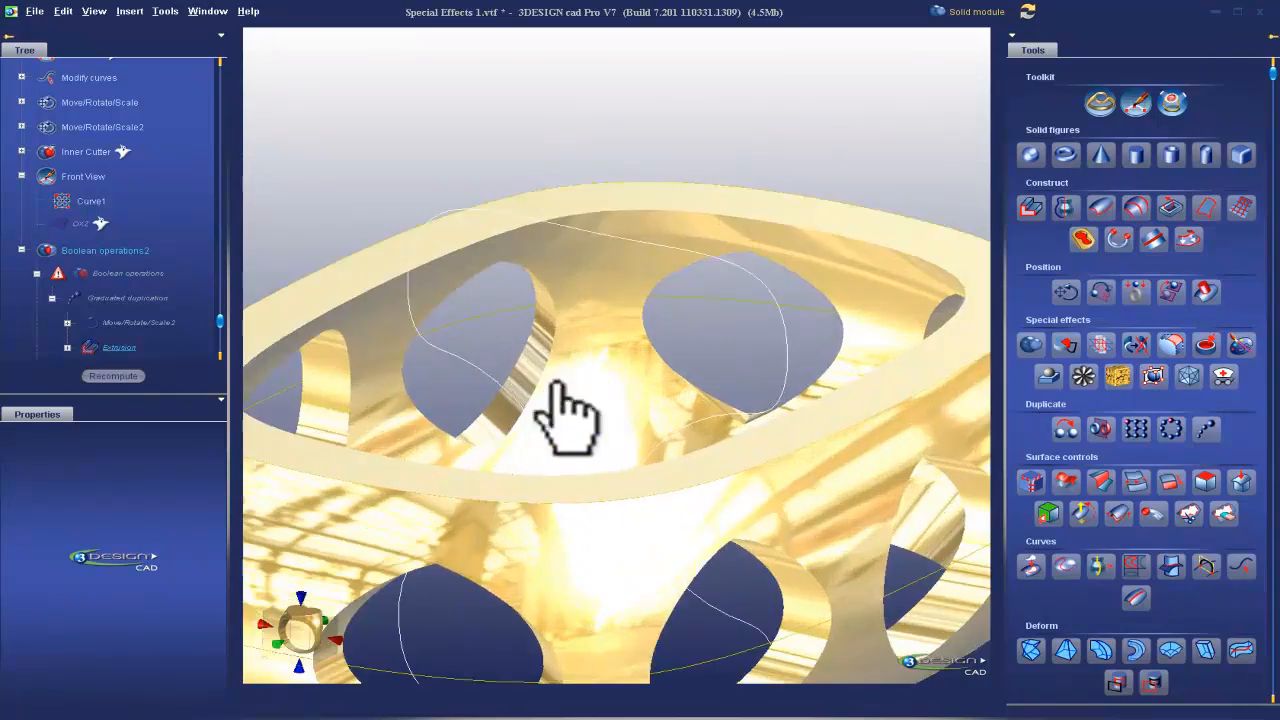
left_click_drag(570, 420, 915, 400)
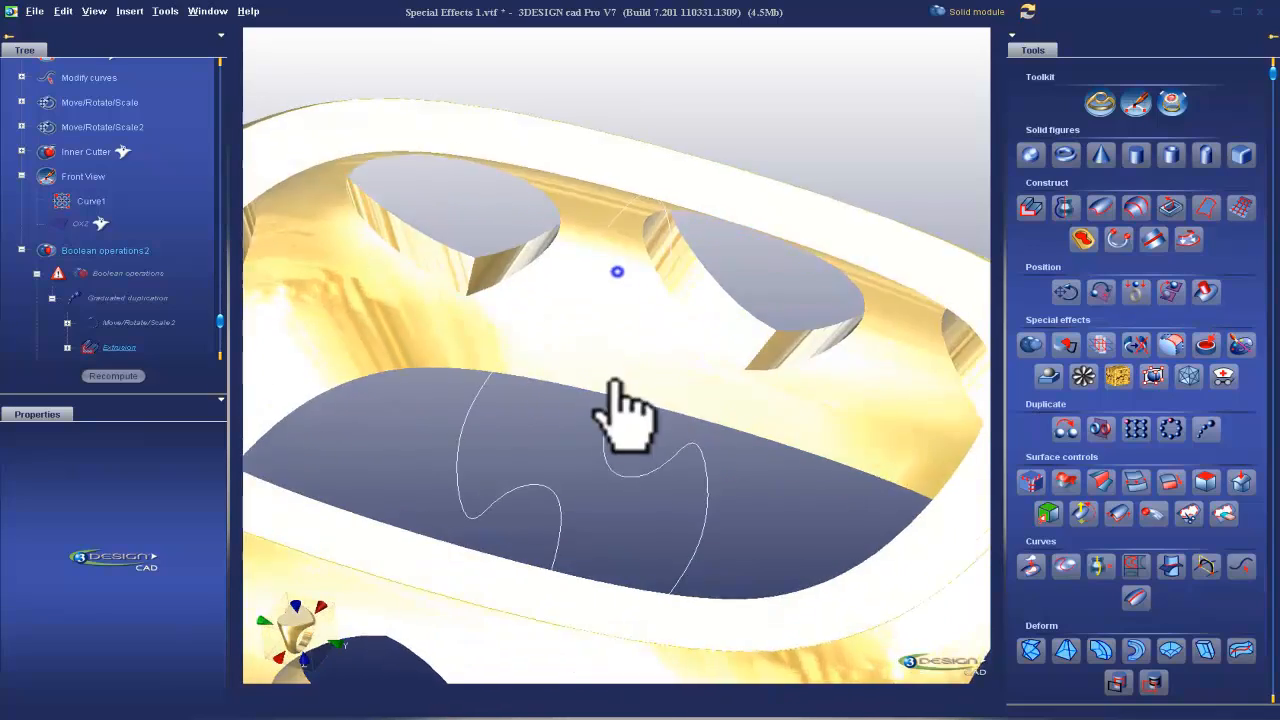
left_click_drag(620, 415, 535, 575)
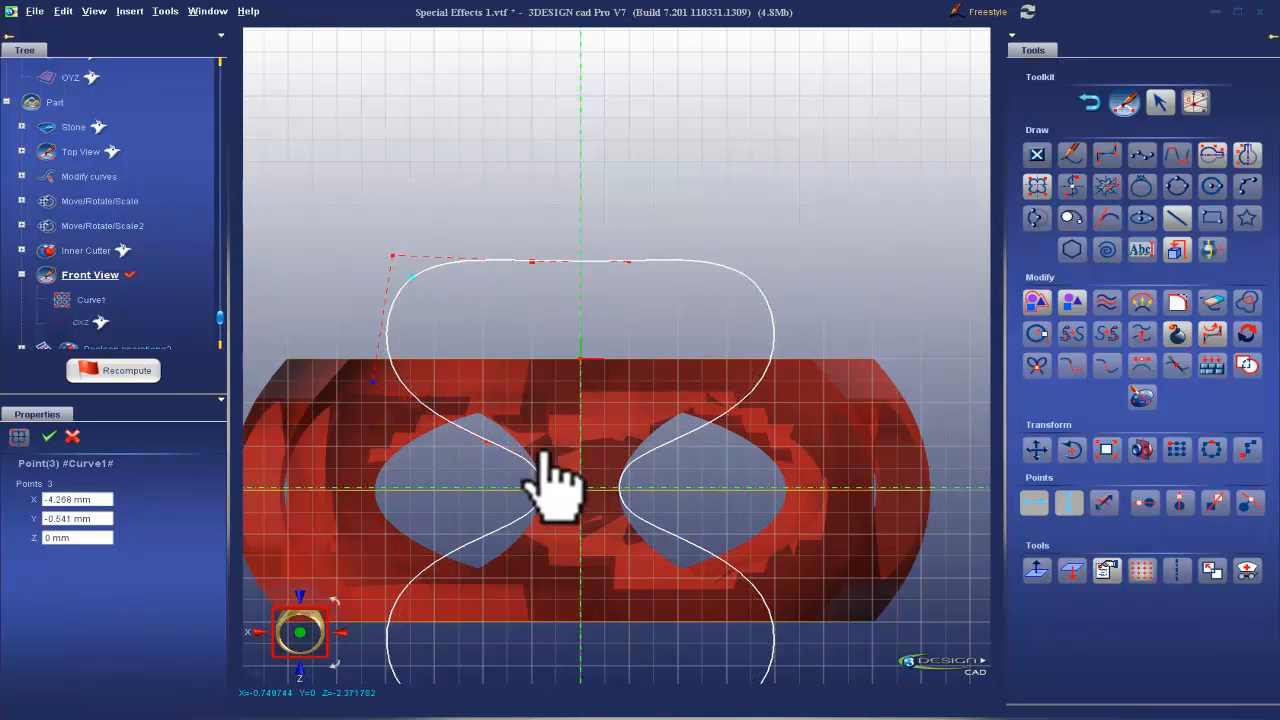
- Reshape Curve1's control points in Front View and recompute the hourglass profile
left_click(113, 370)
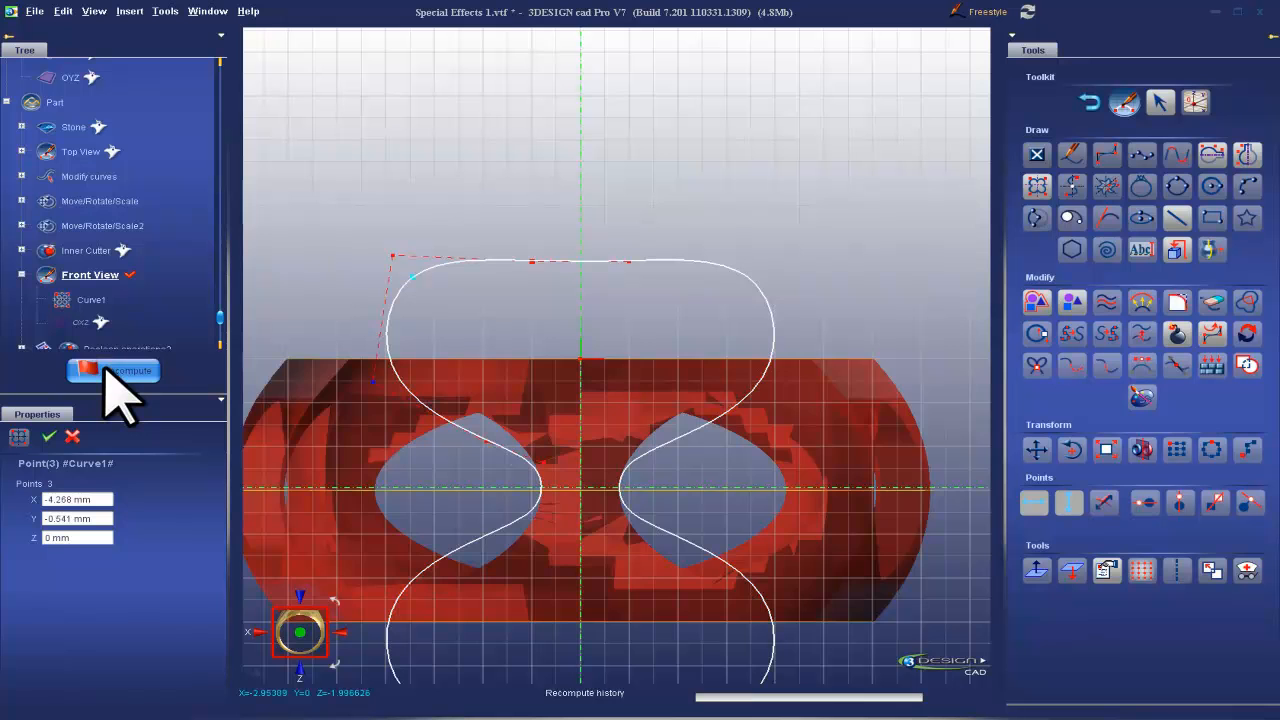
left_click(113, 370)
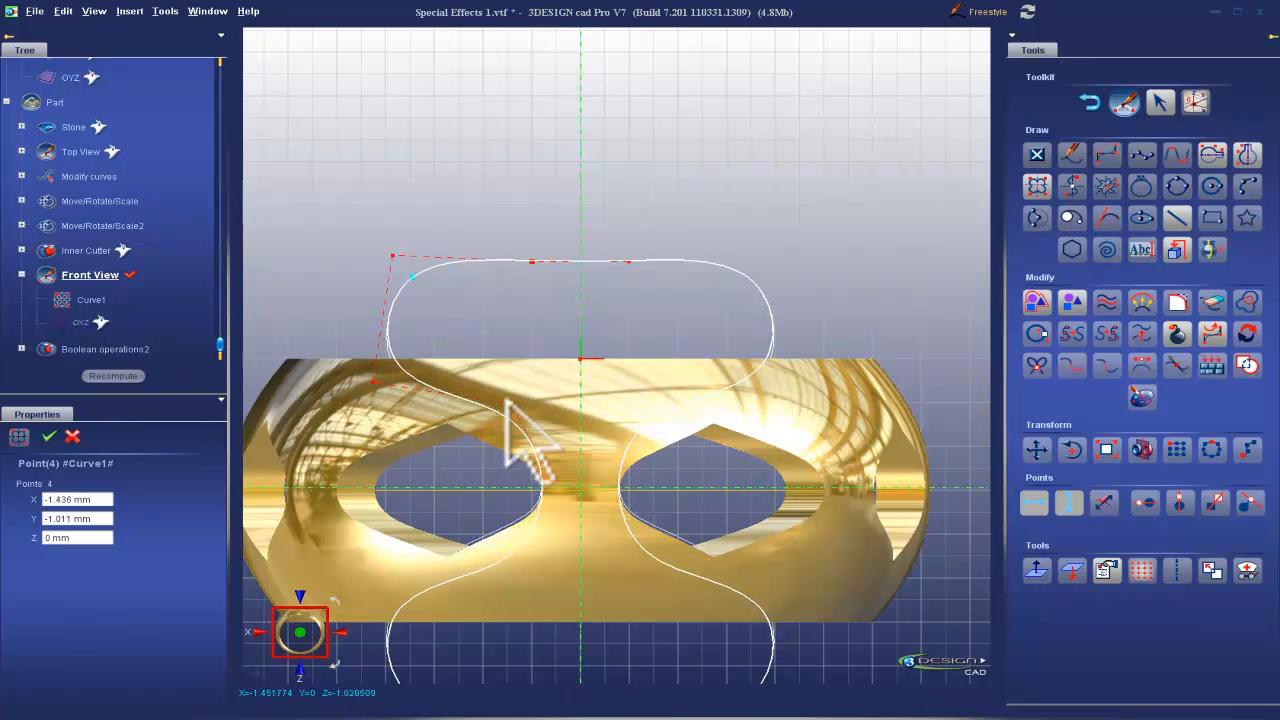
left_click(550, 500)
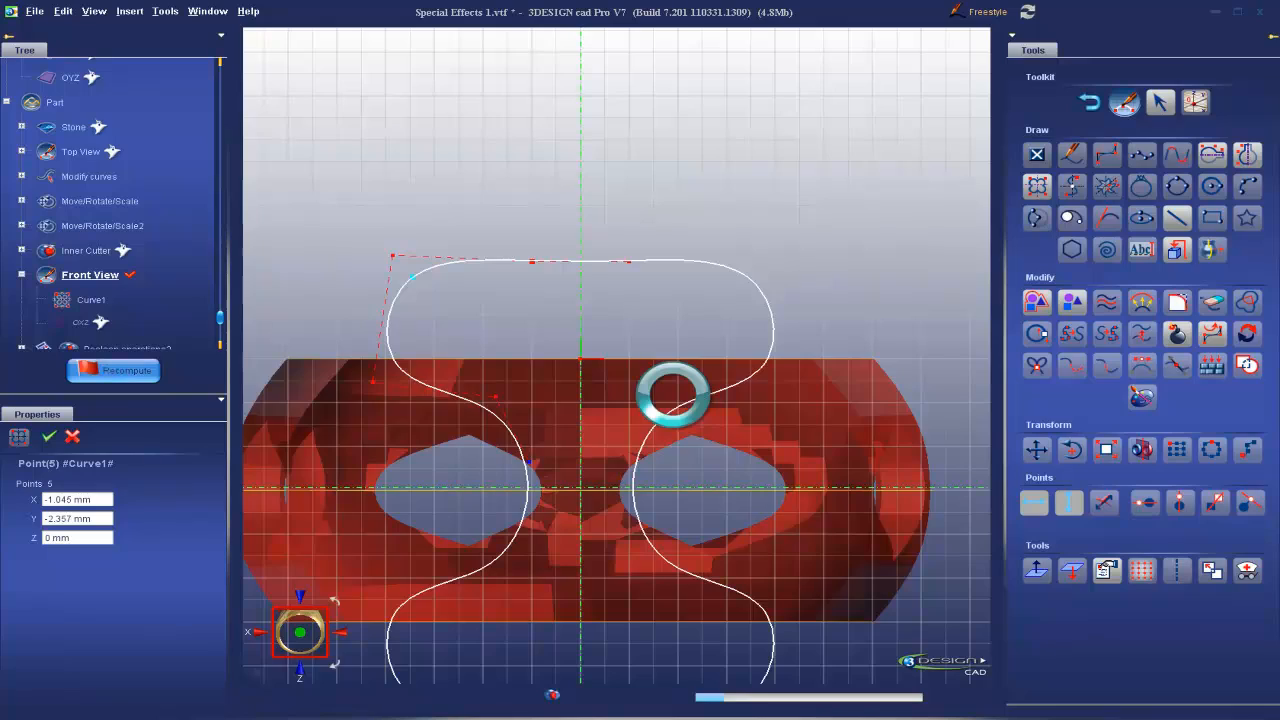
left_click(113, 370)
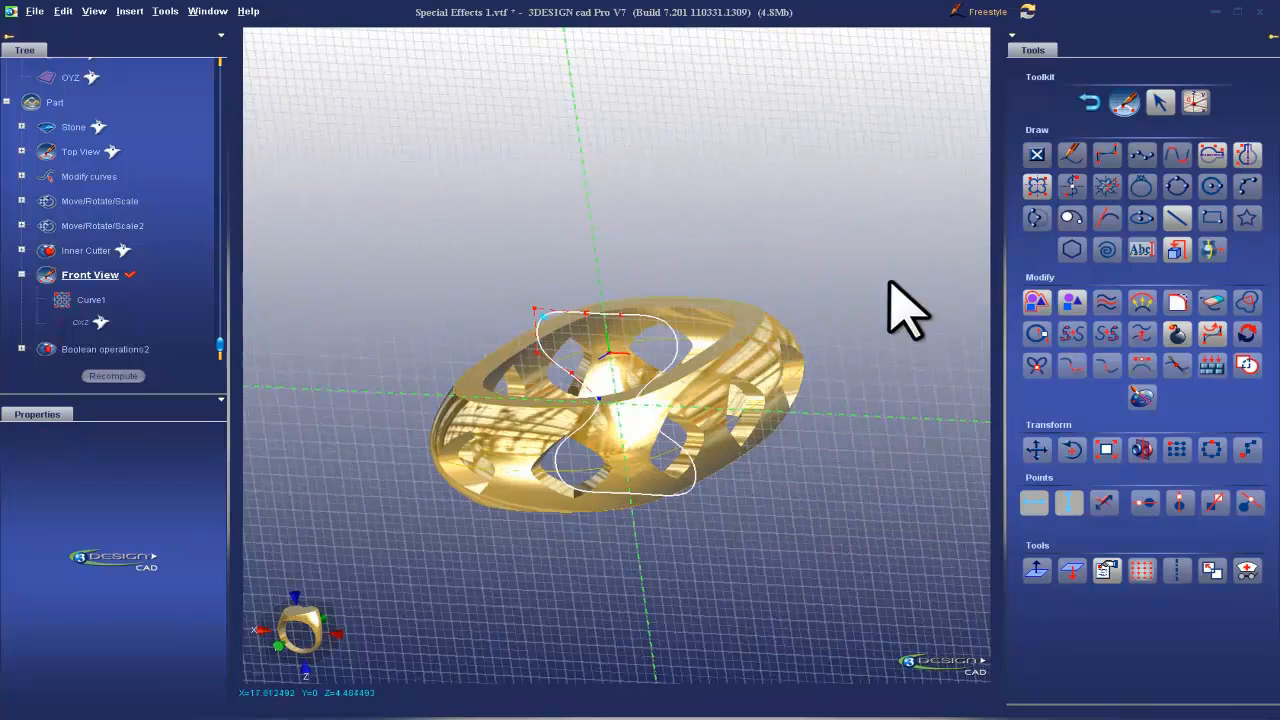
left_click(34, 11)
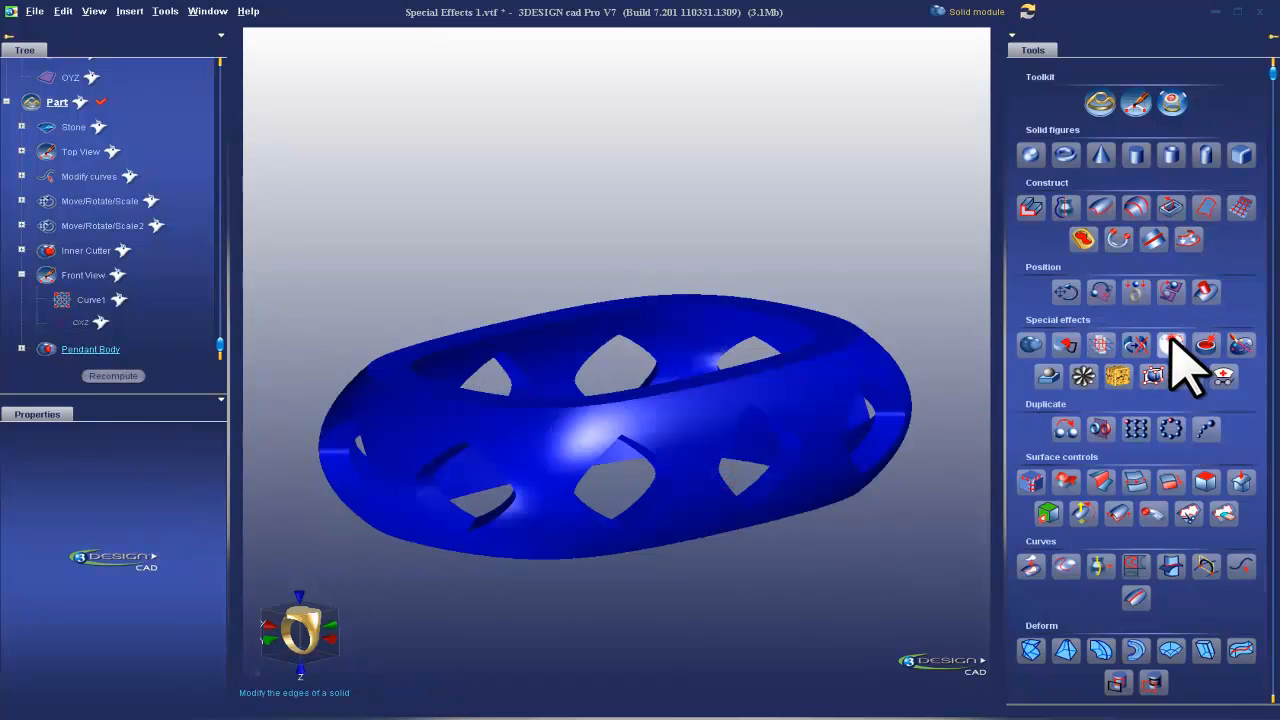
- Give the Pendant Body's outer edges a 0.4 mm rounded fillet
left_click(1170, 344)
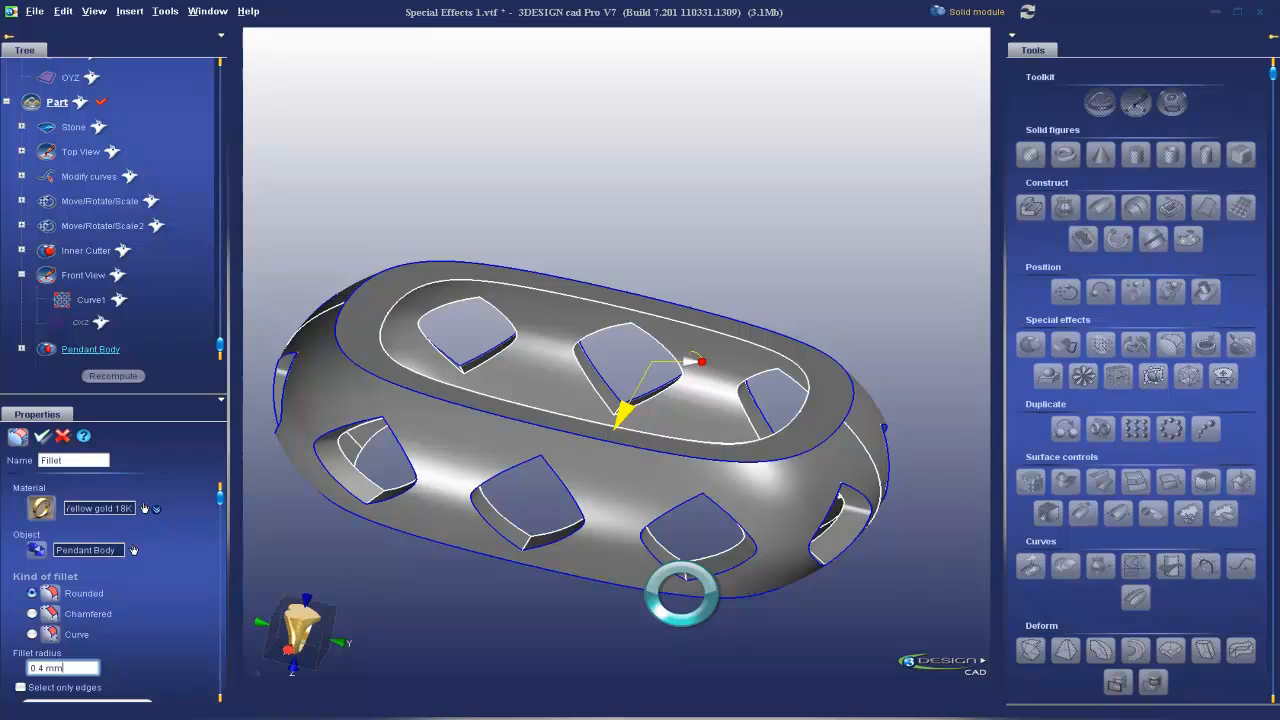
left_click(42, 435)
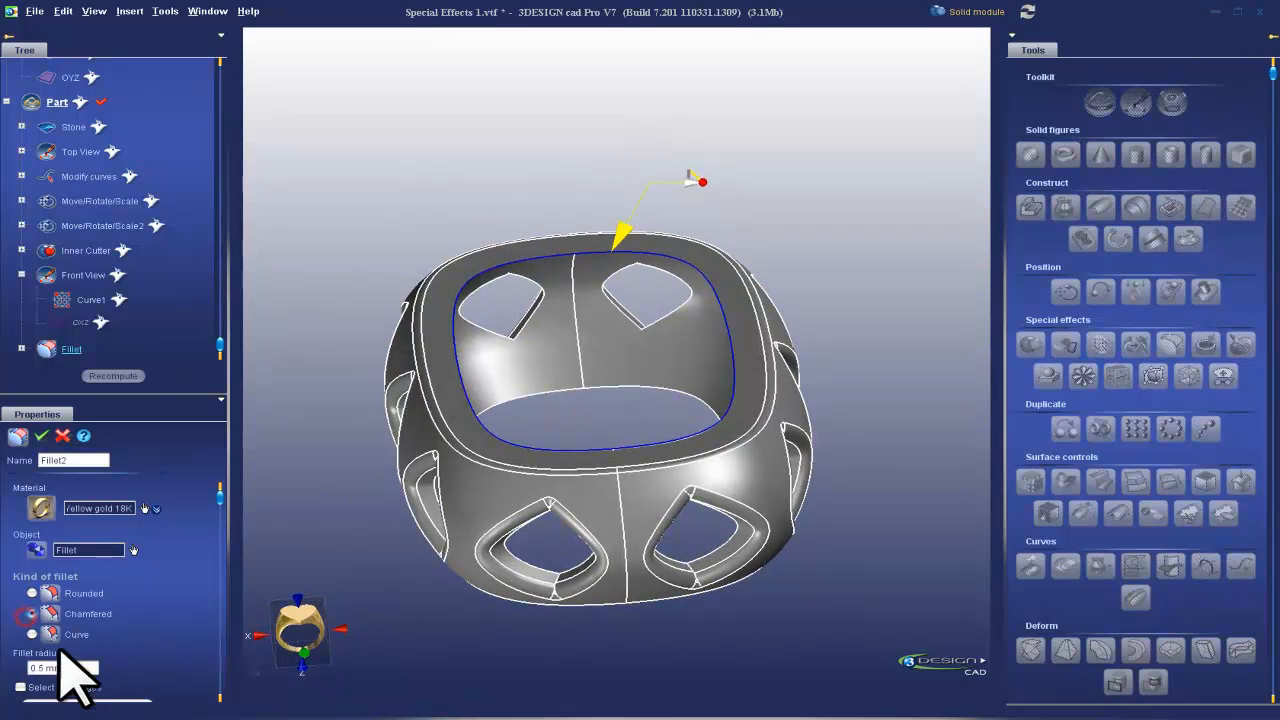
- Apply the 0.5 mm Fillet2 to the inner edge and unhide the cyan Stone
left_click(47, 668)
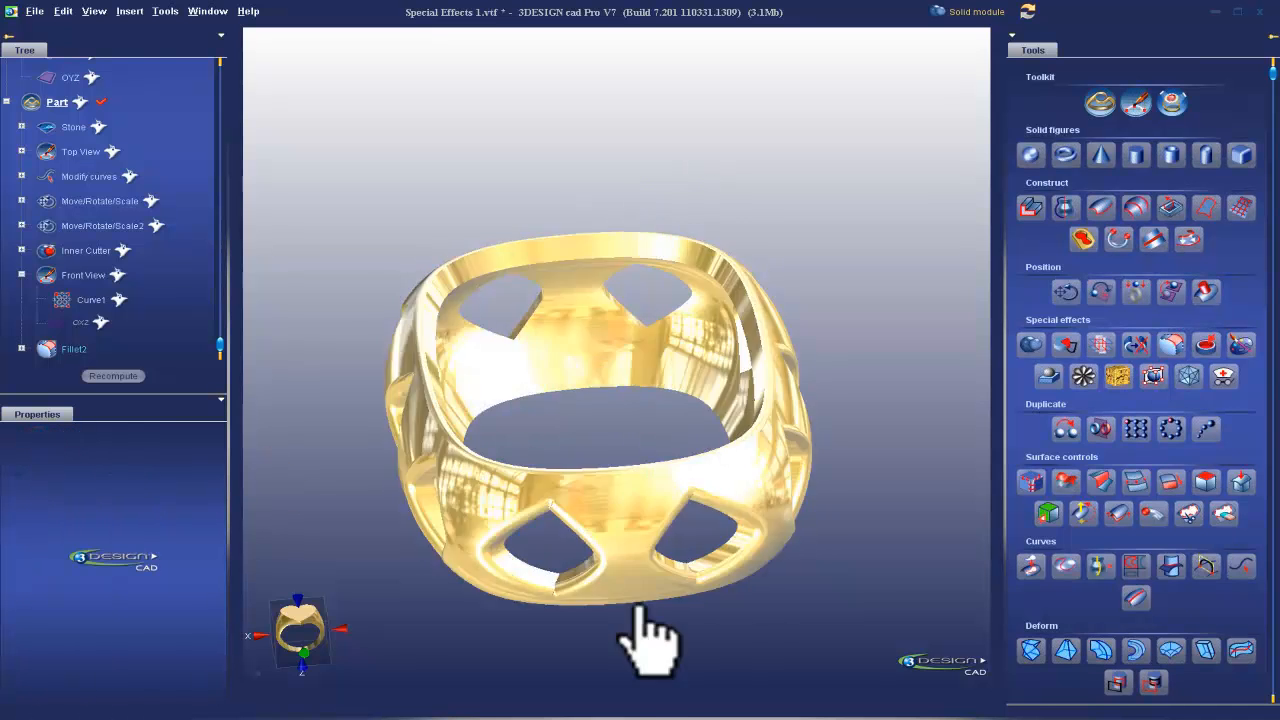
left_click_drag(650, 640, 525, 645)
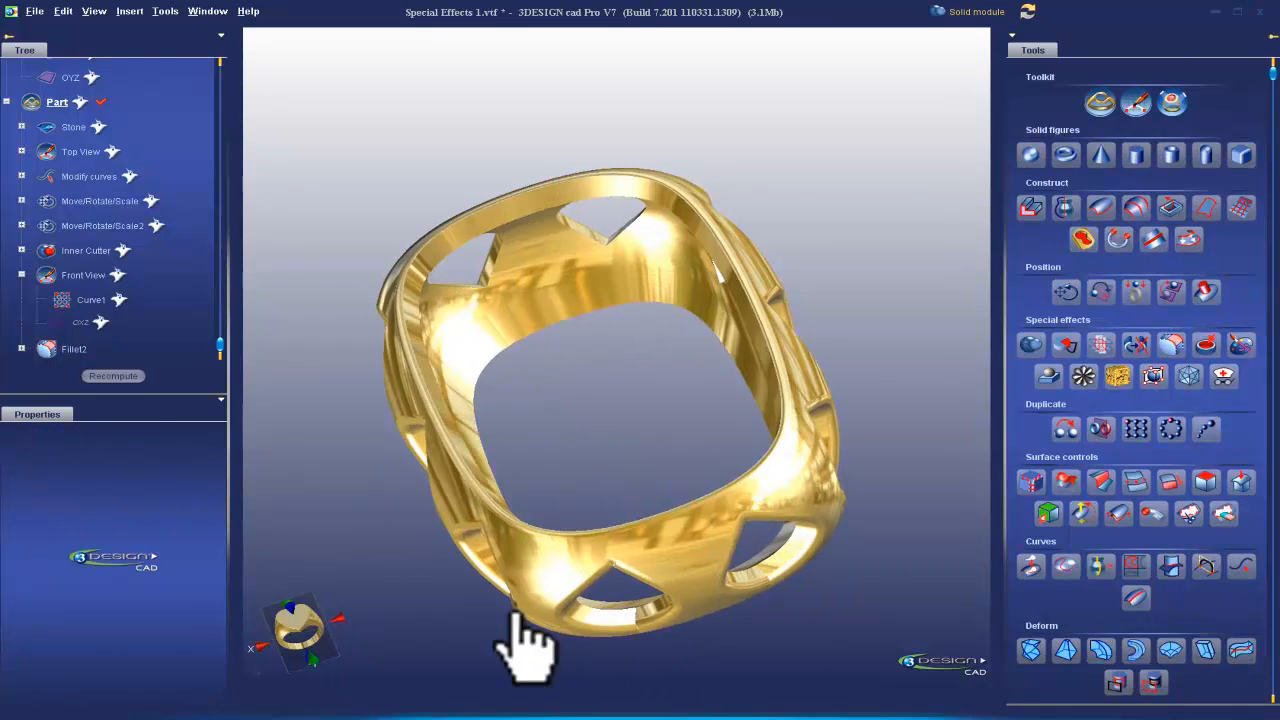
right_click(73, 127)
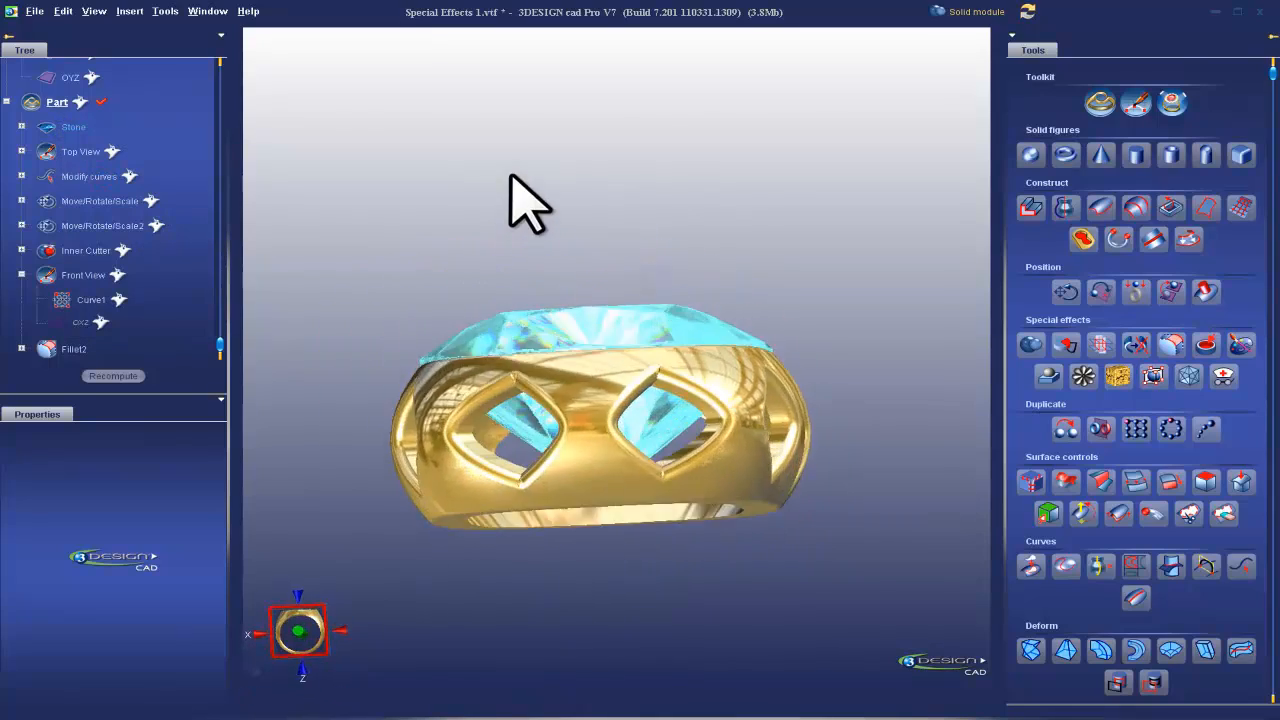
left_click_drag(525, 200, 595, 275)
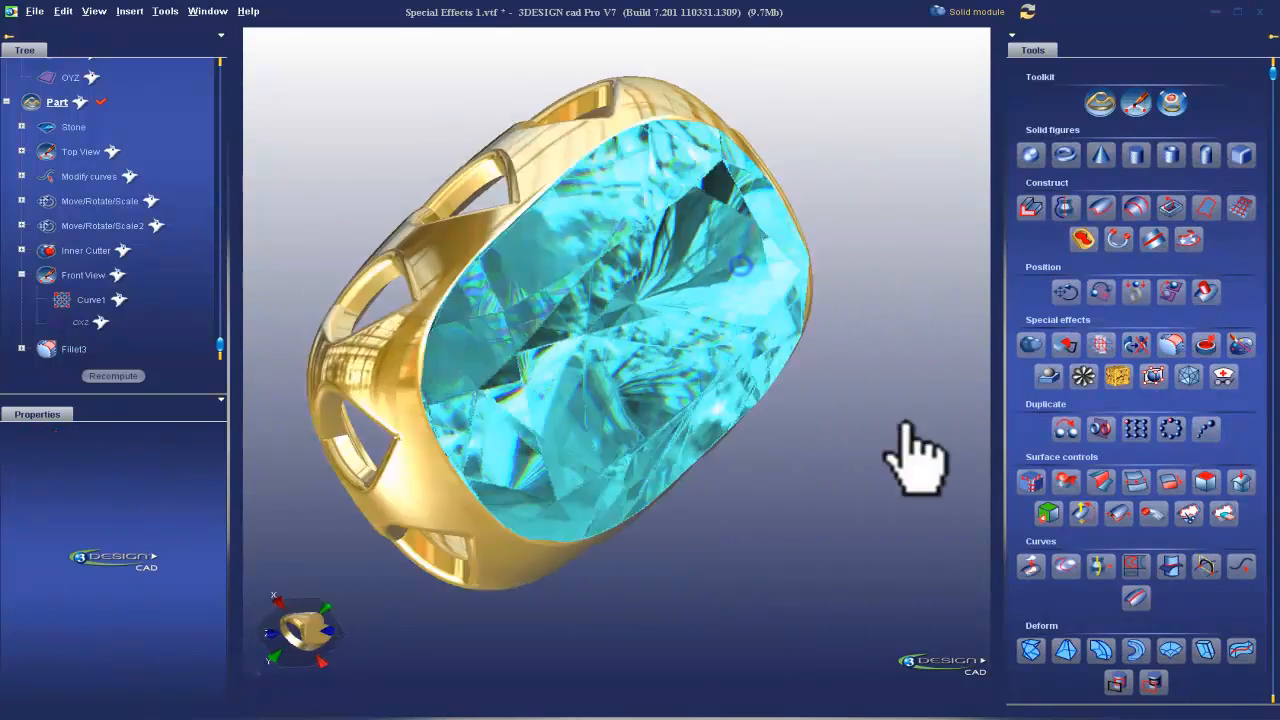
left_click(34, 11)
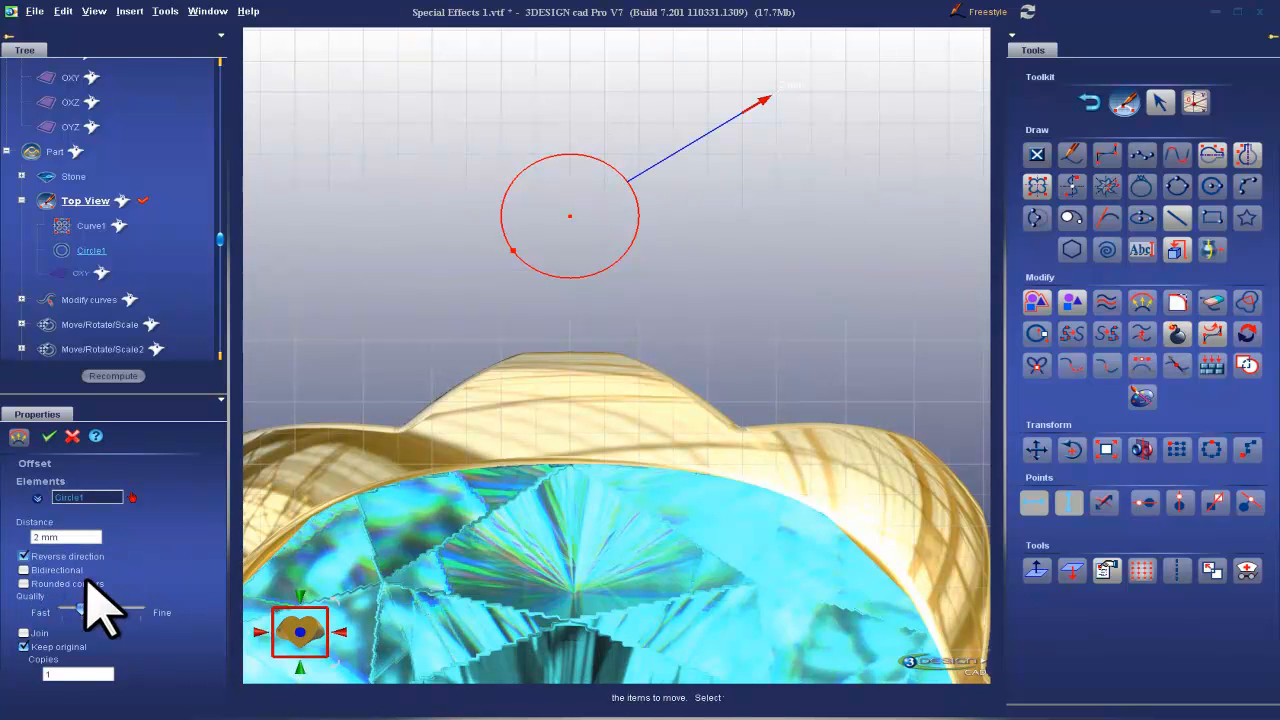
- Offset Circle1 by 1.5 mm into Circle2 and move both circles along Y
left_click(65, 537)
type("1.5")
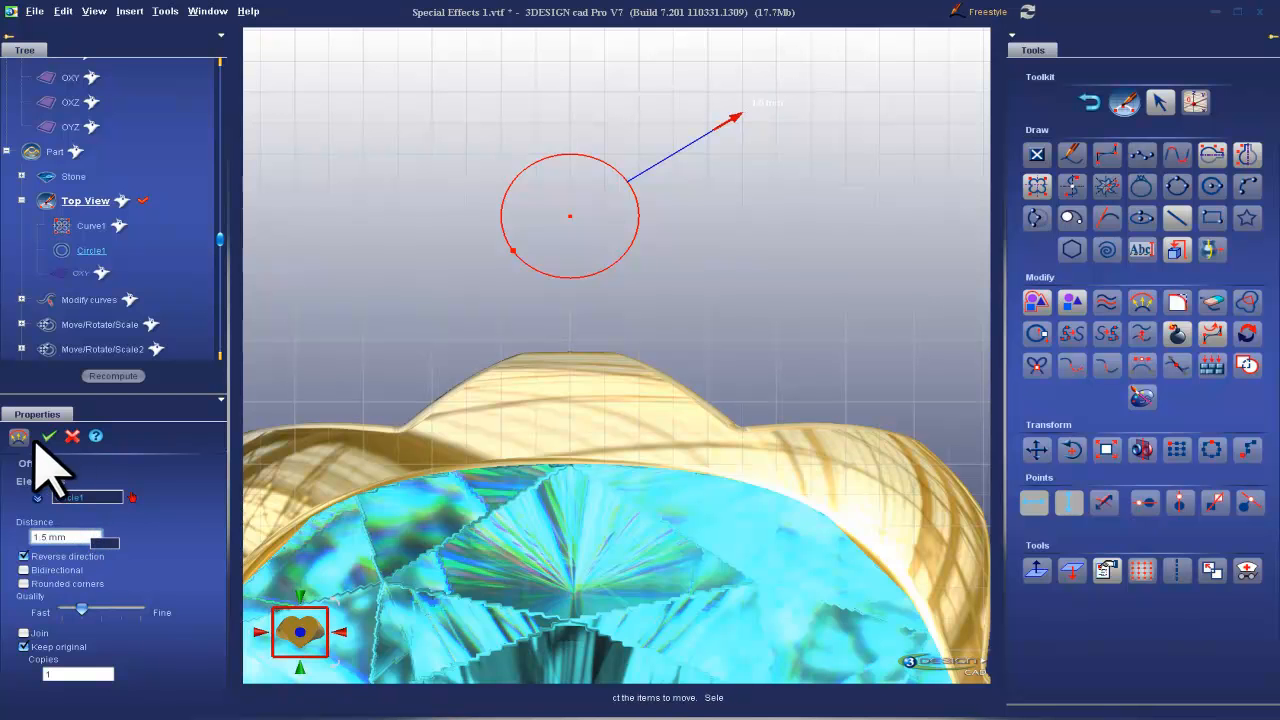
left_click(49, 436)
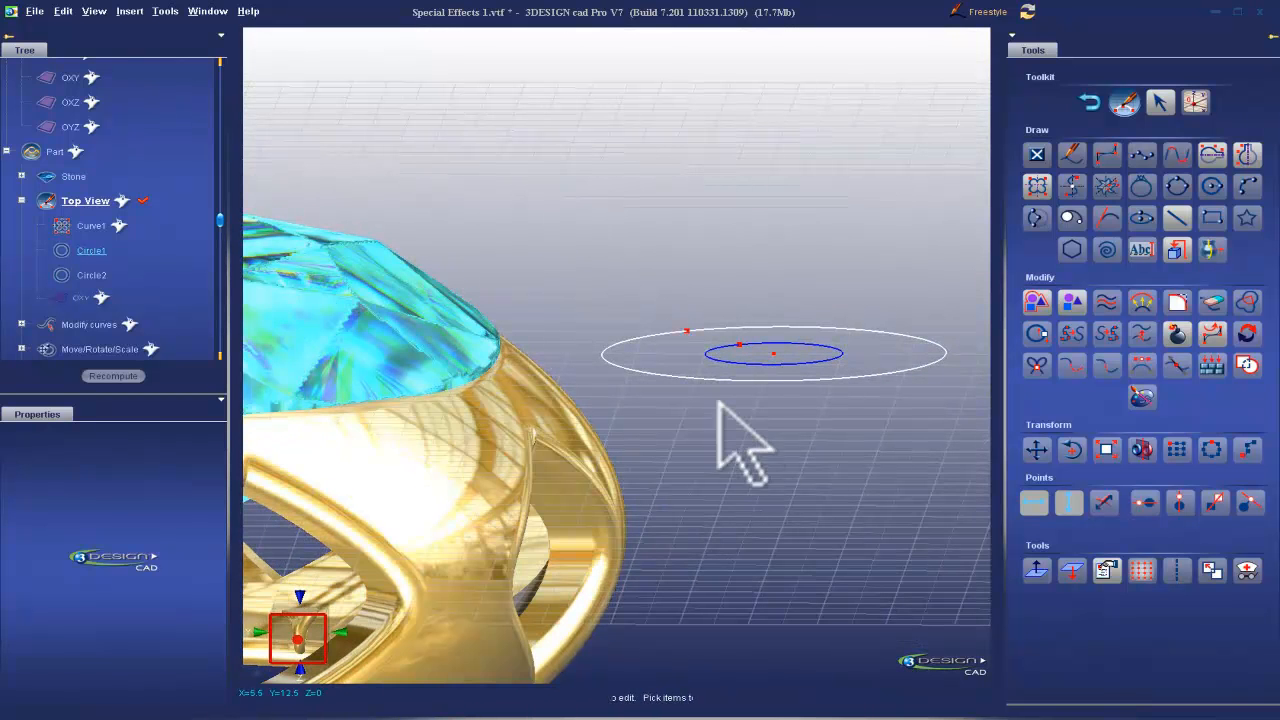
left_click(91, 275)
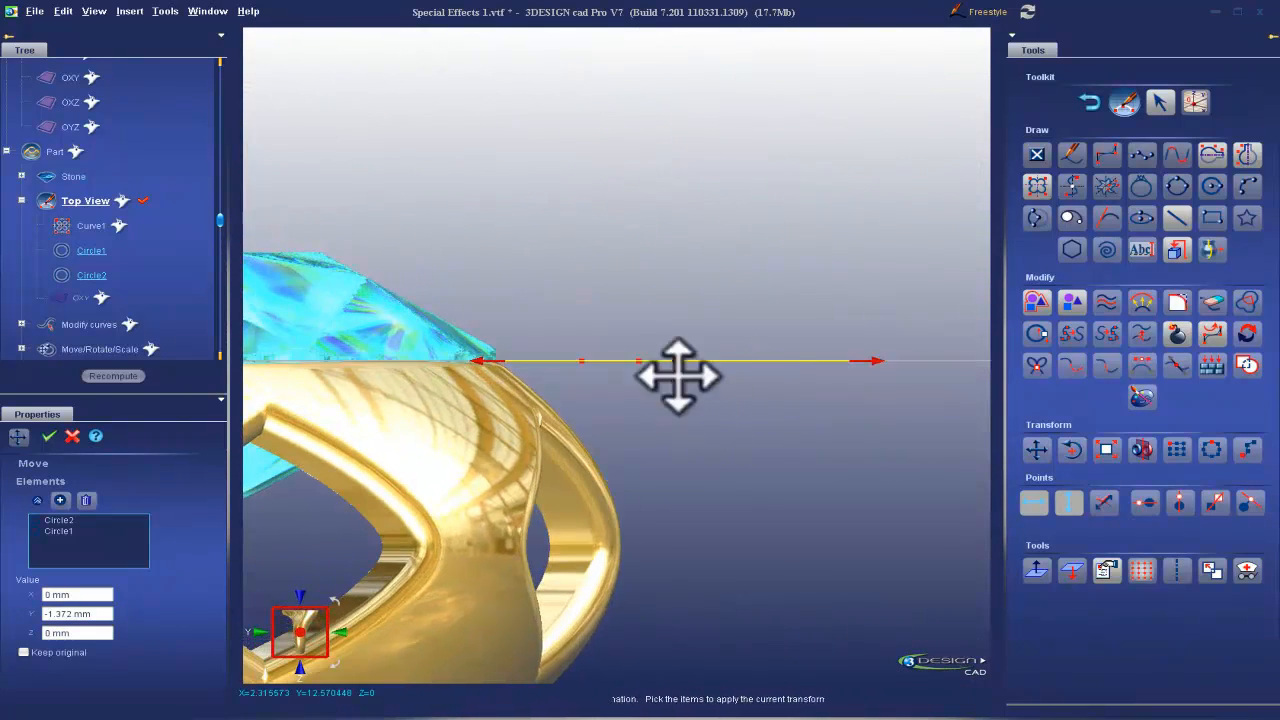
left_click_drag(678, 375, 608, 452)
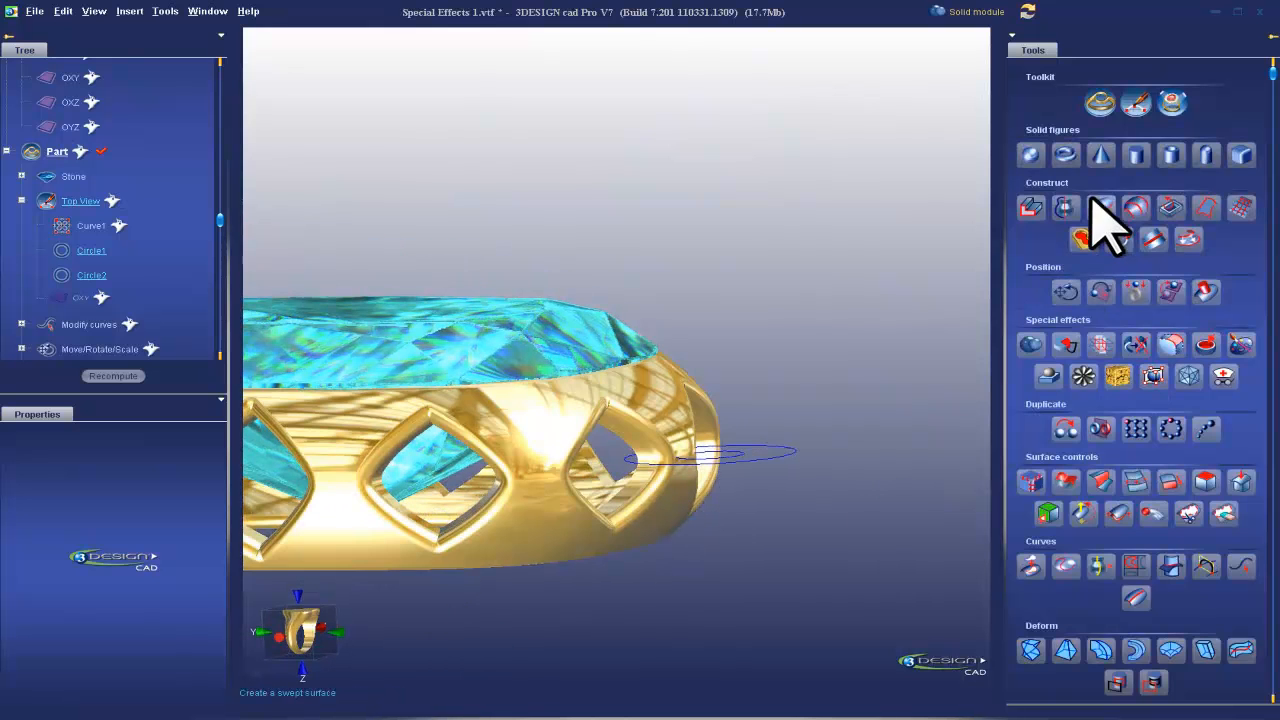
- Sweep Circle2 and Circle1 along Z by 1 mm on both sides into a ring
left_click(1100, 207)
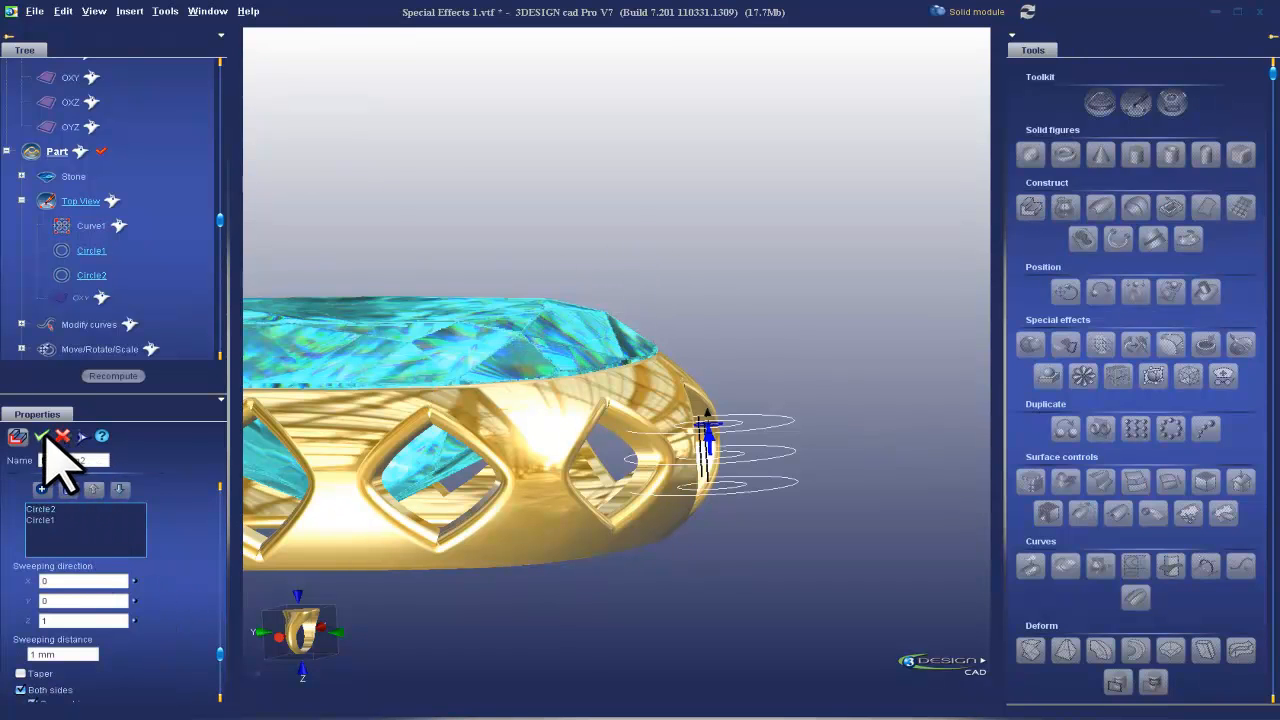
left_click(43, 436)
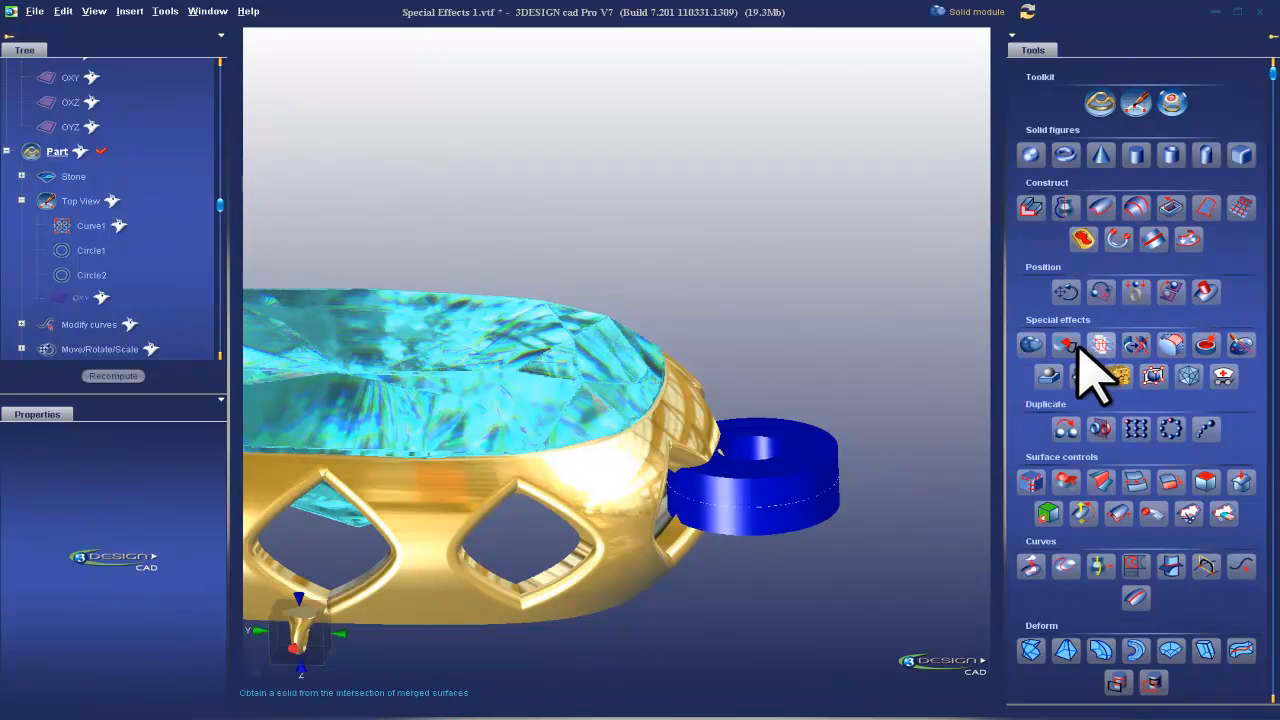
- Convert the swept ring into a solid bail and fuse it to the pendant top
left_click(1066, 344)
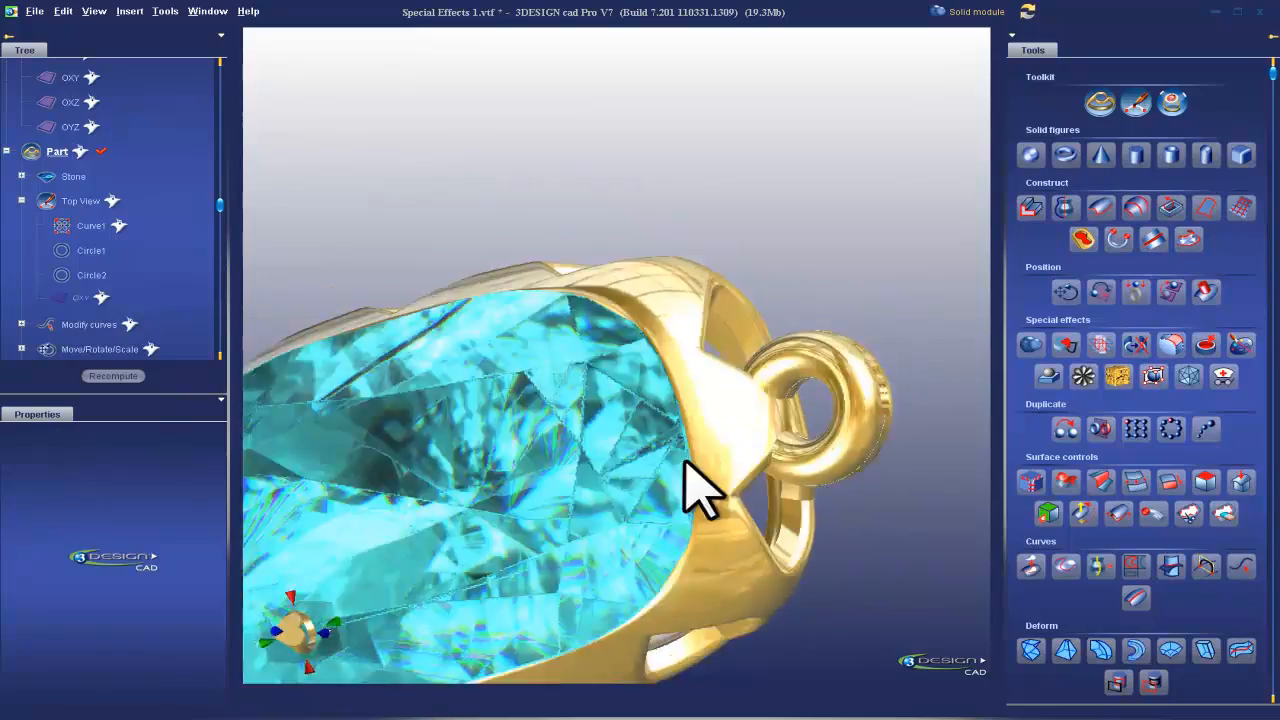
left_click_drag(700, 490, 715, 270)
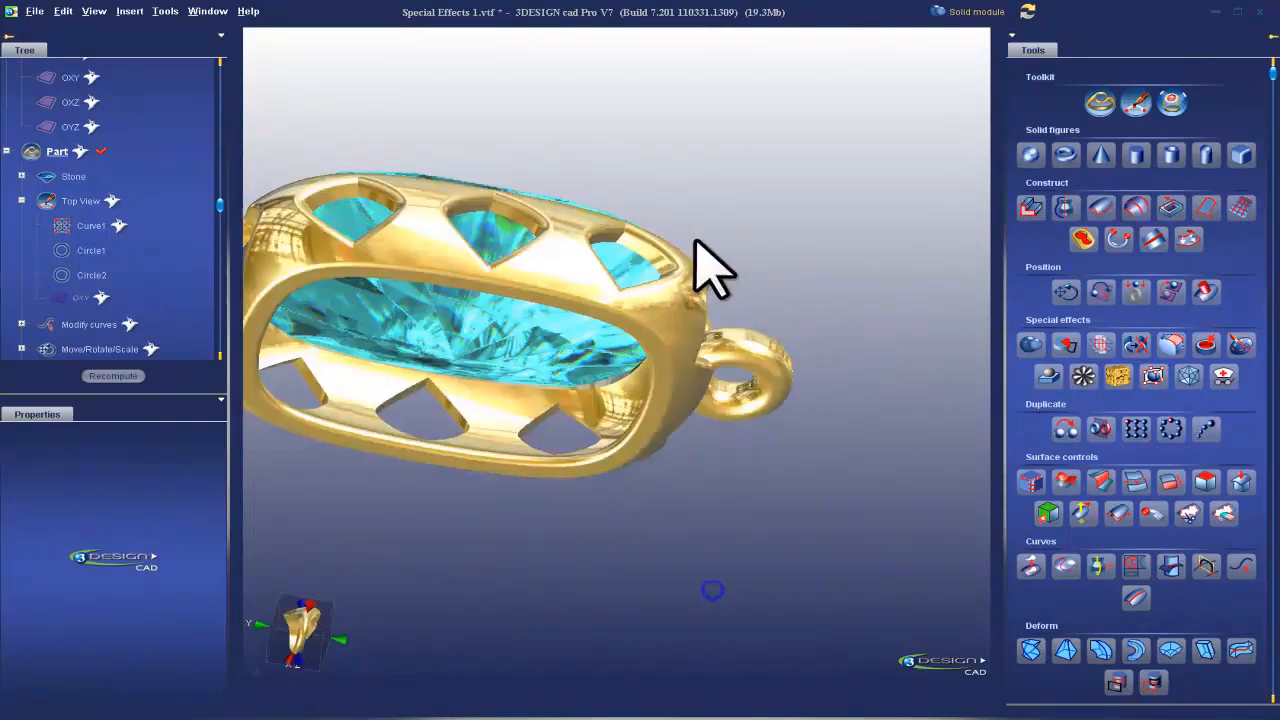
left_click_drag(710, 270, 650, 465)
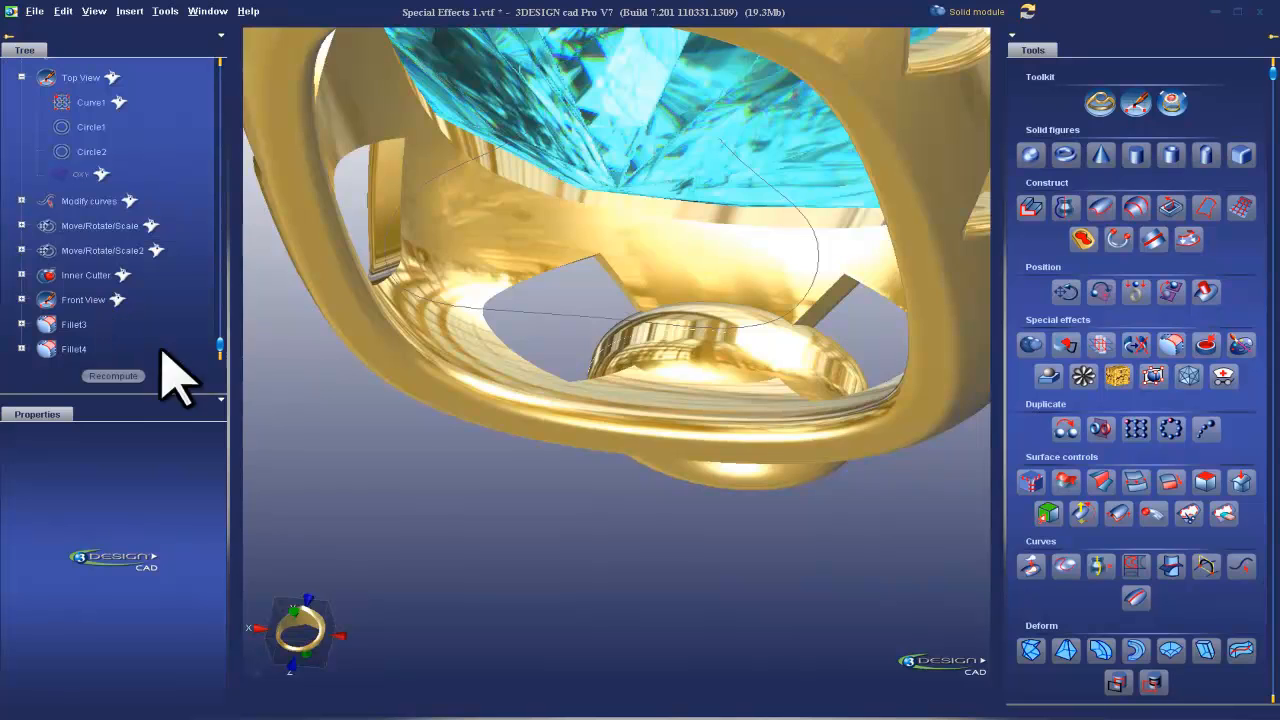
right_click(85, 275)
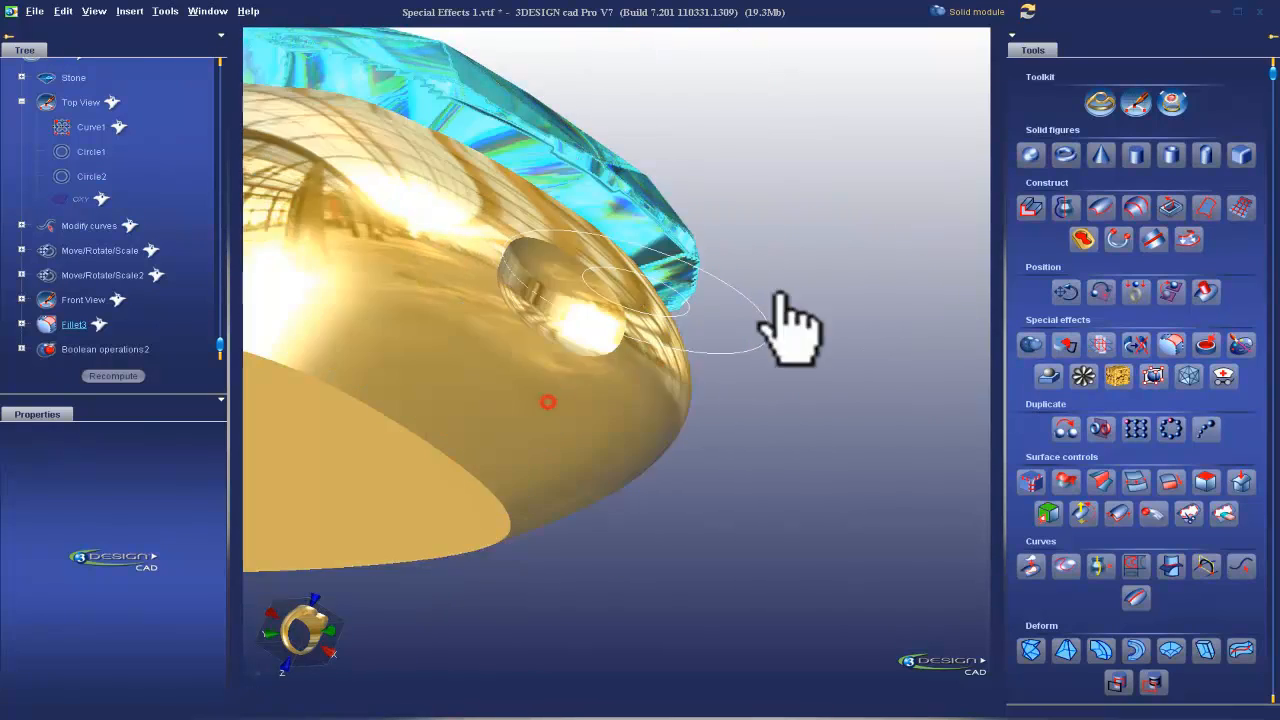
left_click_drag(790, 330, 440, 510)
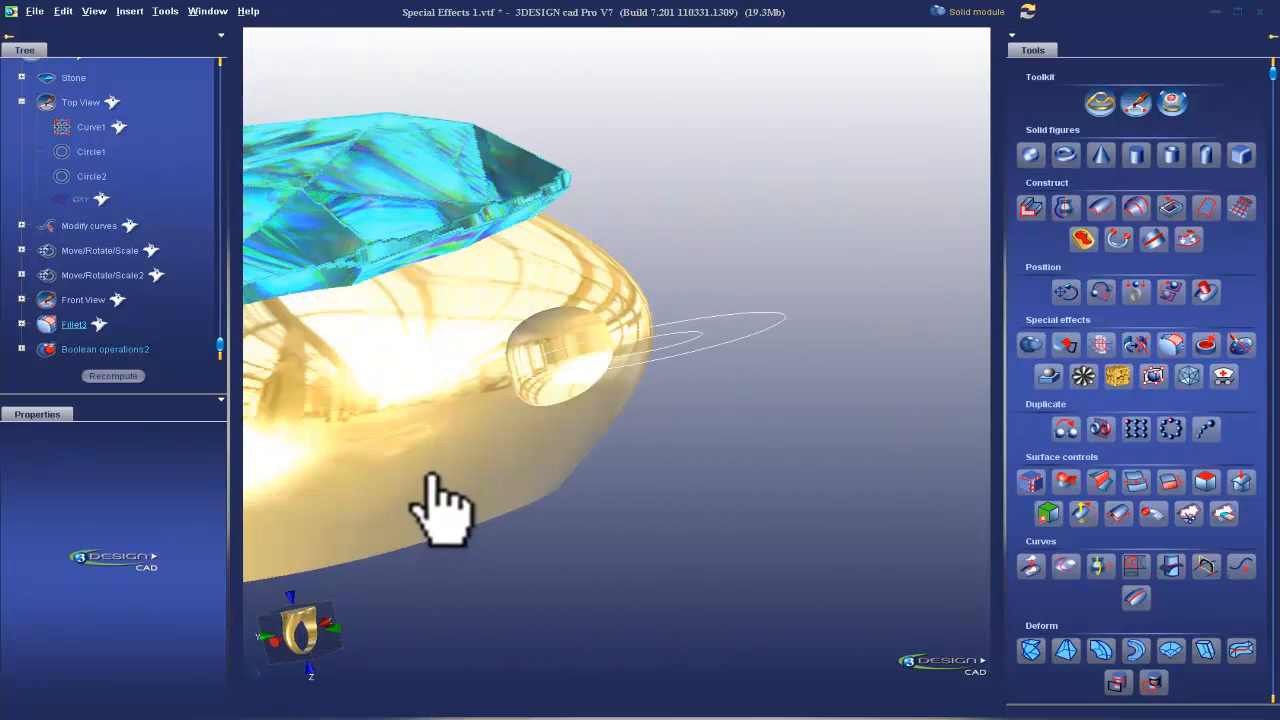
left_click(116, 348)
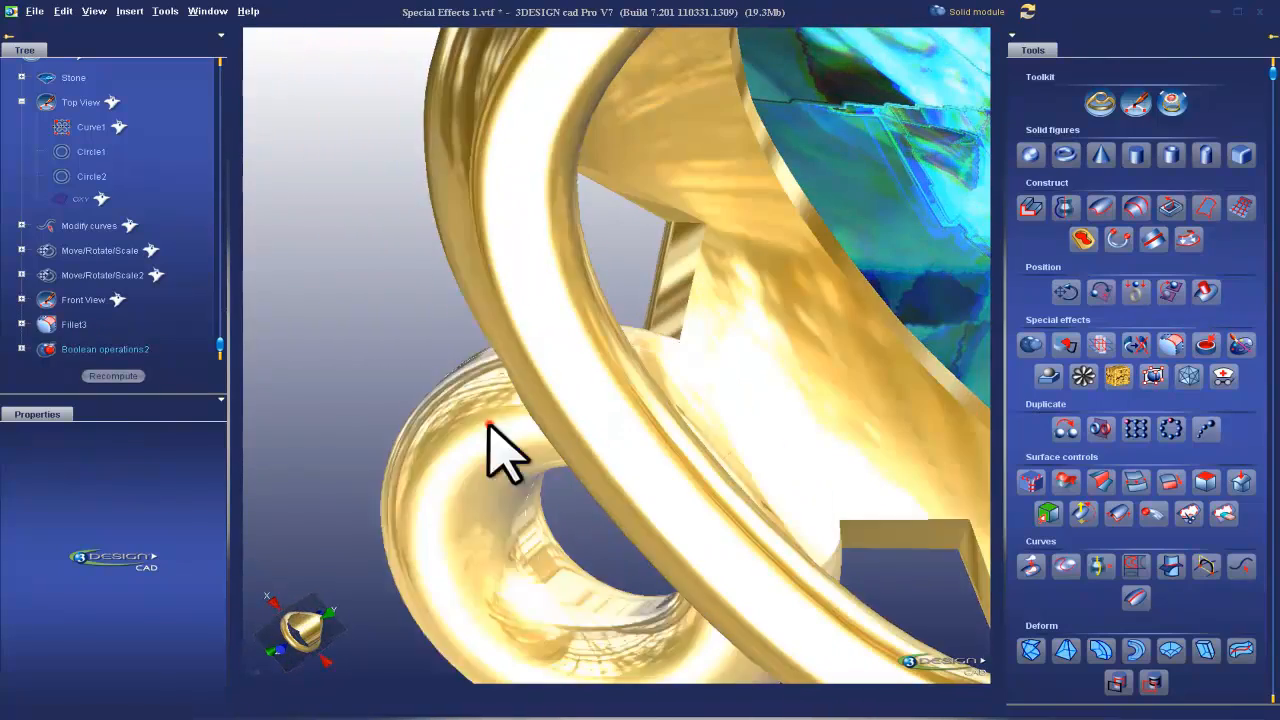
left_click_drag(505, 455, 890, 470)
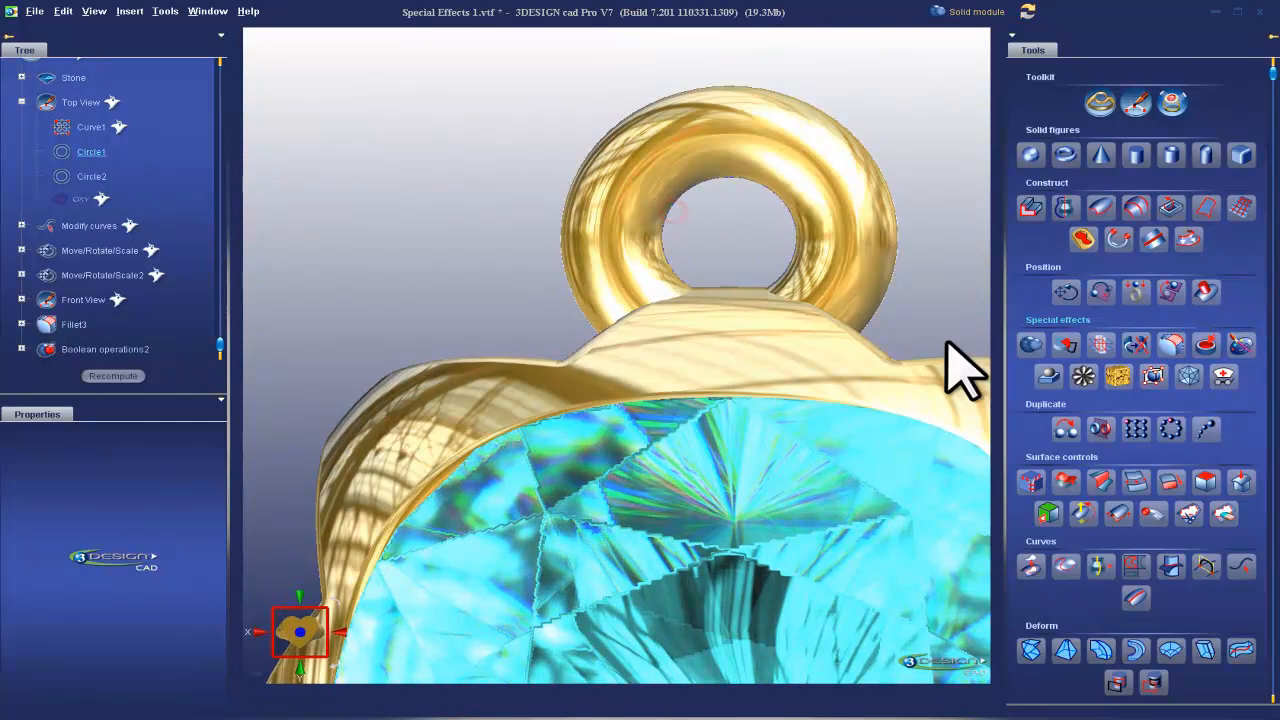
- Select the pendant body as the base solid for Crop and punch
left_click(1030, 345)
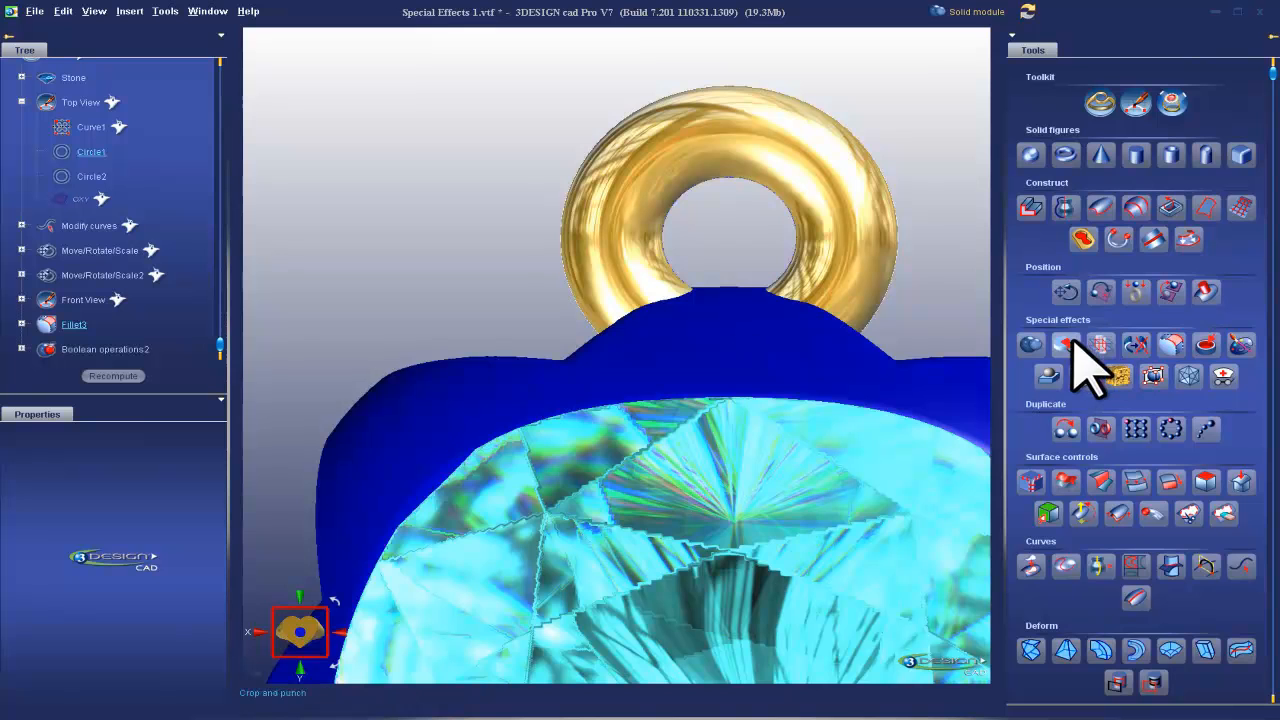
left_click(1065, 344)
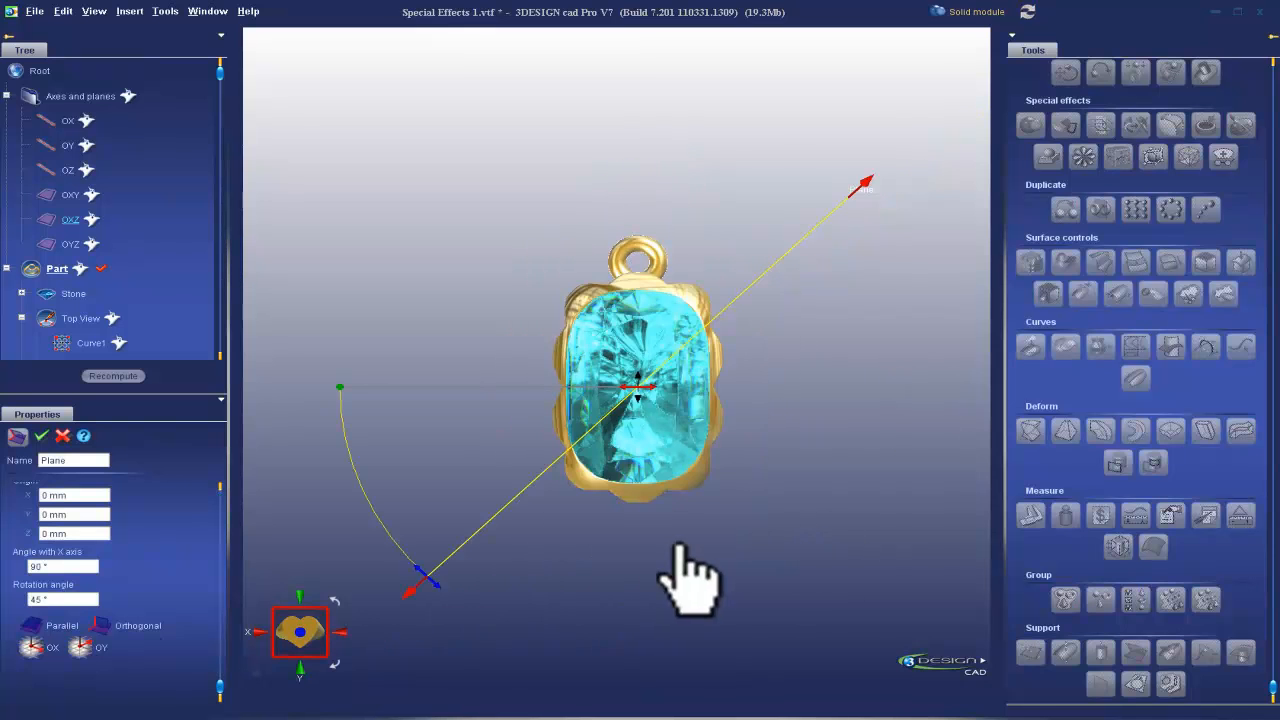
mouse_move(435, 585)
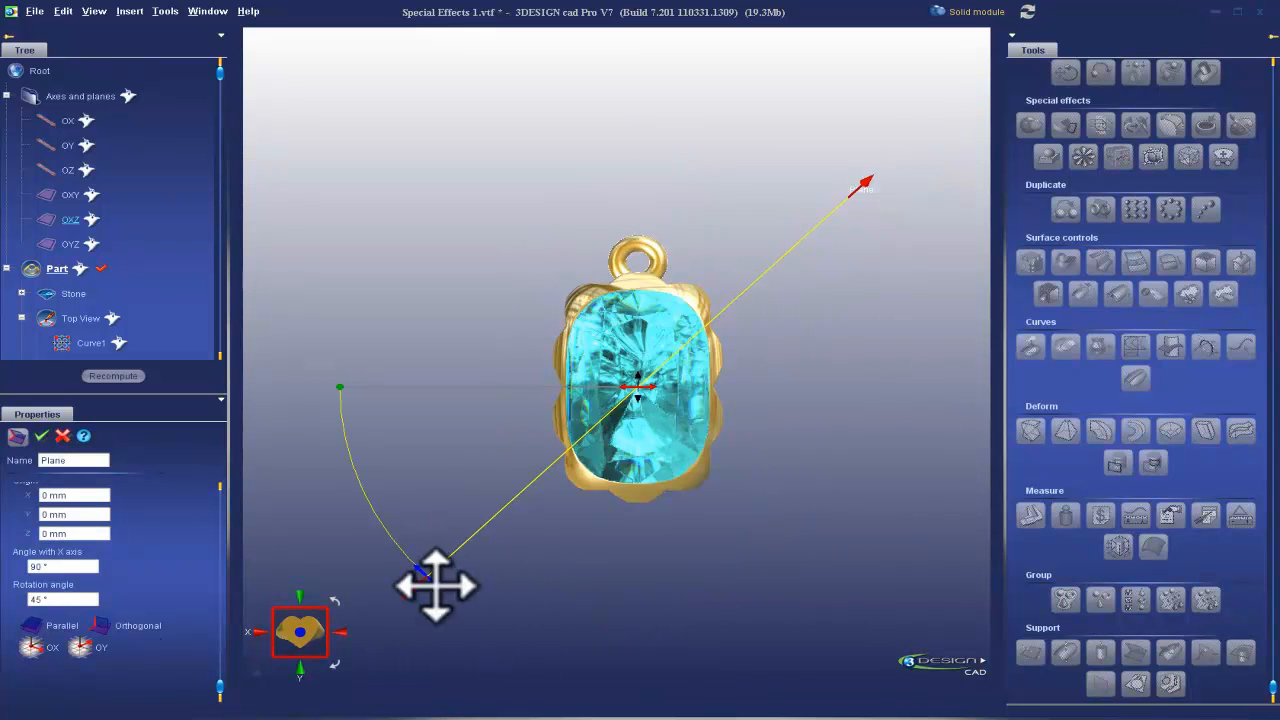
- Add a 25 x 25 mm OXZ plane named Prong Plane
left_click_drag(435, 585, 655, 440)
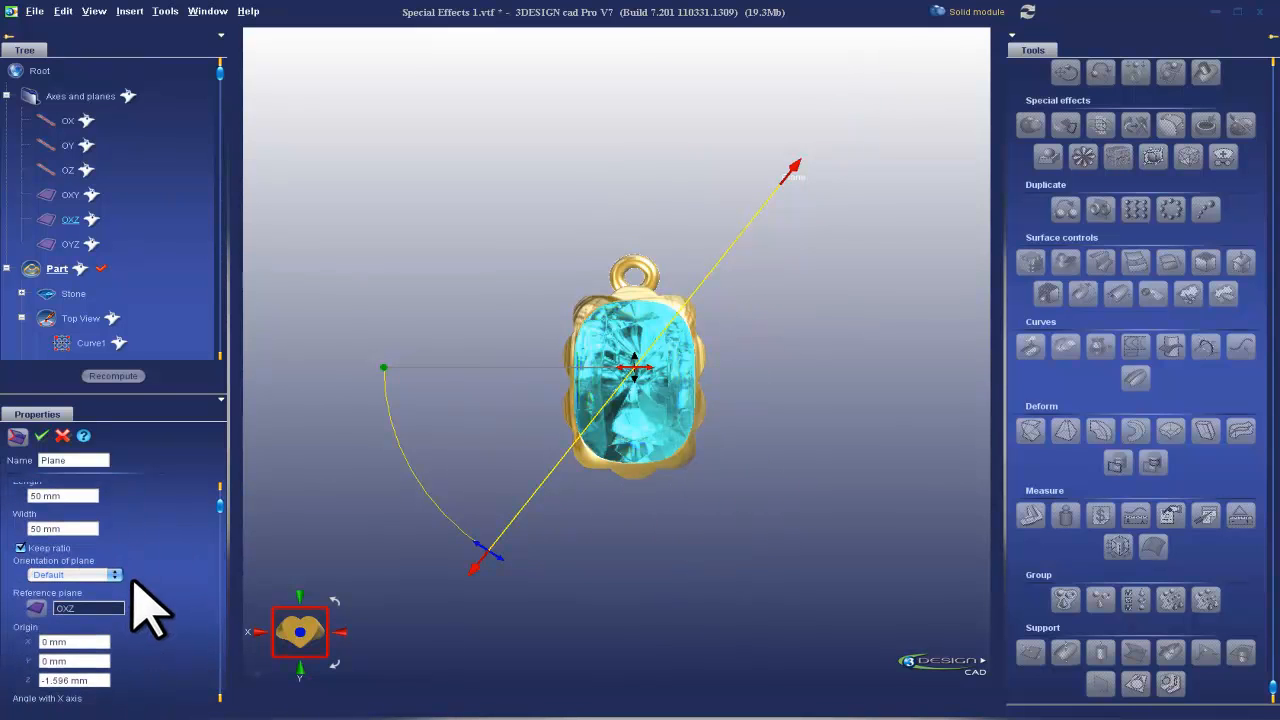
type("25")
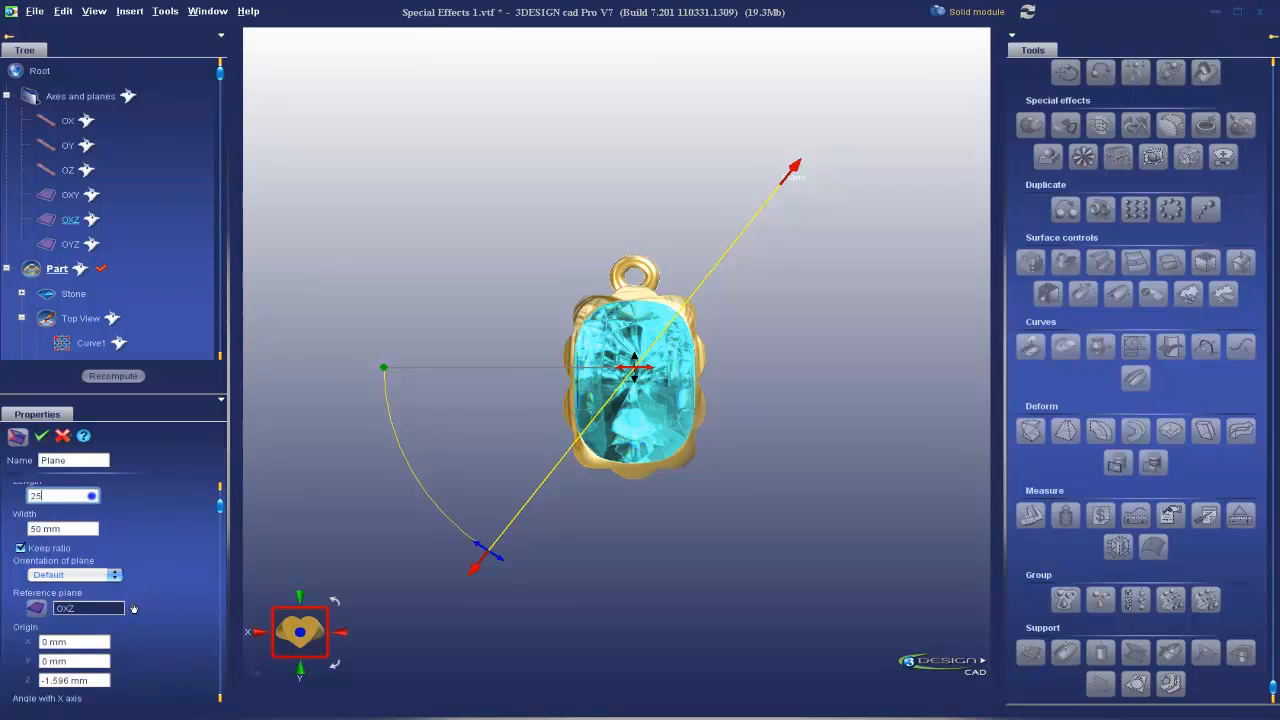
type("25")
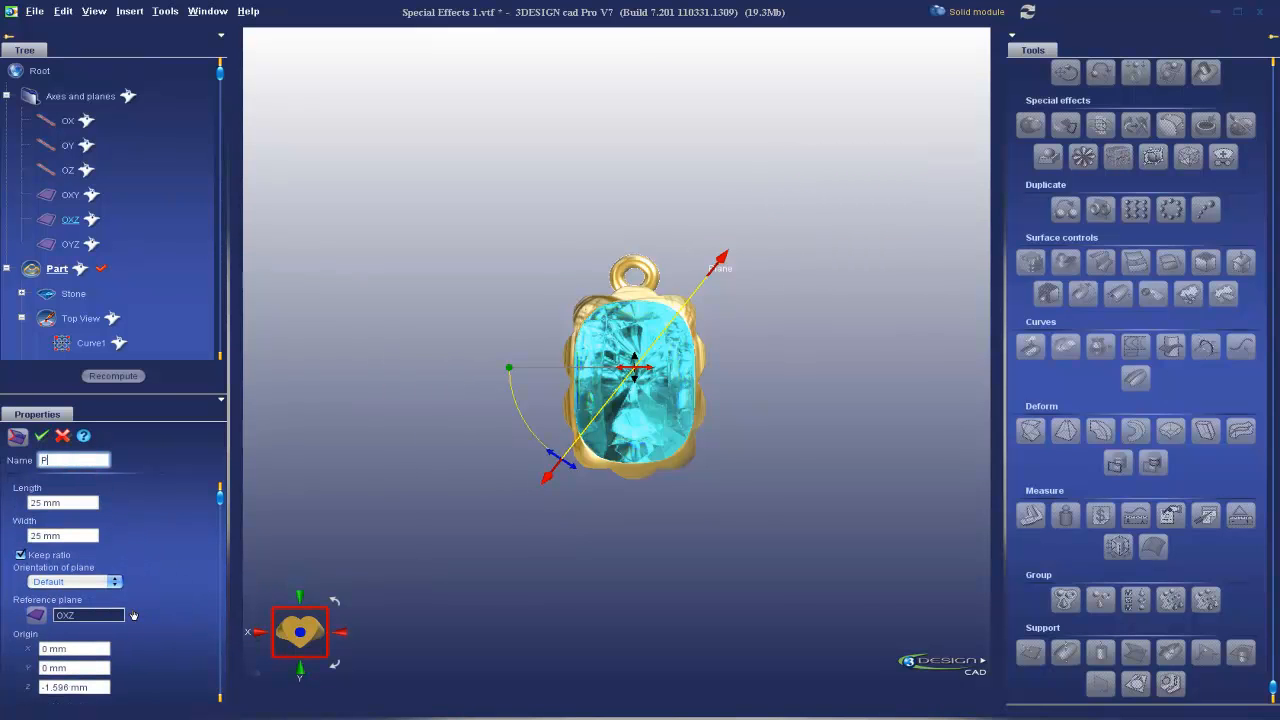
type("Prong Pi")
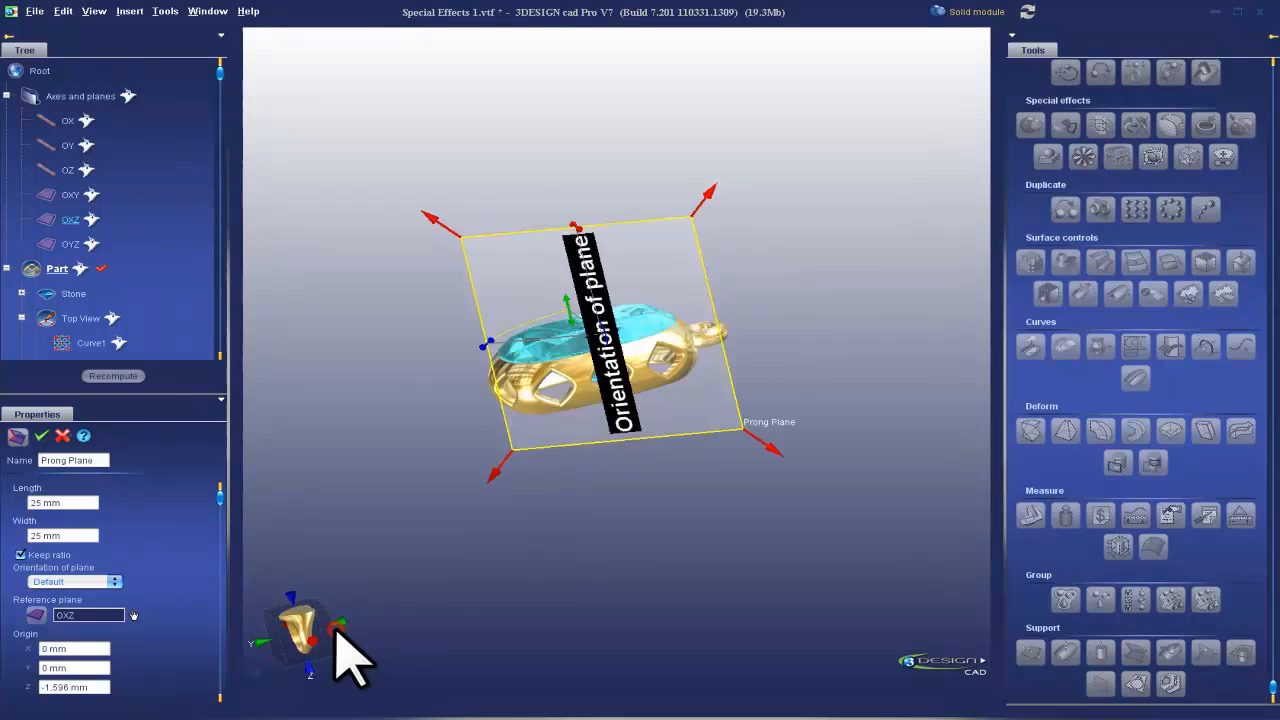
left_click(114, 581)
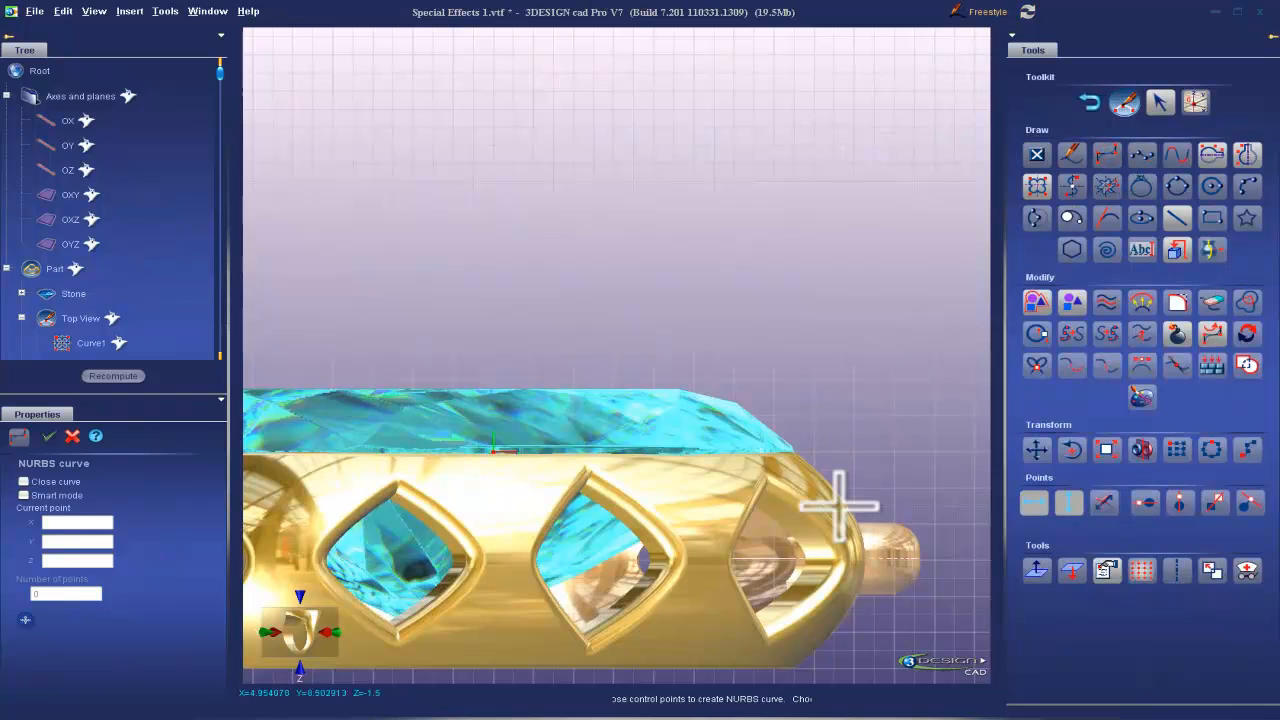
- Draw Circle1 on Prong Plane and move it 0.855 mm along X
left_click(838, 505)
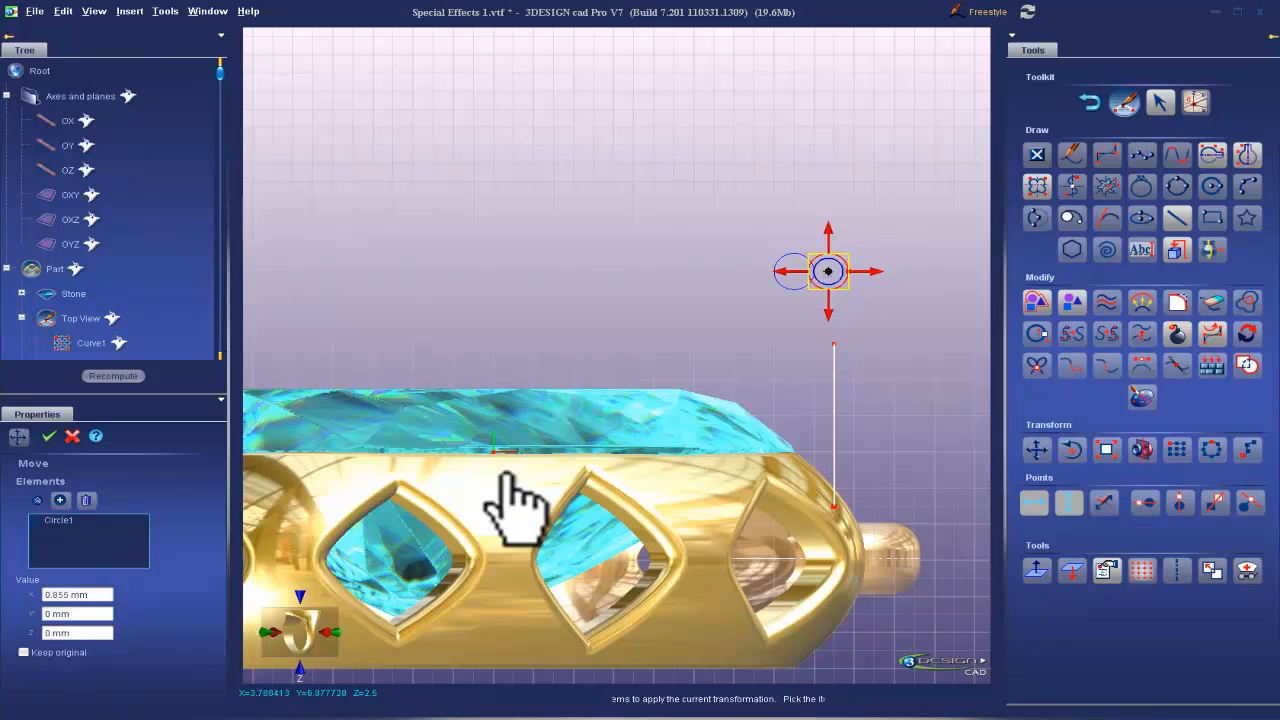
left_click(24, 652)
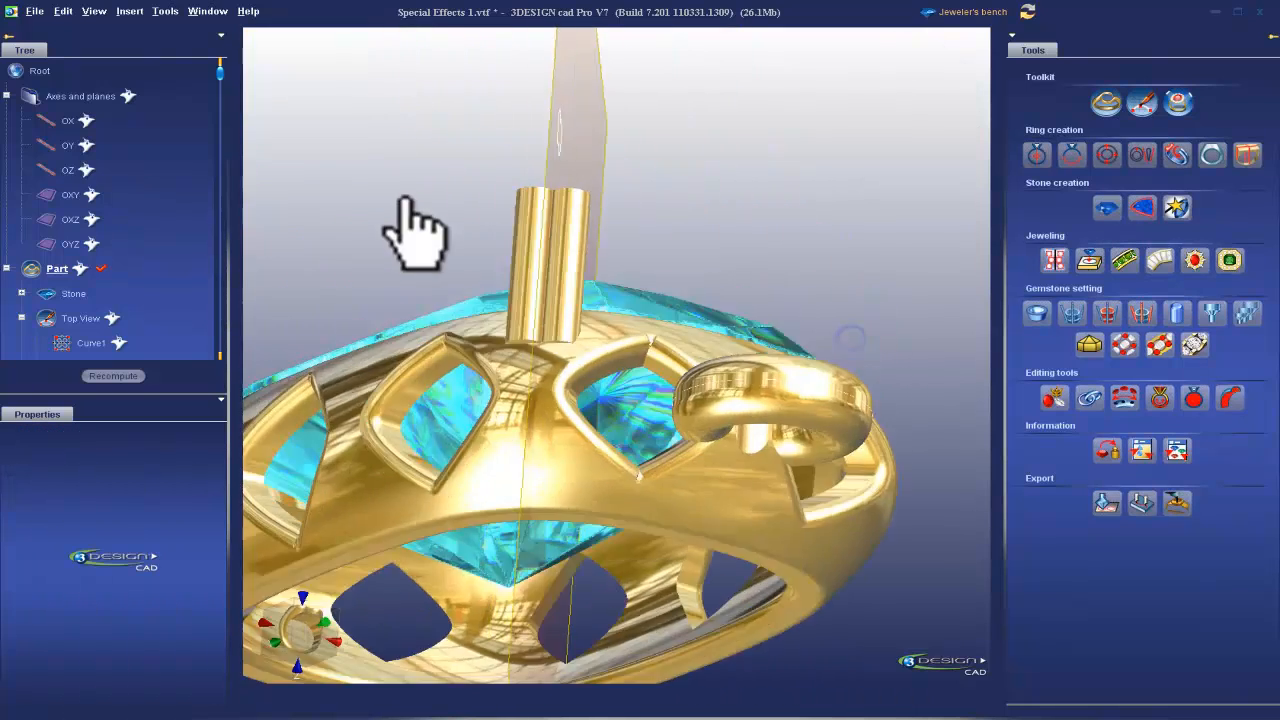
- Orbit the view to inspect the new gold prong tube
left_click_drag(415, 235, 725, 420)
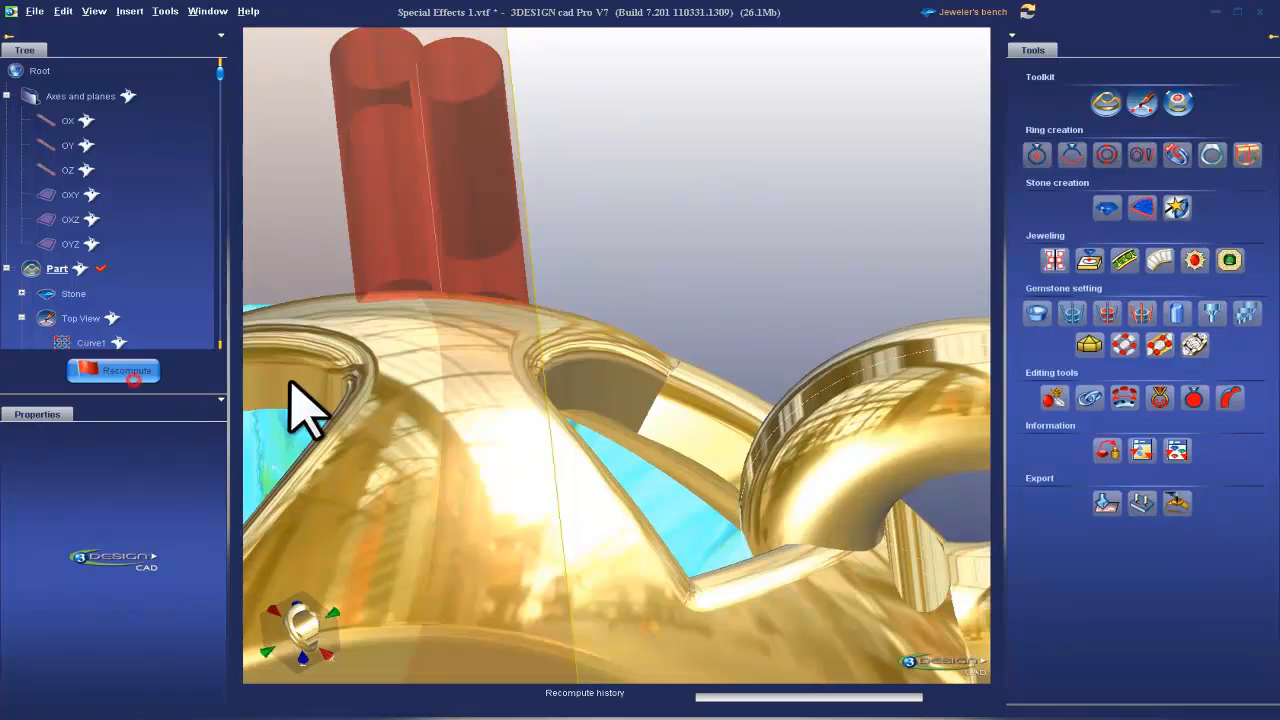
- Recompute, then reshape Curve2's control points so the prong tube arcs up toward the stone
left_click(113, 370)
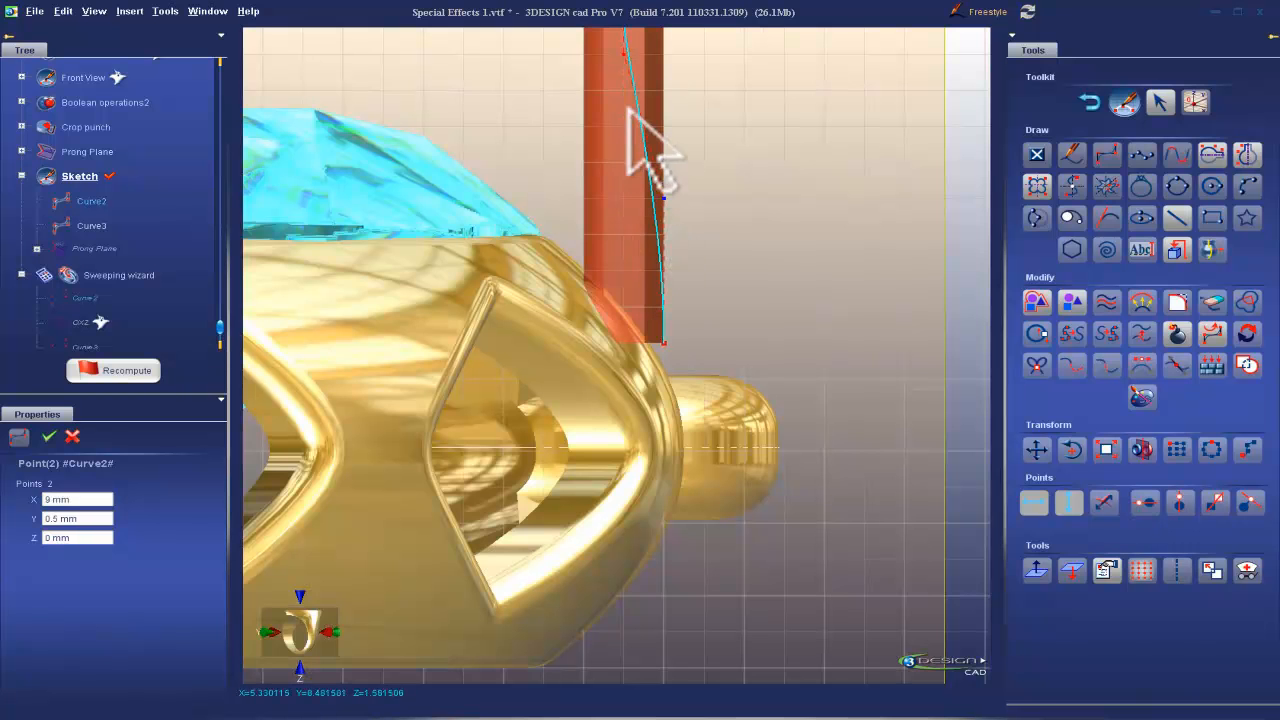
left_click(113, 370)
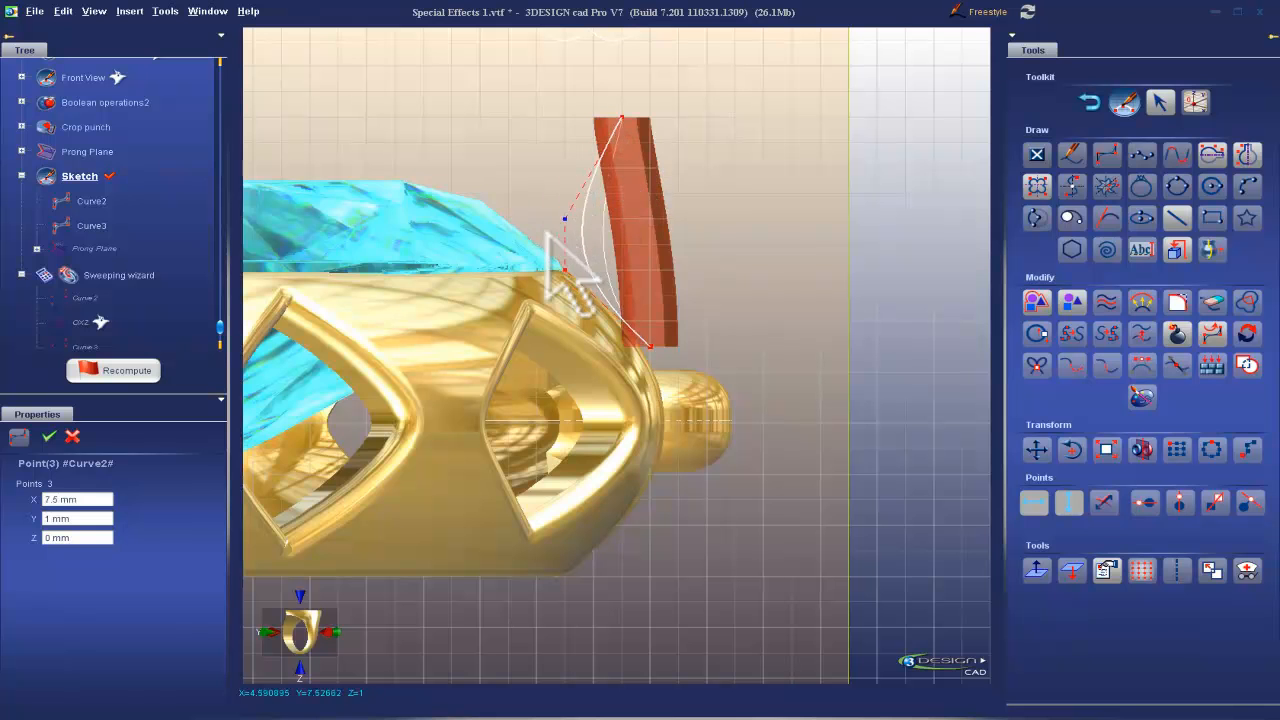
left_click(620, 118)
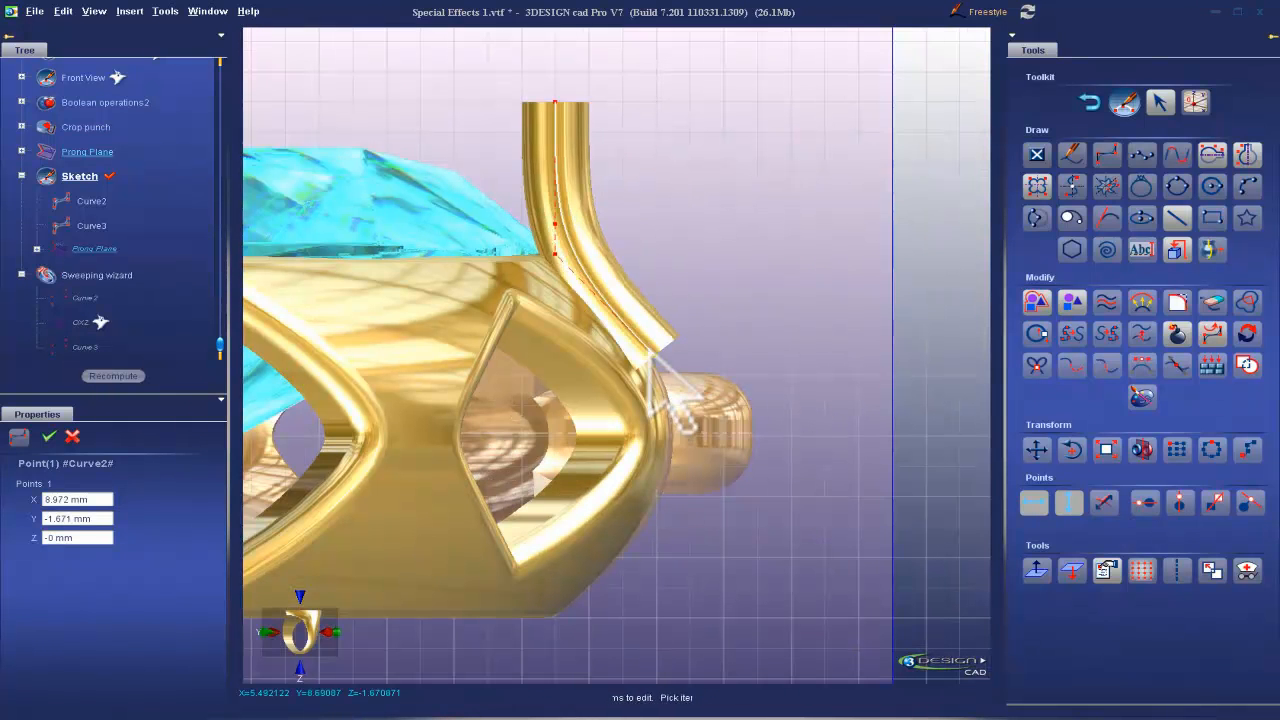
left_click(113, 370)
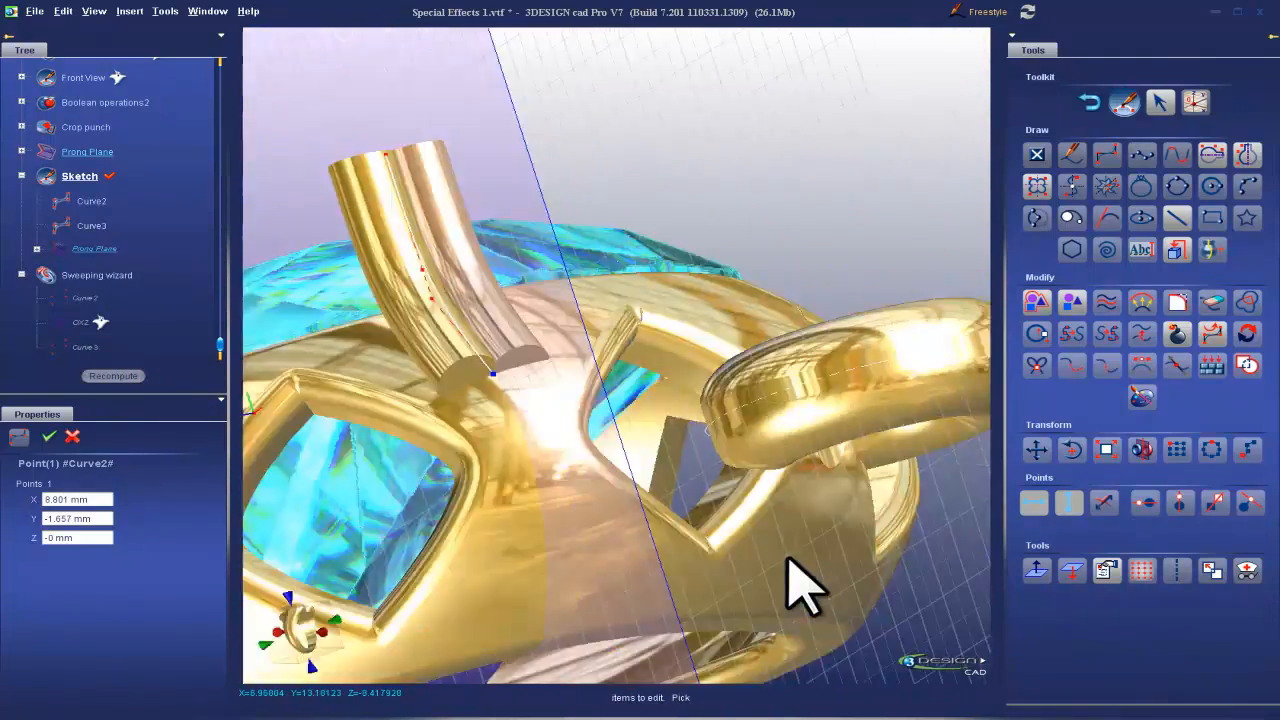
left_click_drag(800, 580, 650, 350)
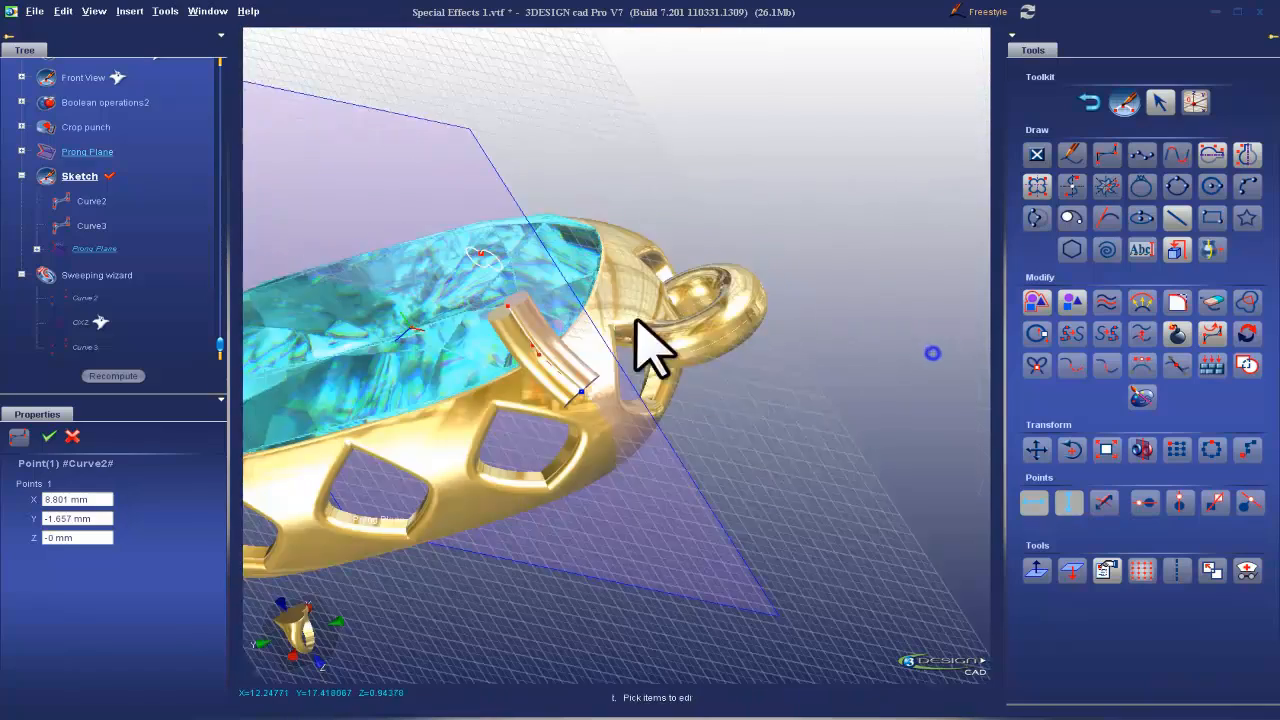
left_click(970, 11)
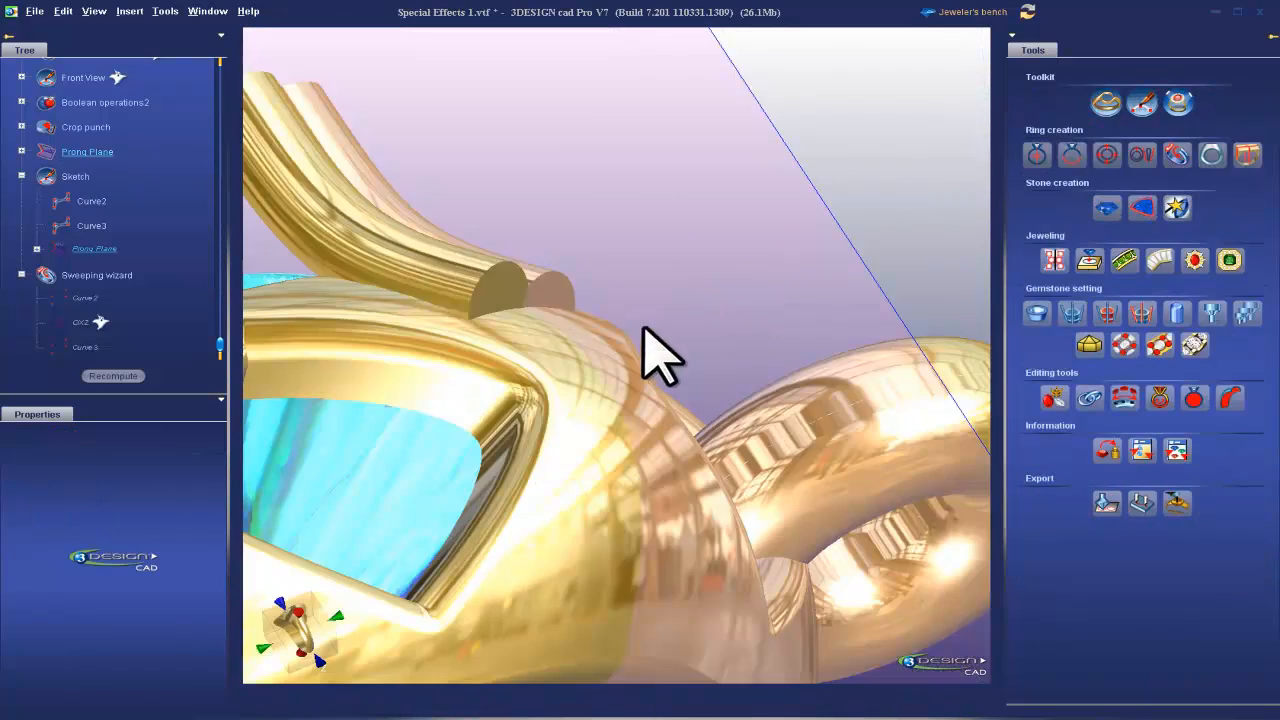
- Save the pendant design from the File menu
left_click(34, 11)
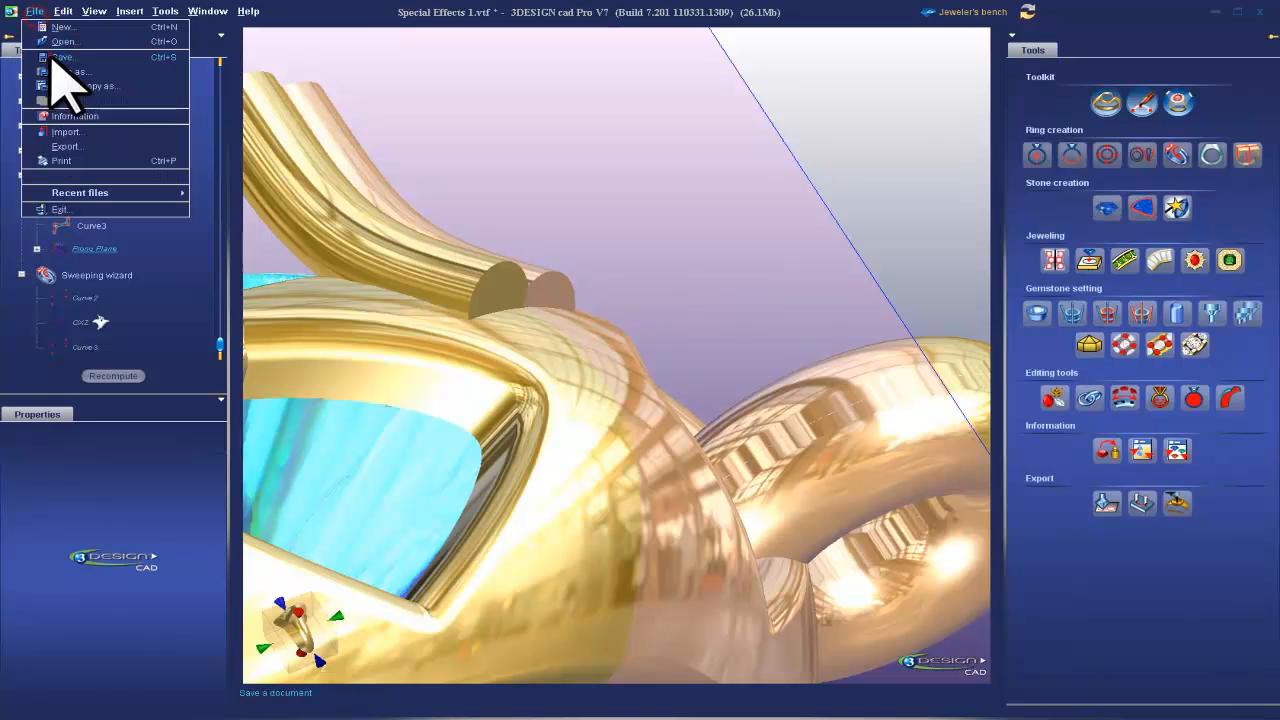
left_click(940, 11)
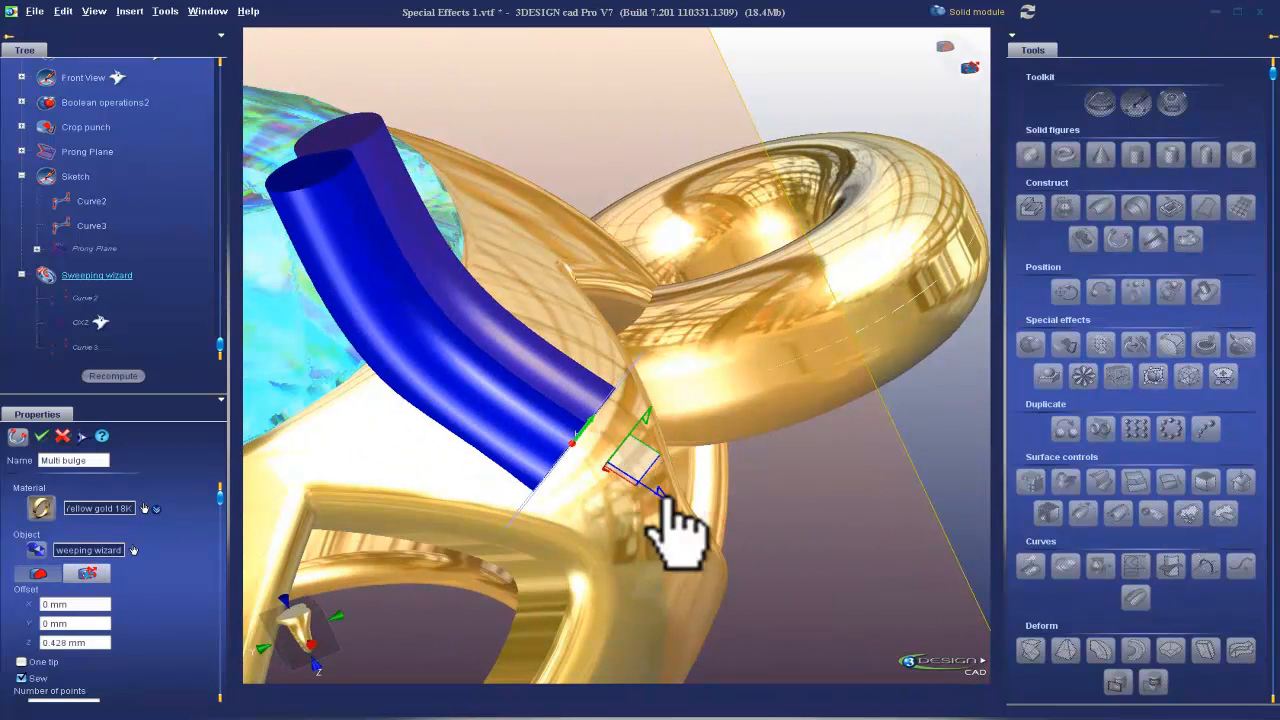
mouse_move(600, 470)
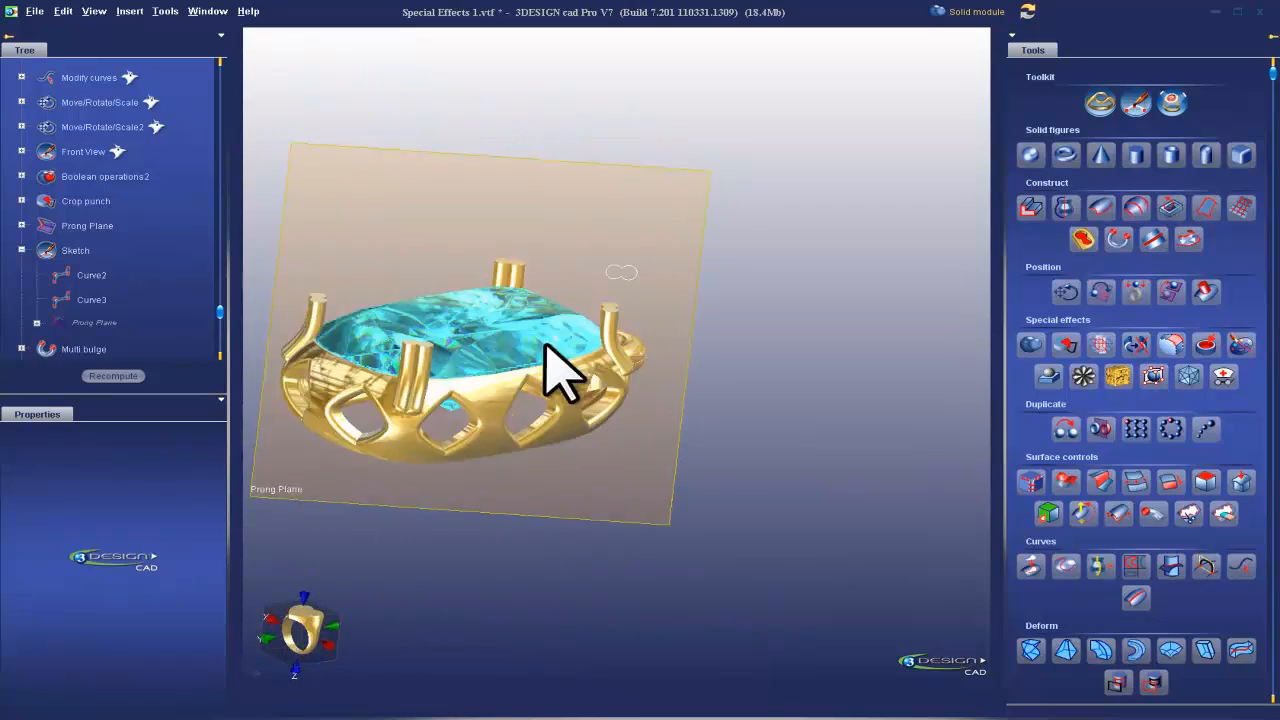
- Turn the view to the pendant's side and select a point on the prong path
left_click_drag(560, 370, 600, 290)
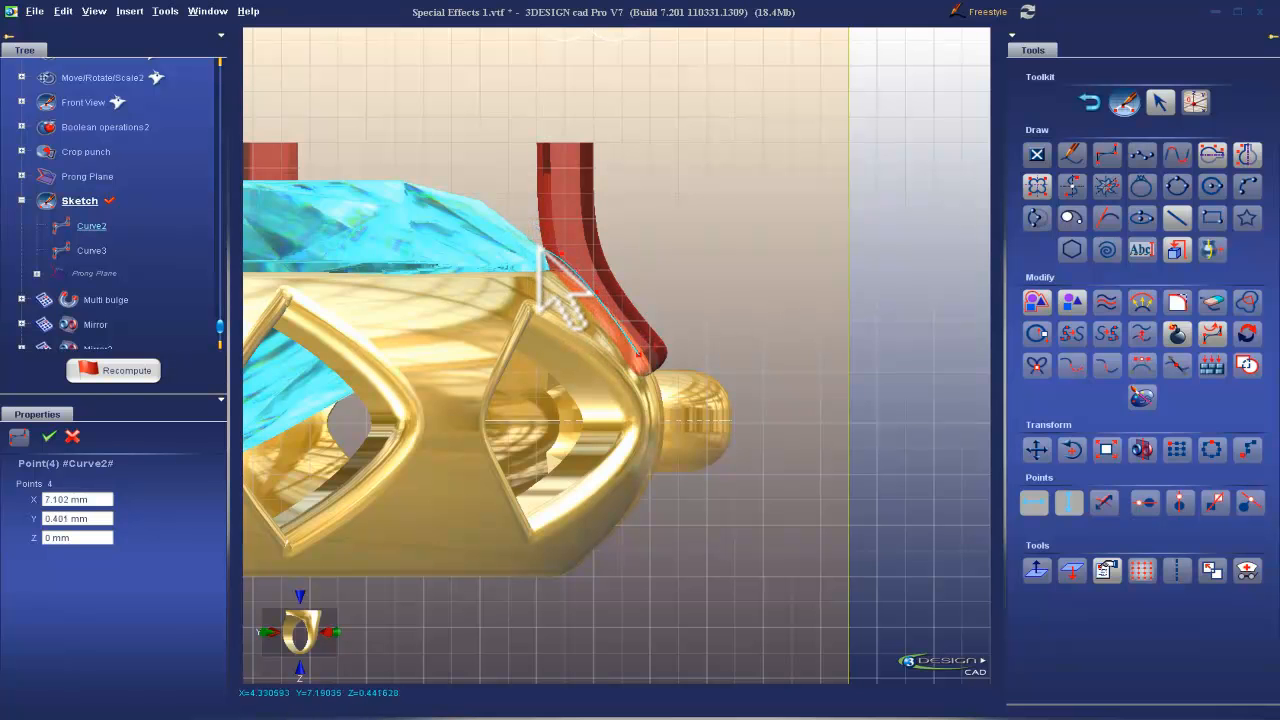
left_click(113, 370)
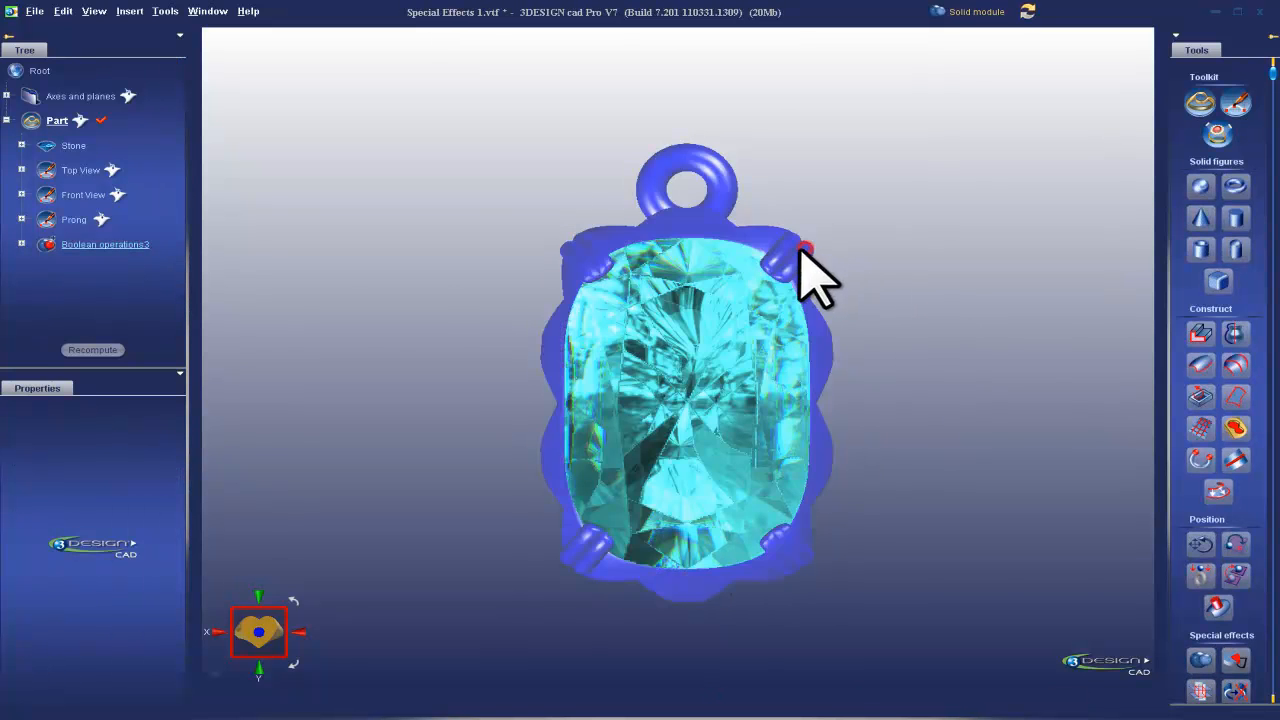
- Rename Boolean operations3 in the tree to 'Pendant Body'
right_click(89, 244)
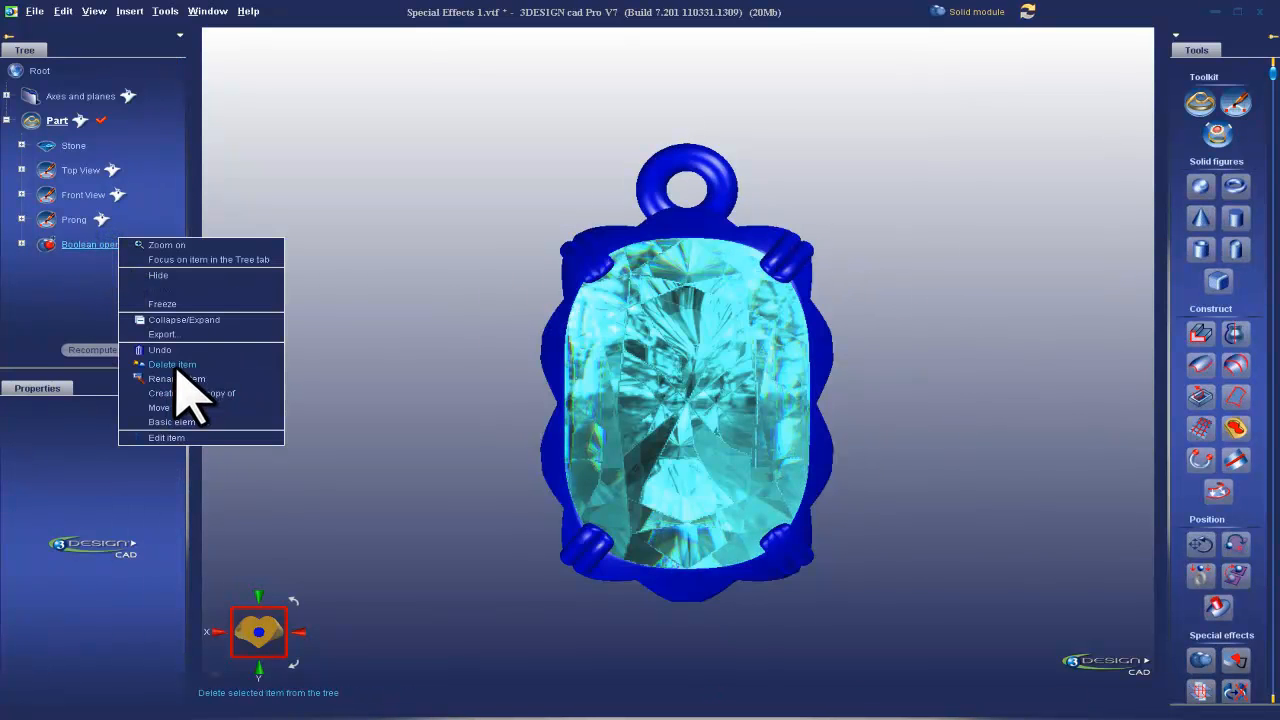
left_click(177, 378)
type("P")
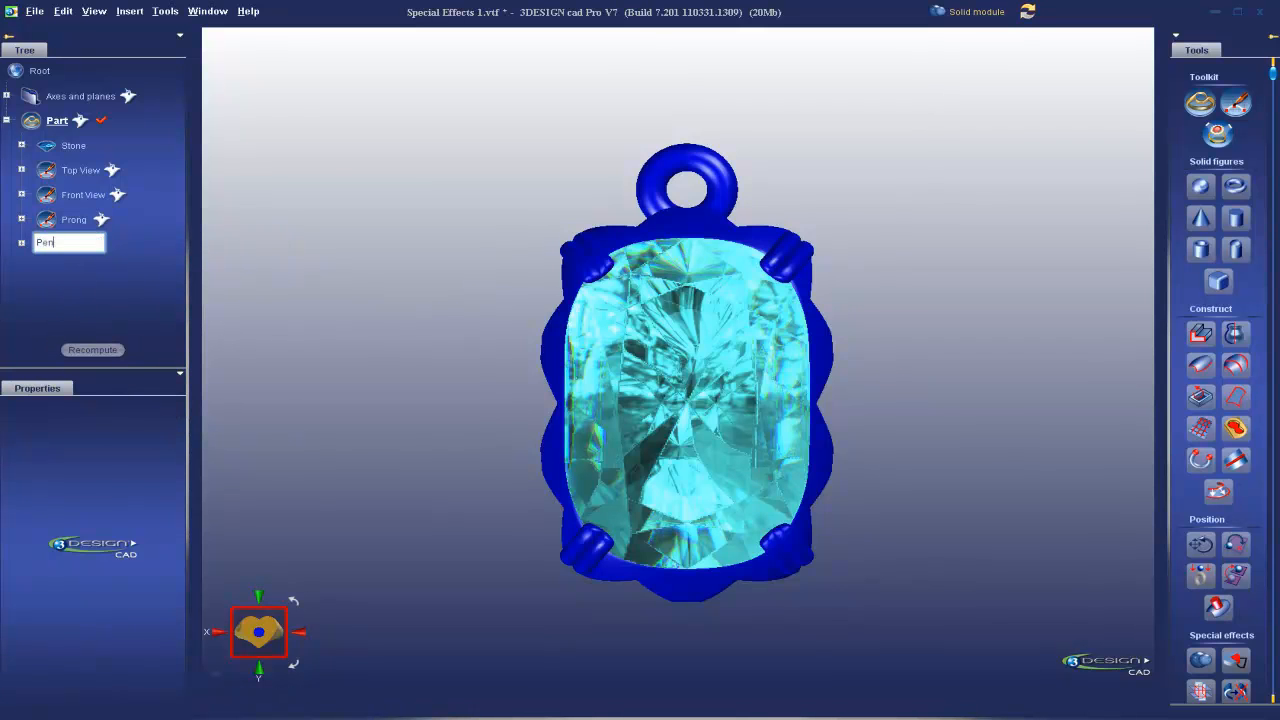
type("endant Body")
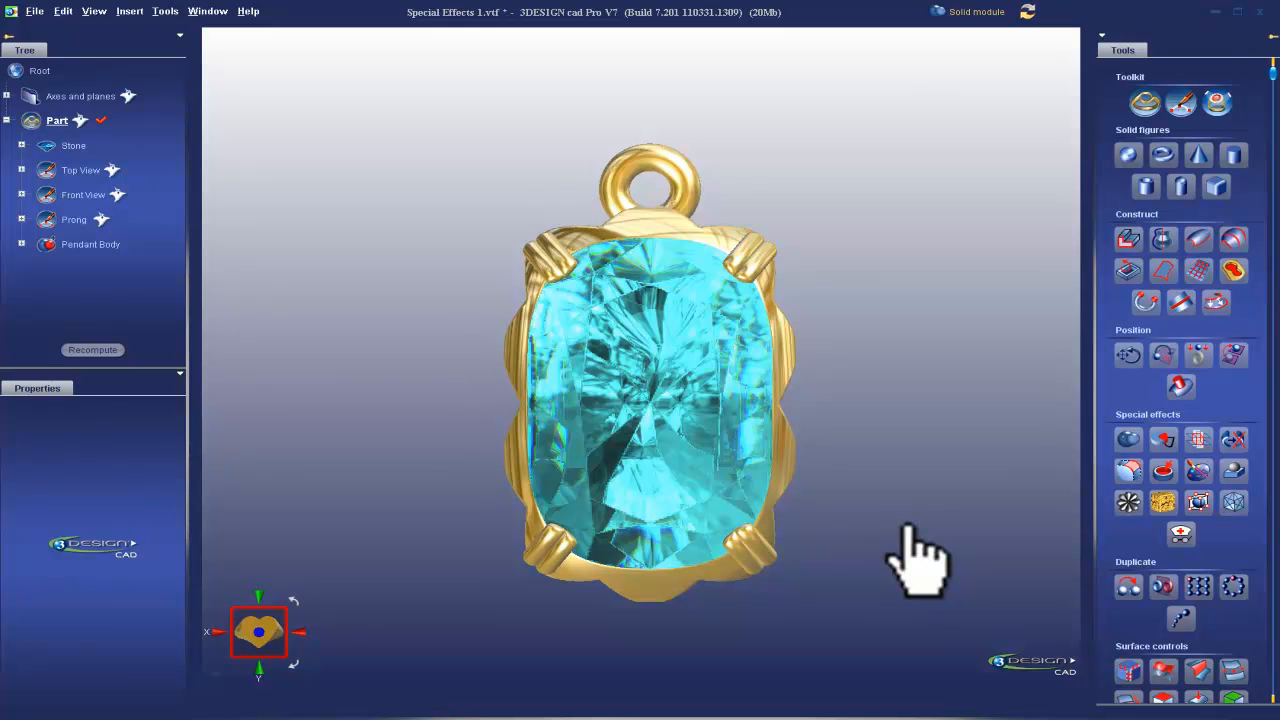
left_click_drag(917, 560, 715, 340)
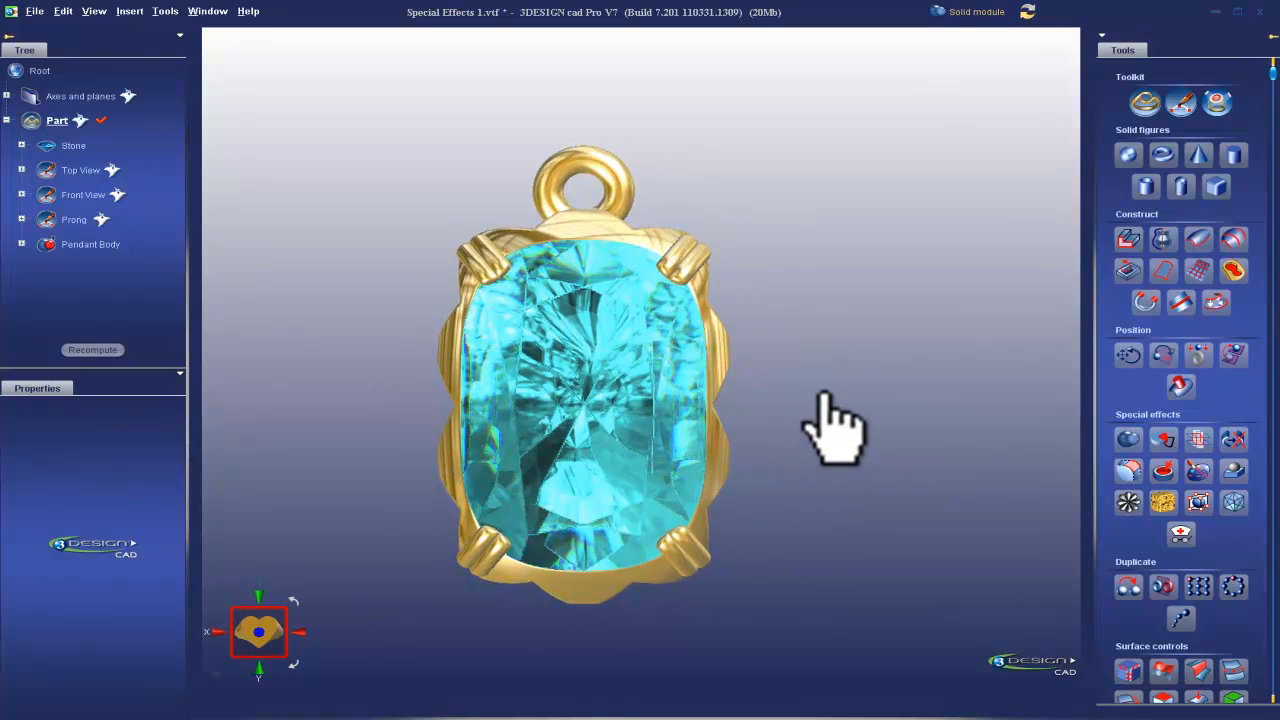
mouse_move(910, 390)
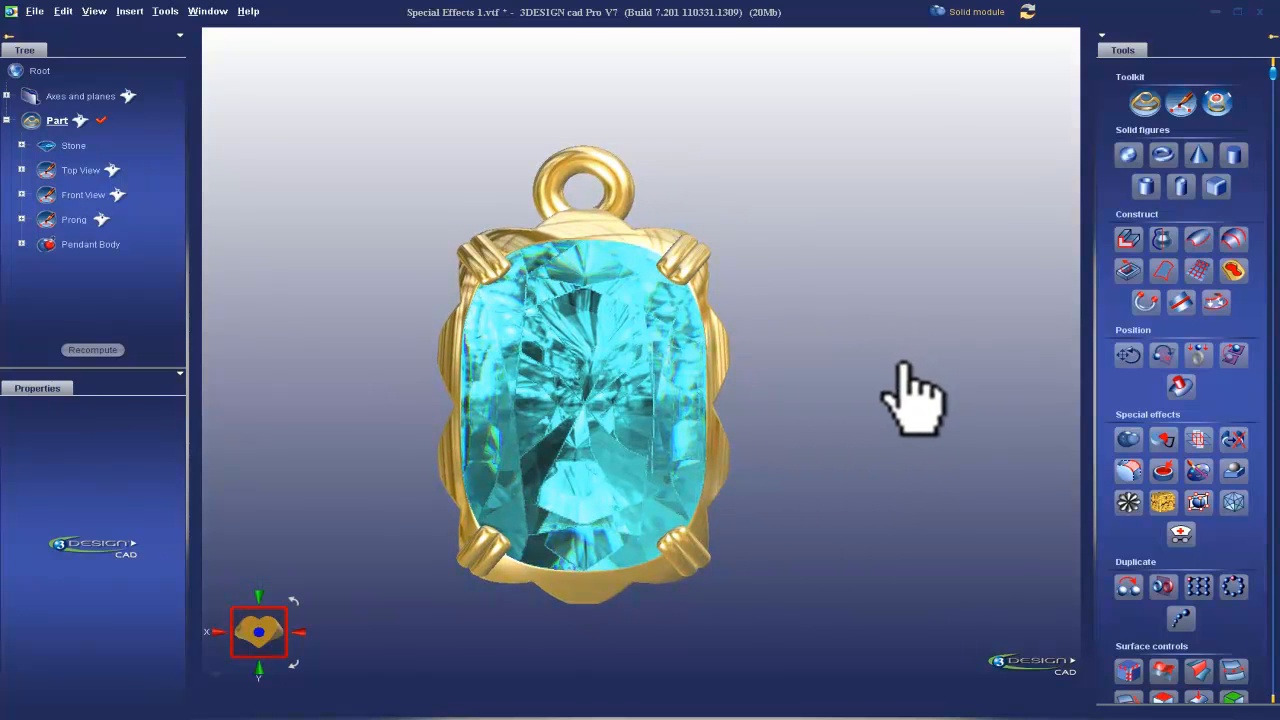